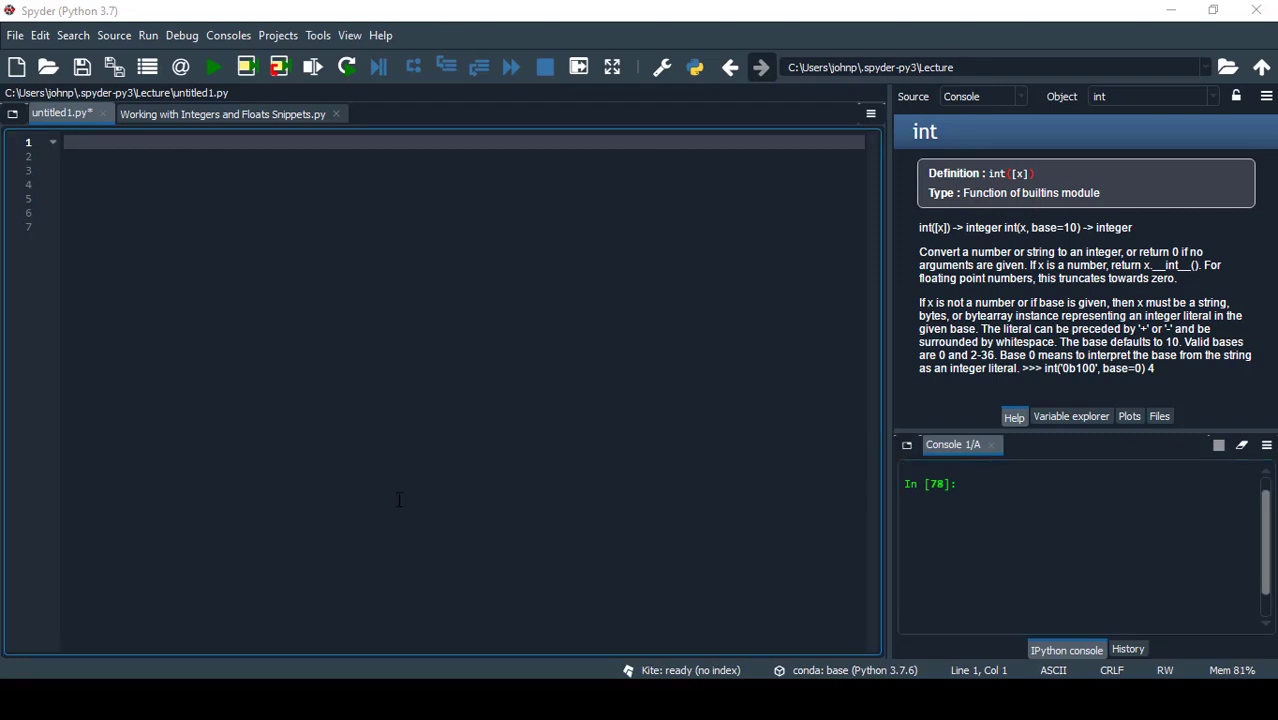
mouse_move(340, 330)
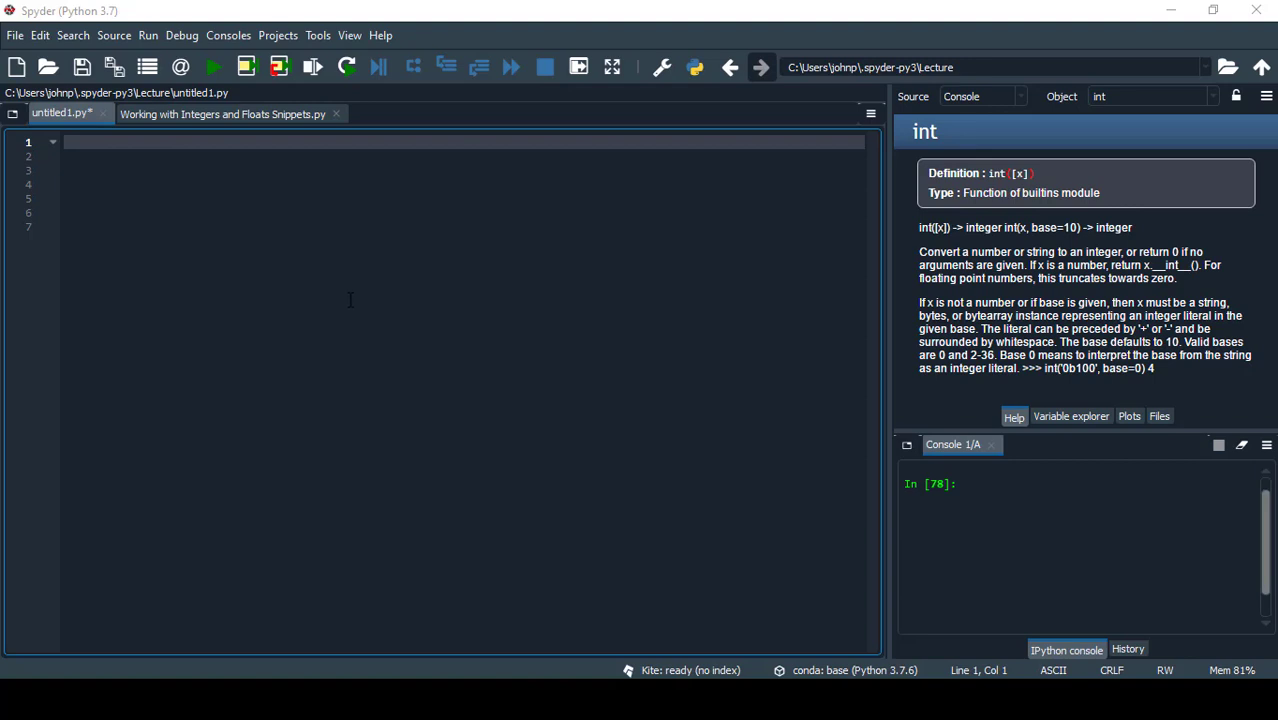
mouse_move(351, 271)
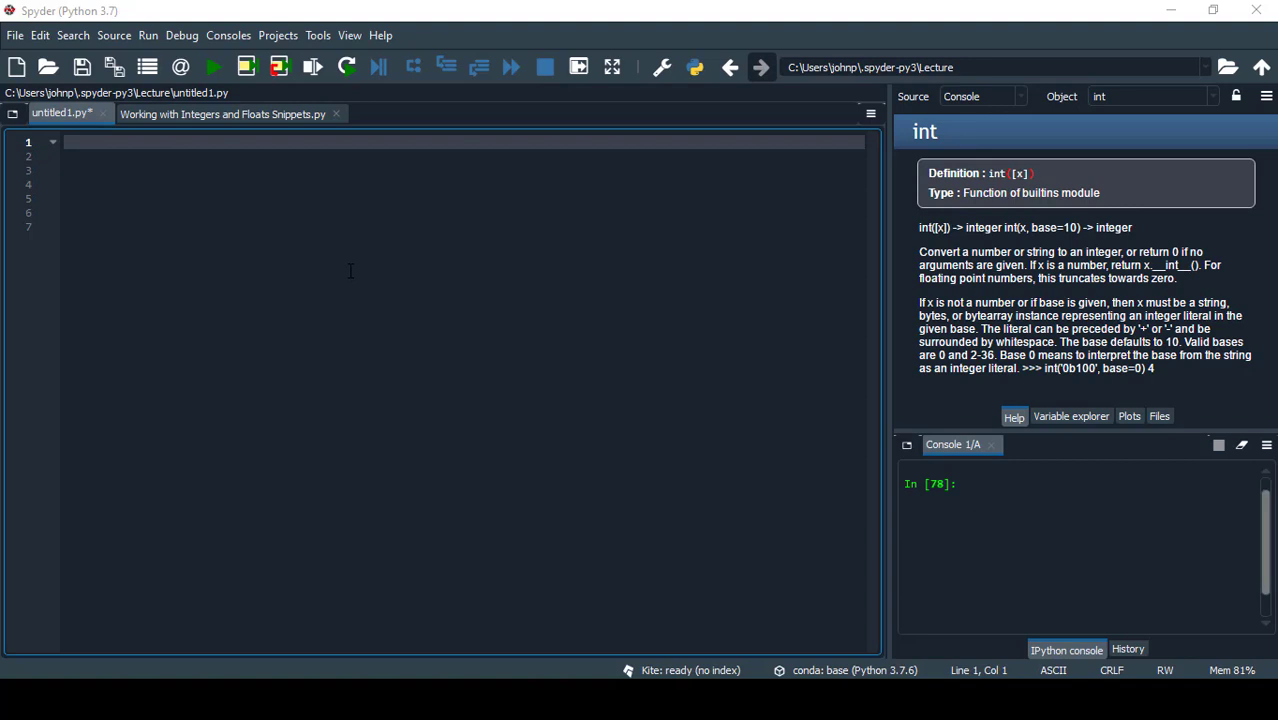
mouse_move(347, 273)
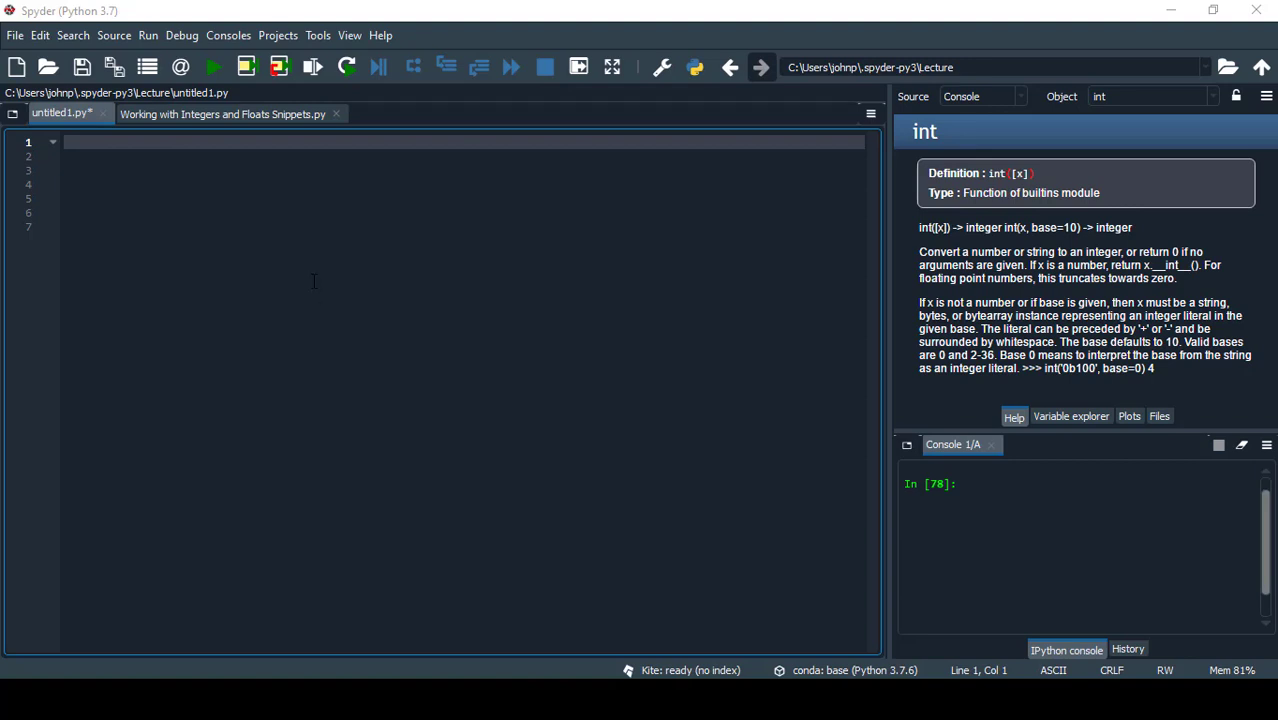
mouse_move(314, 274)
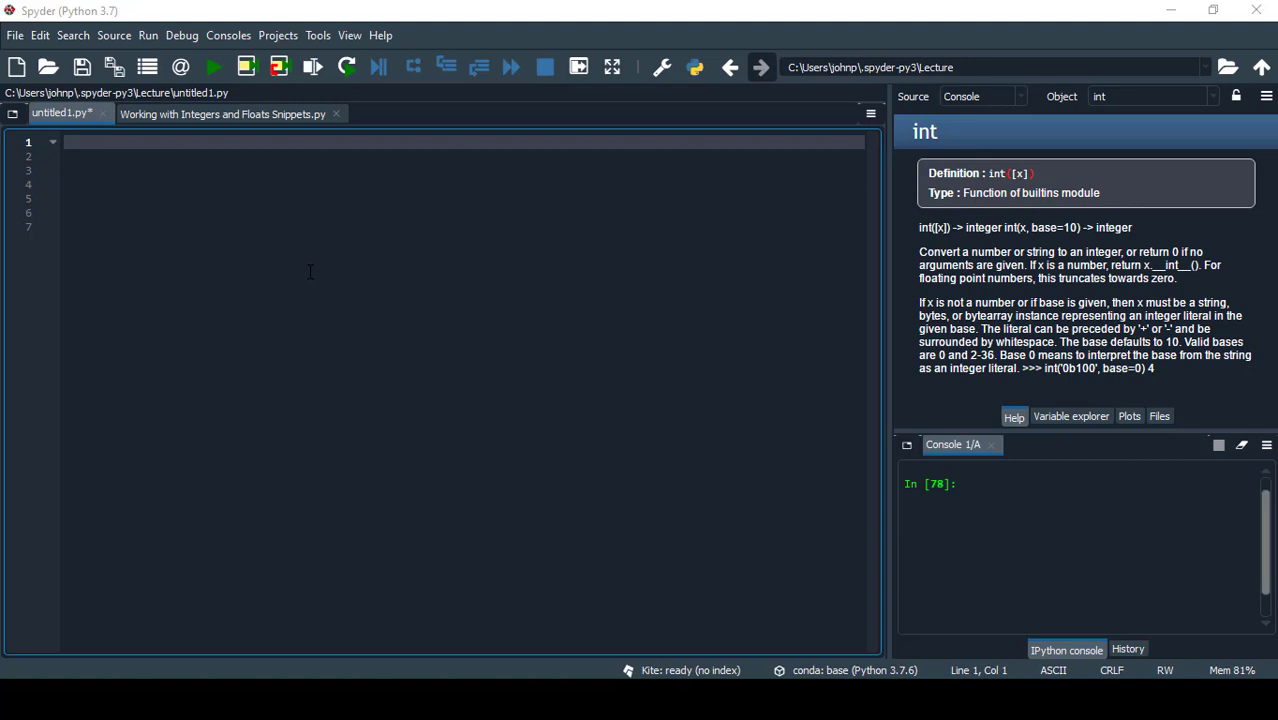
mouse_move(287, 272)
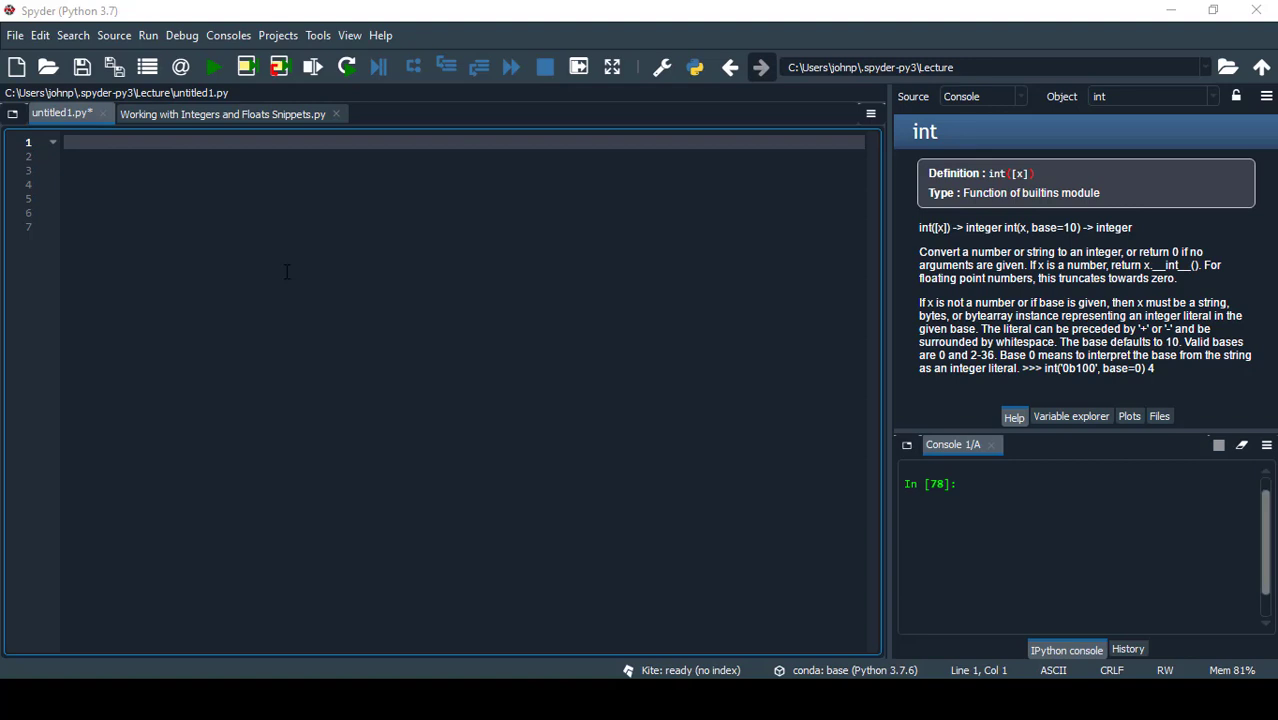
mouse_move(295, 270)
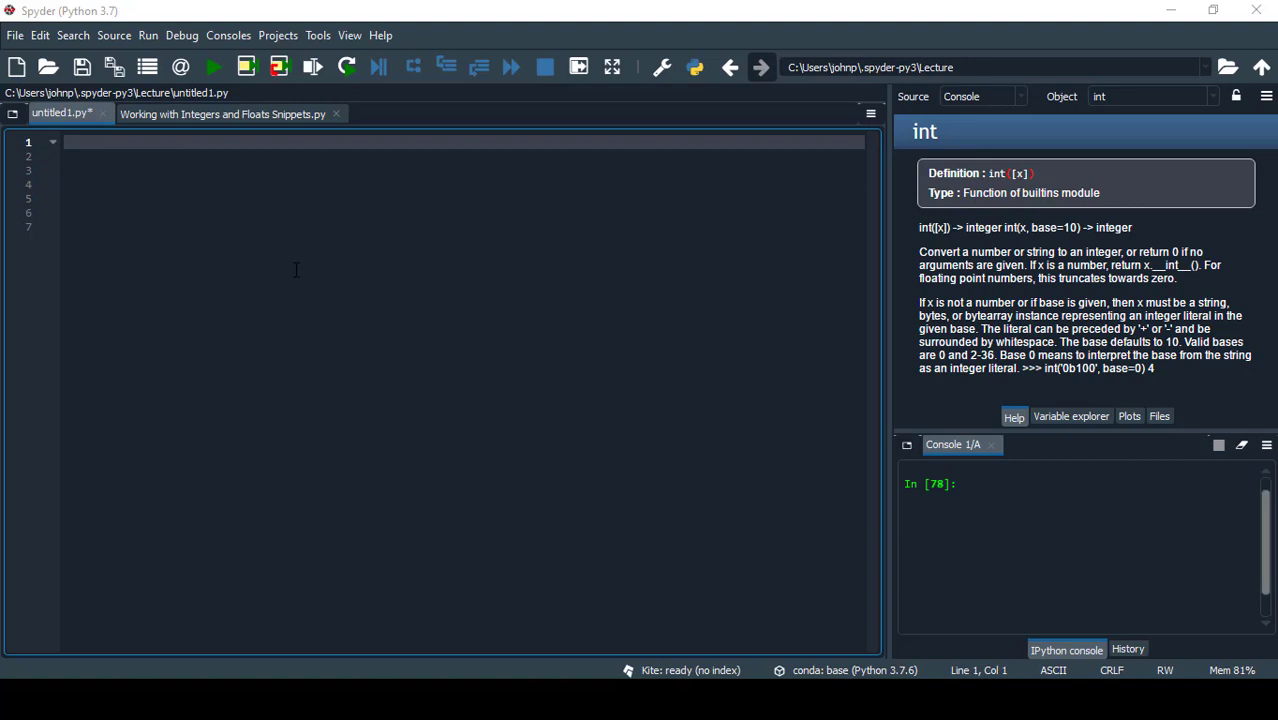
Assign num1 = 2, print its type, and run the script.
type("num")
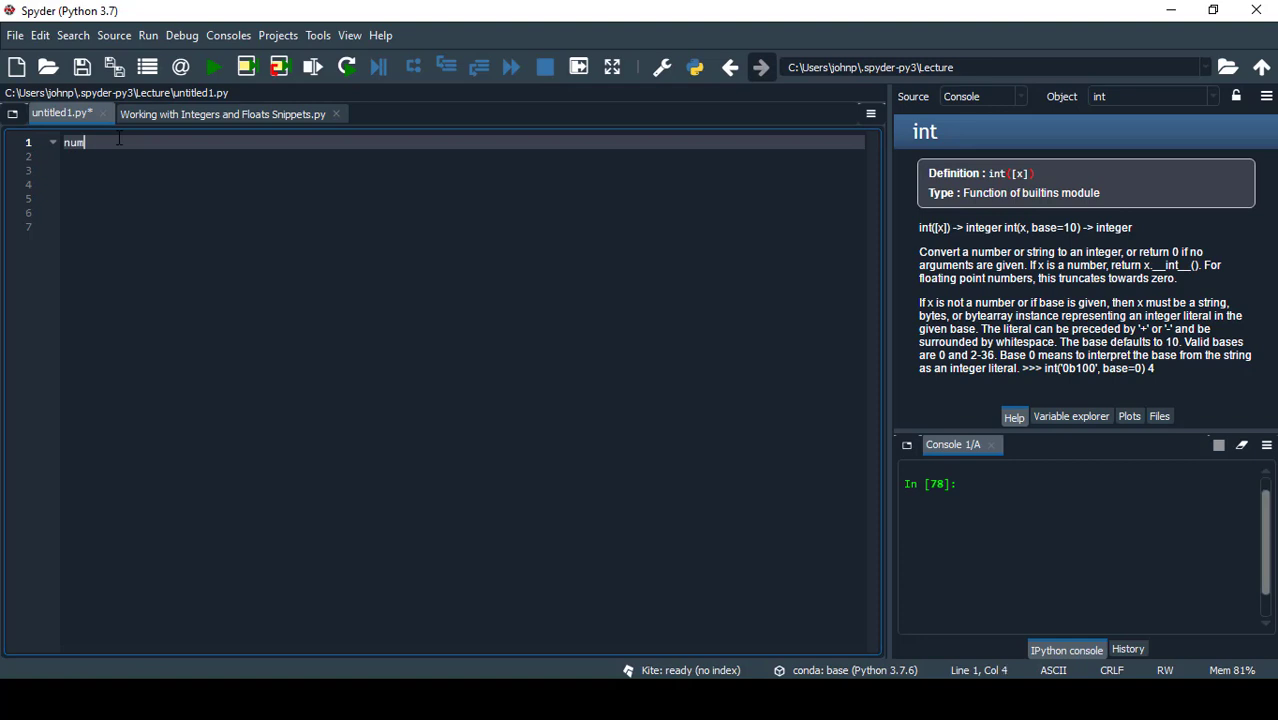
type("1")
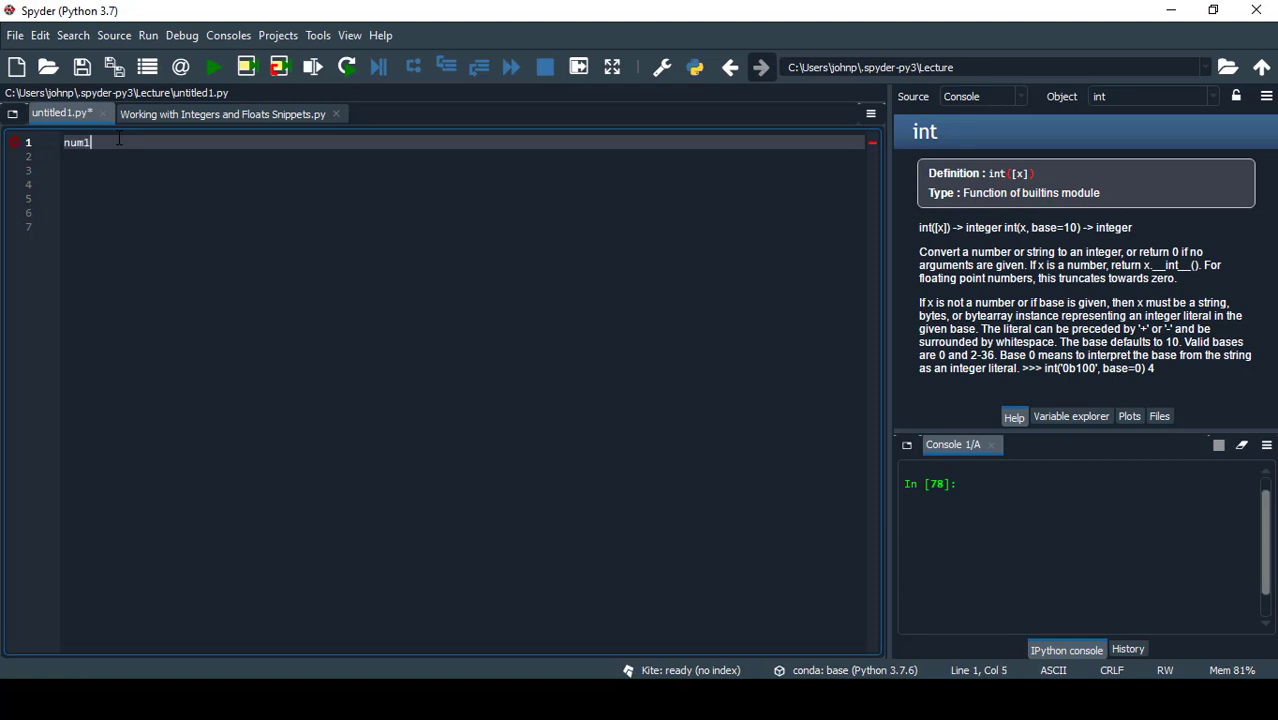
type("= 2")
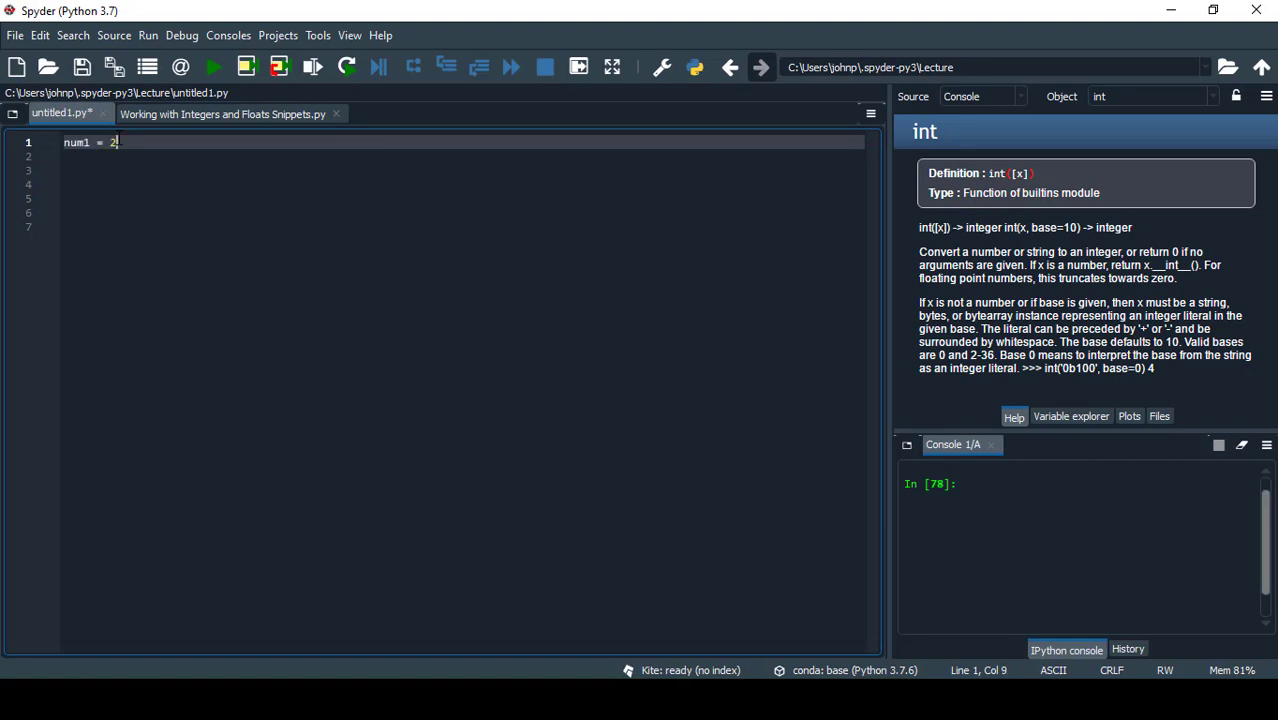
type("print")
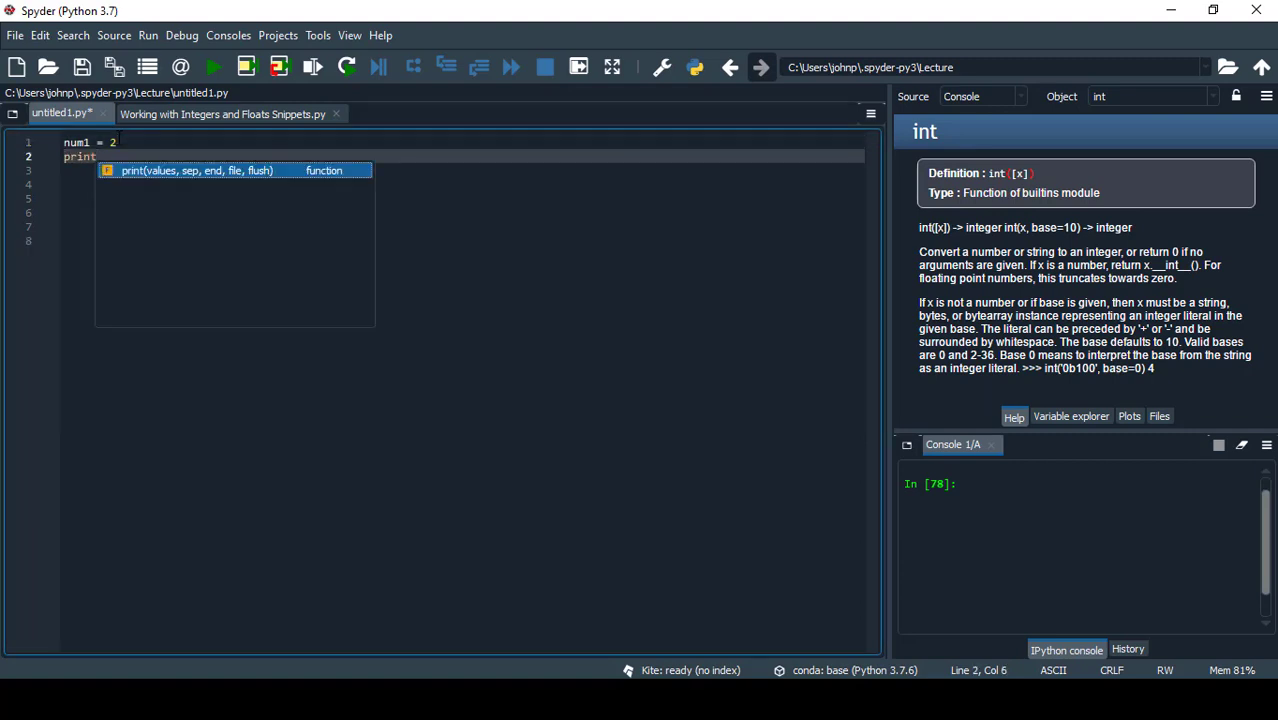
type("(num1)")
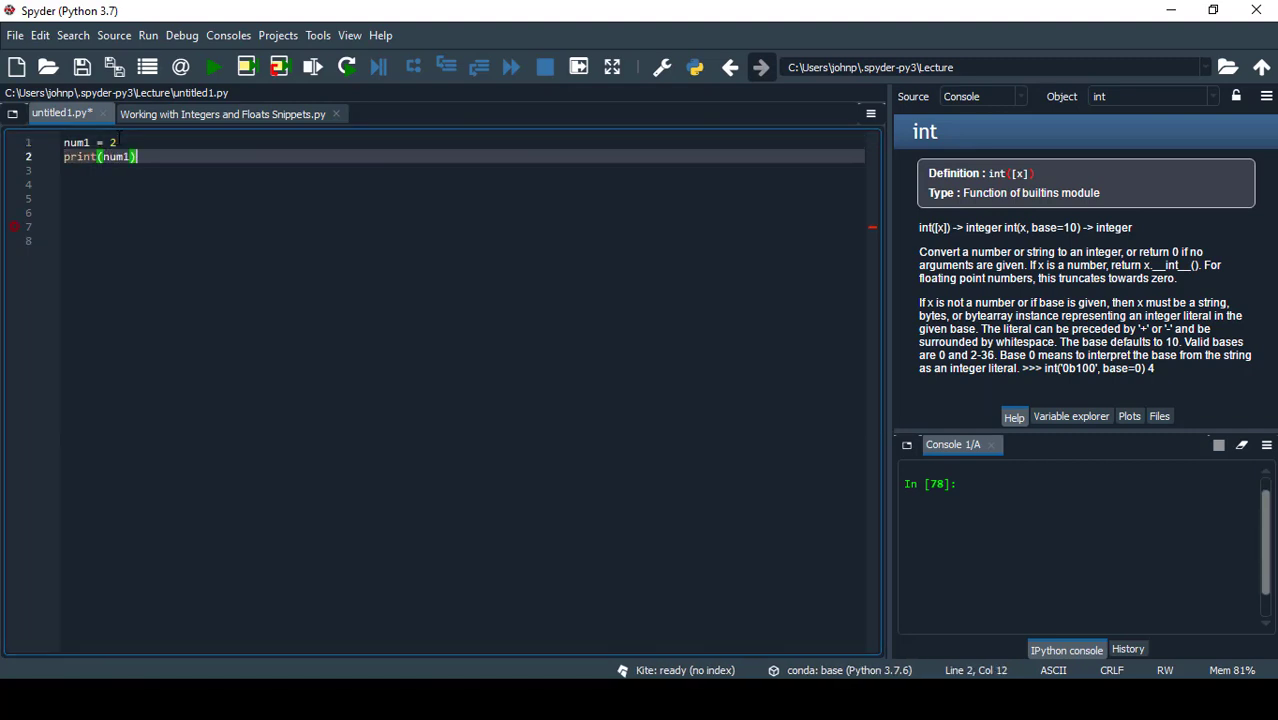
left_click(210, 68)
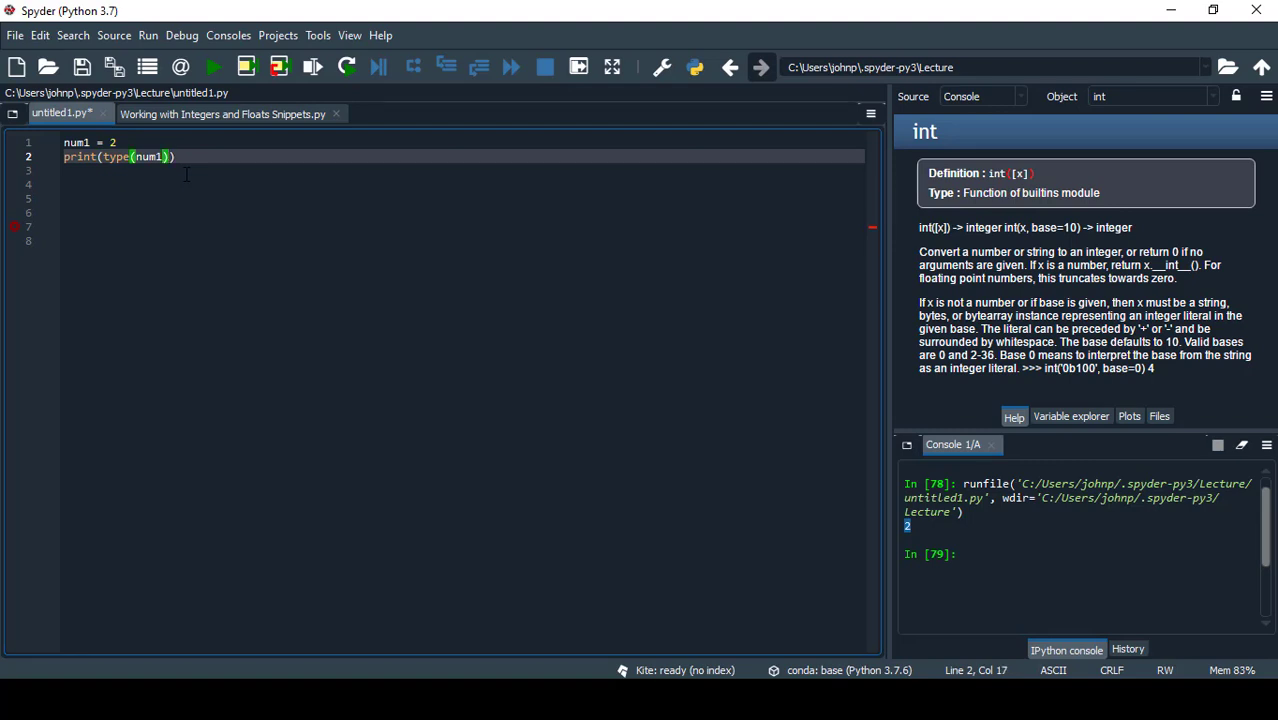
mouse_move(211, 67)
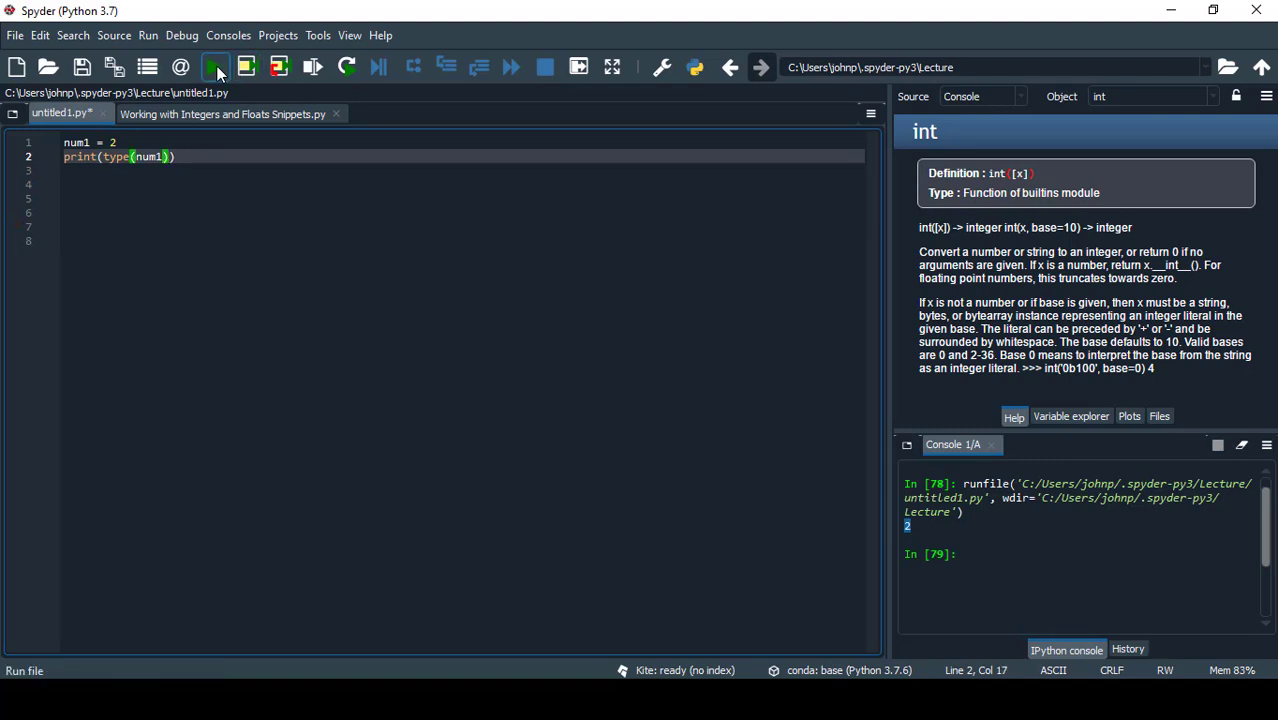
Check types with num1 as '2' and 2.43, then print num1 itself, showing 2.43.
left_click(211, 67)
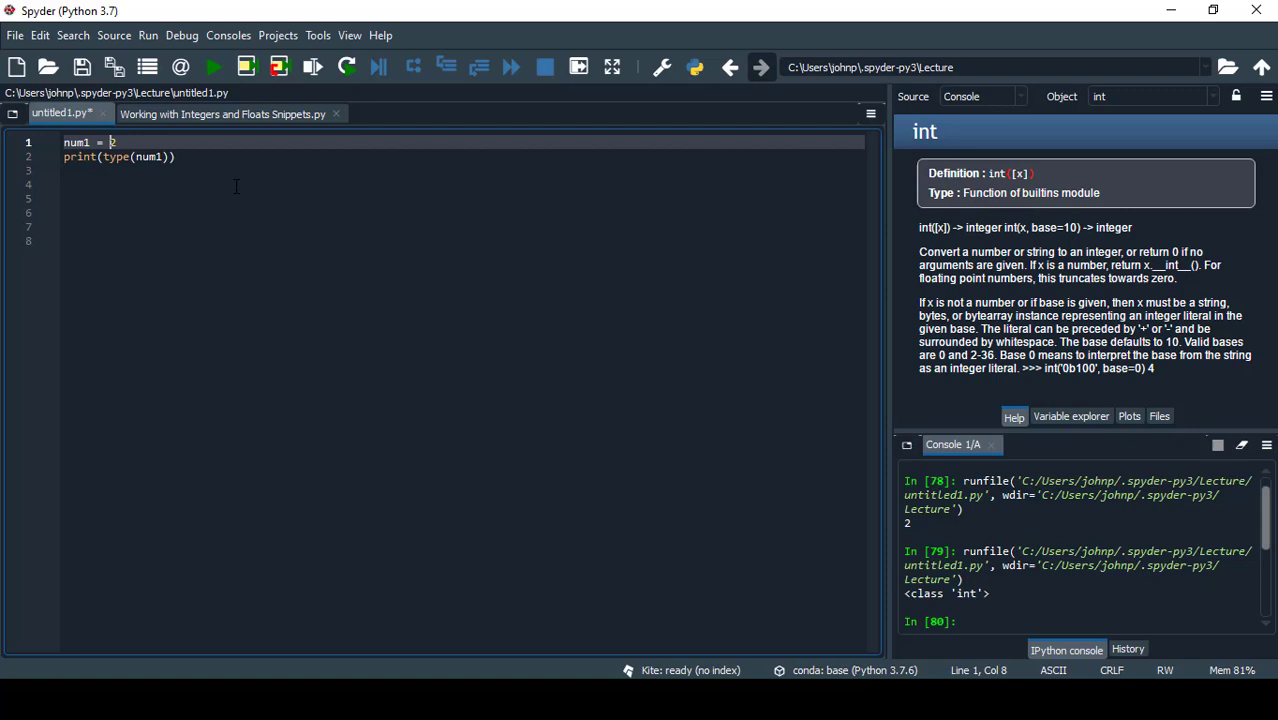
type("'2'")
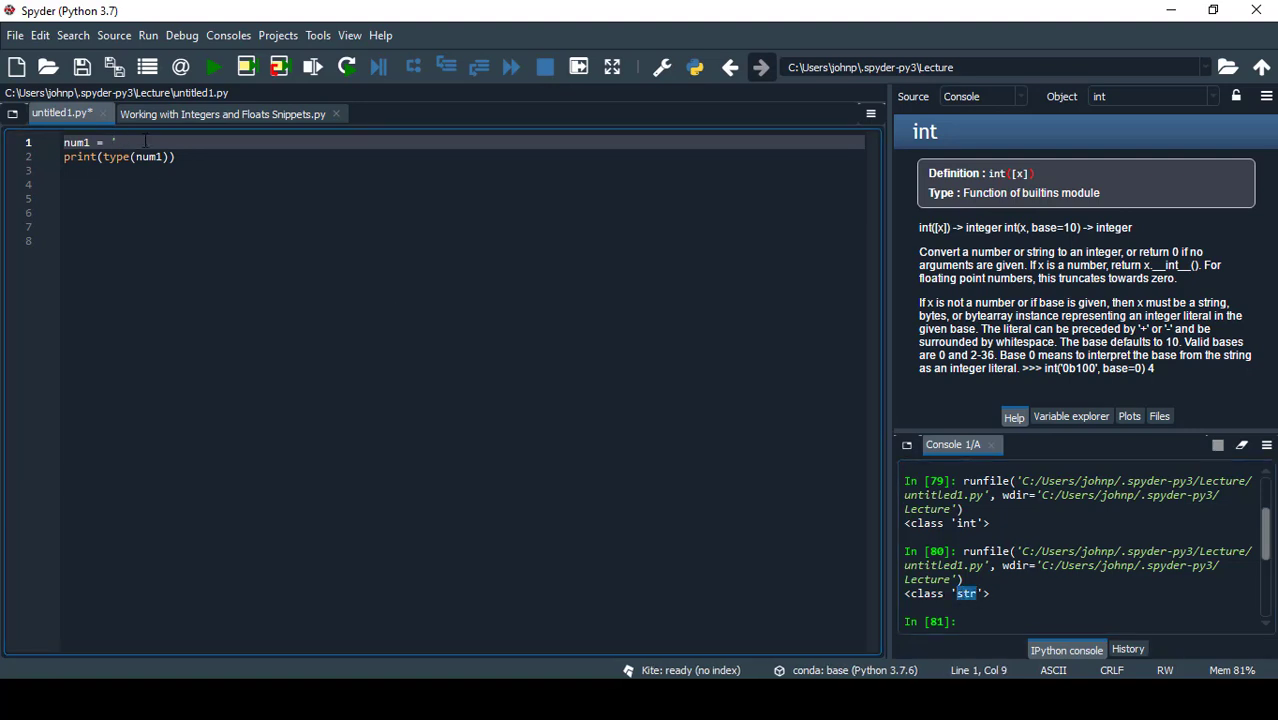
type("2.43")
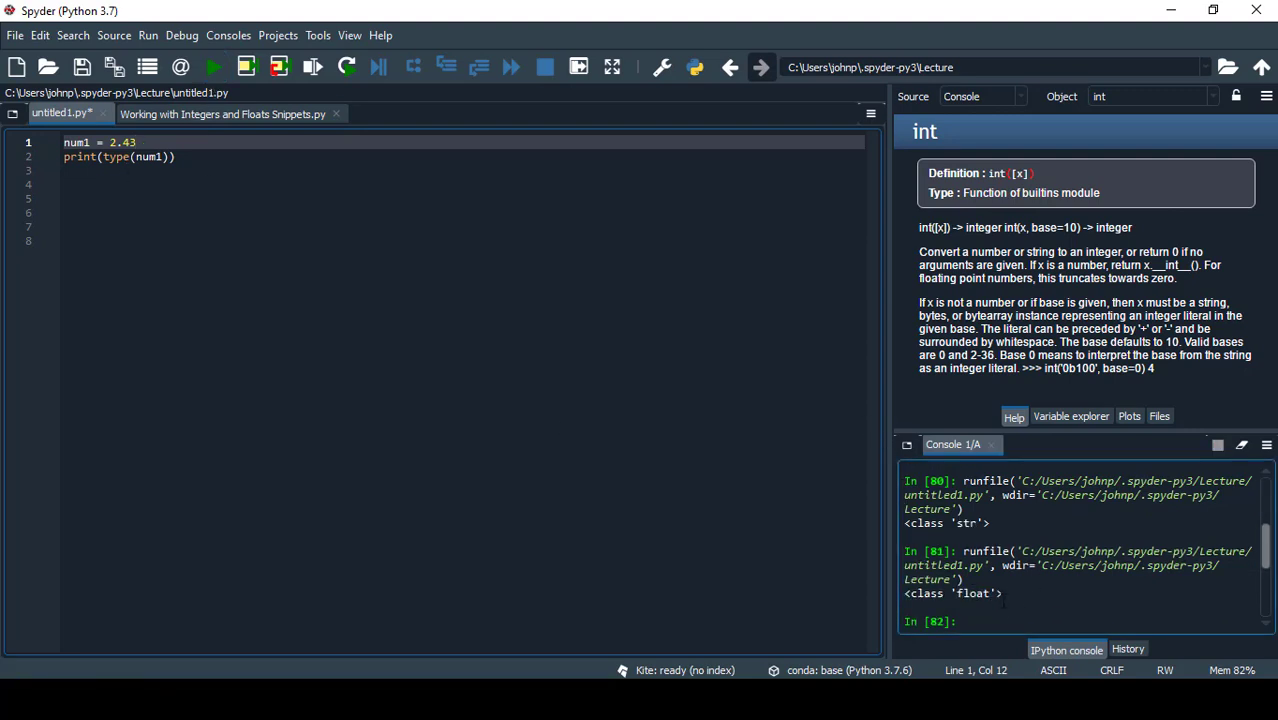
double_click(979, 593)
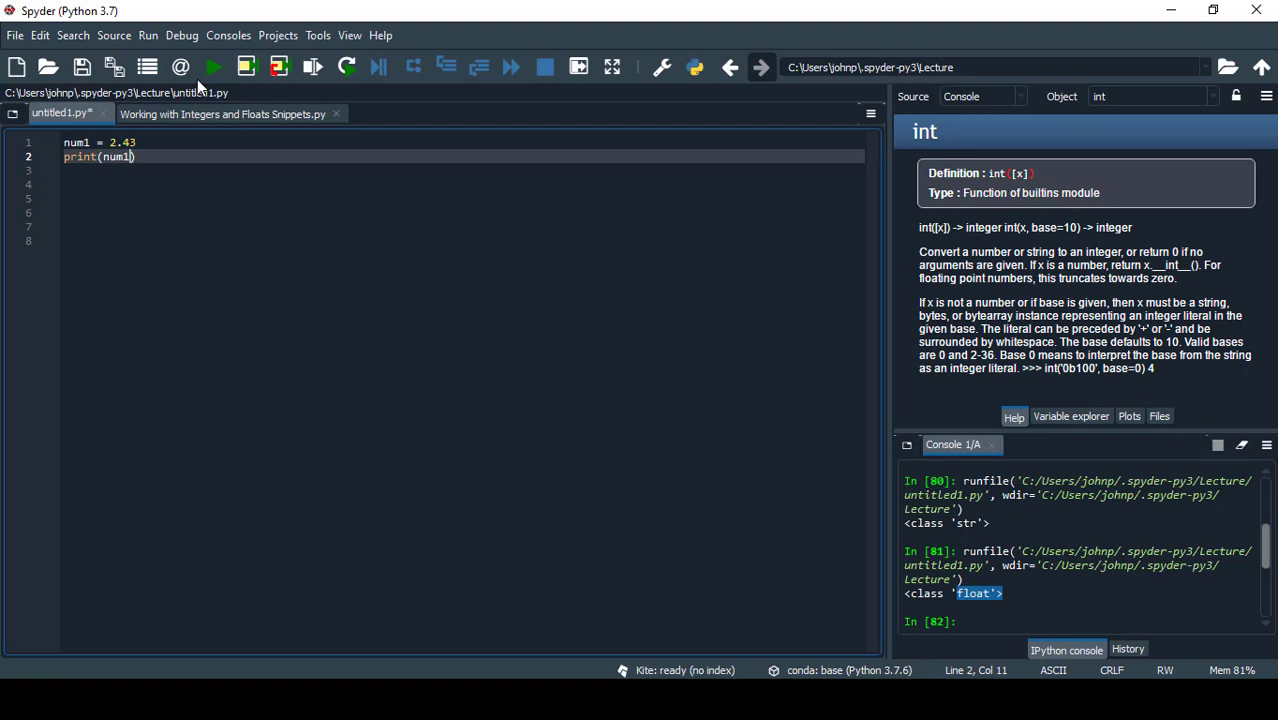
left_click(200, 66)
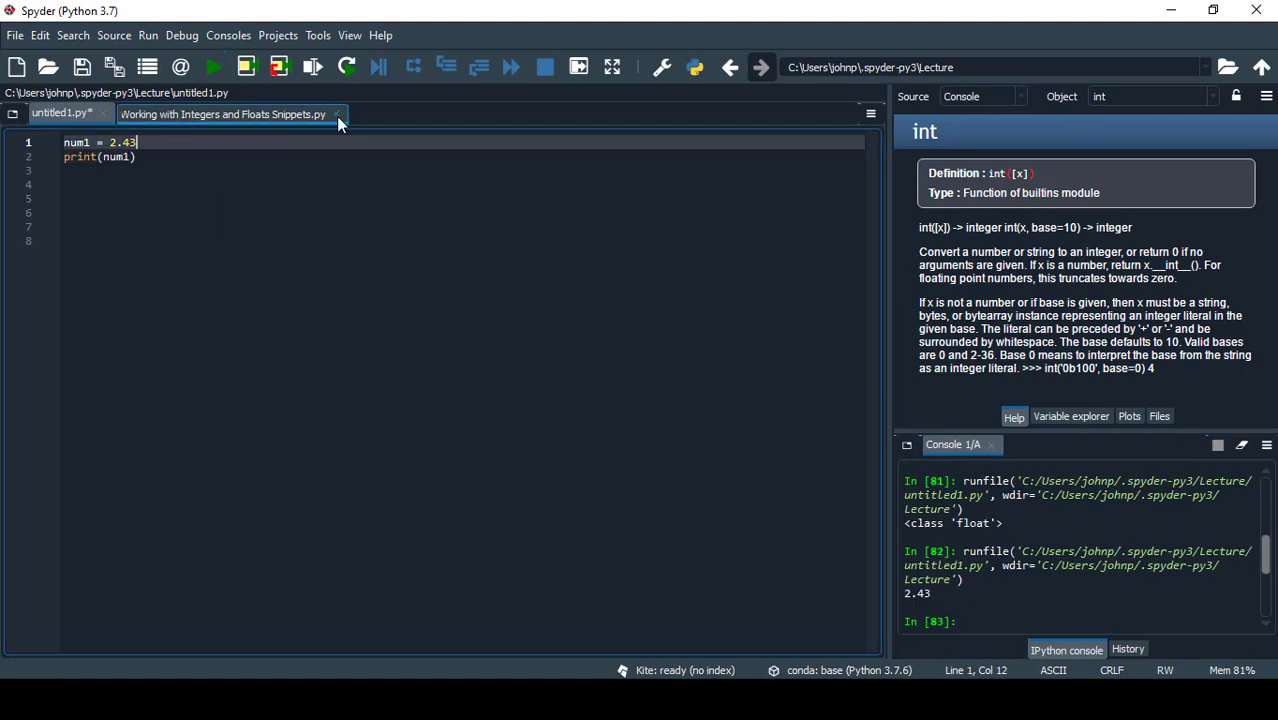
mouse_move(338, 123)
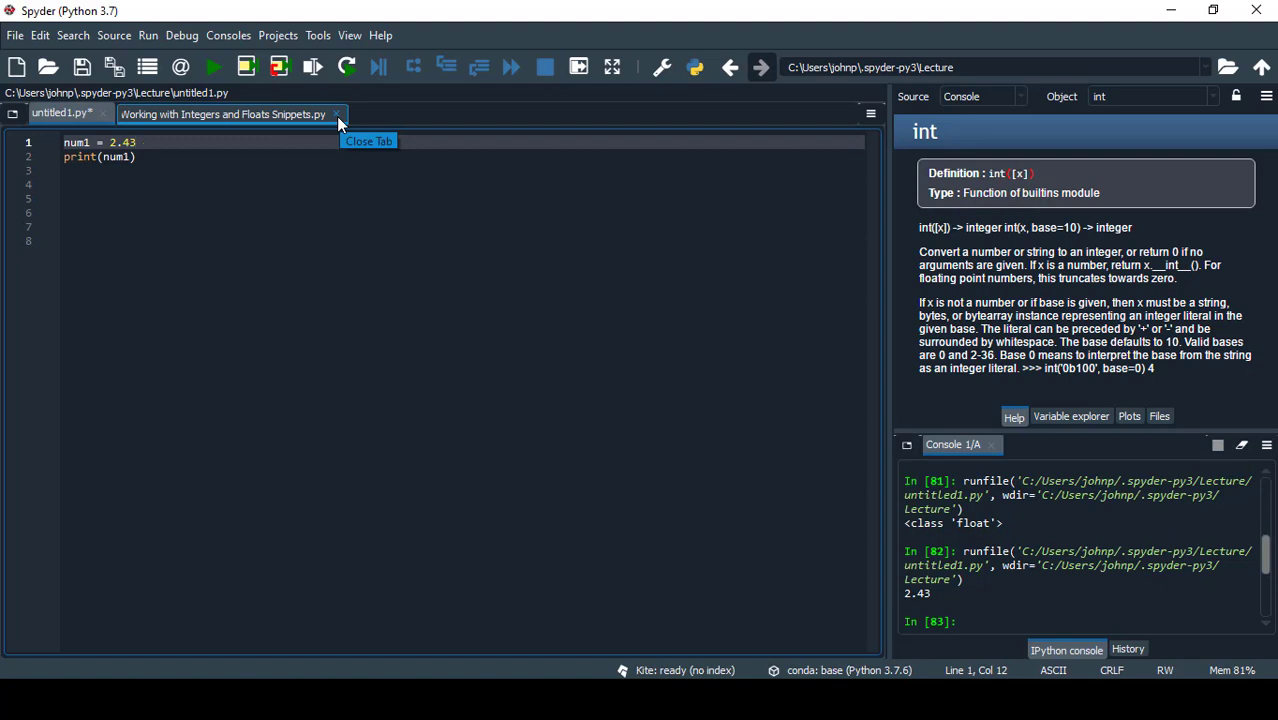
mouse_move(173, 164)
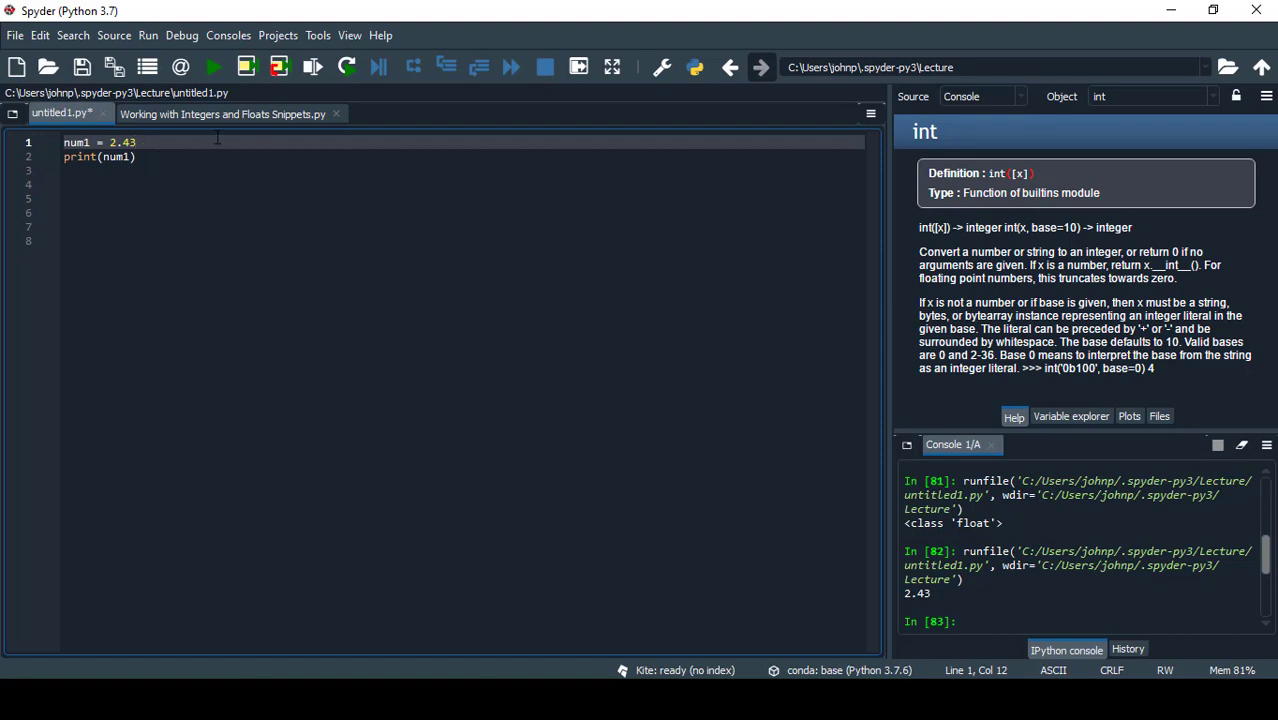
Add arithmetic operator comment notes, set x = 3 and y = 2, and print x+y.
left_click(232, 113)
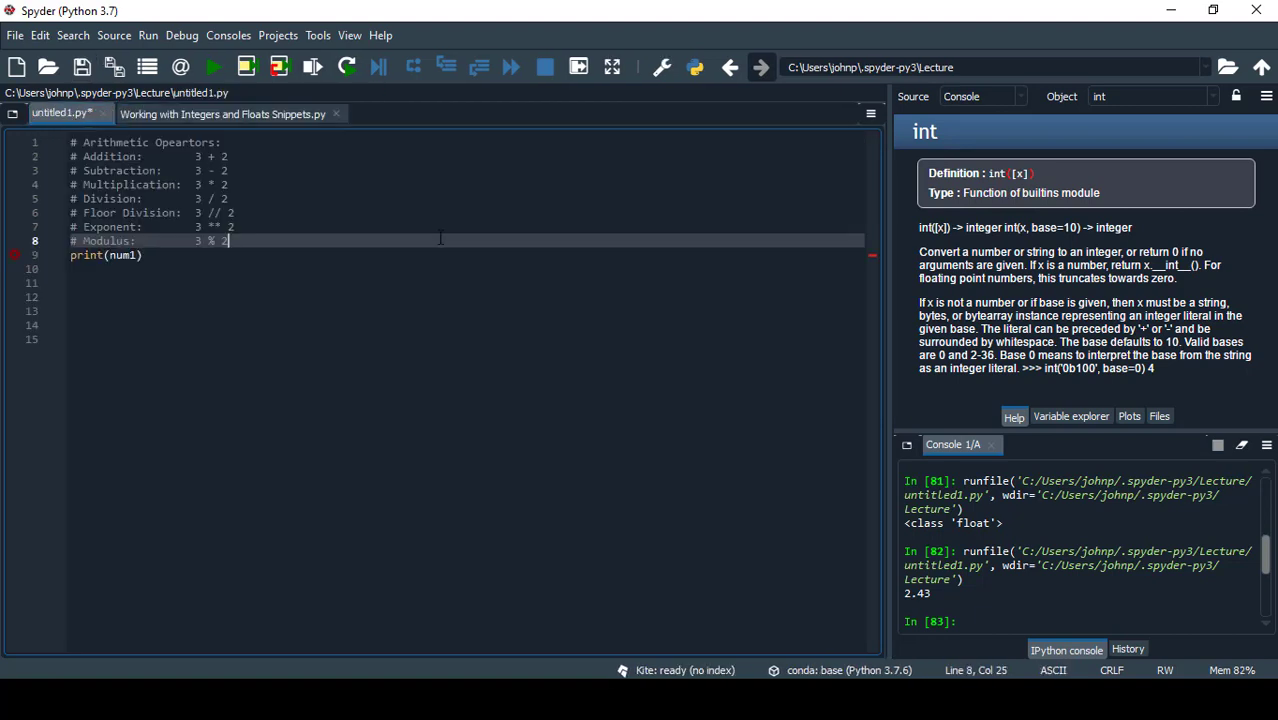
type("x = 3")
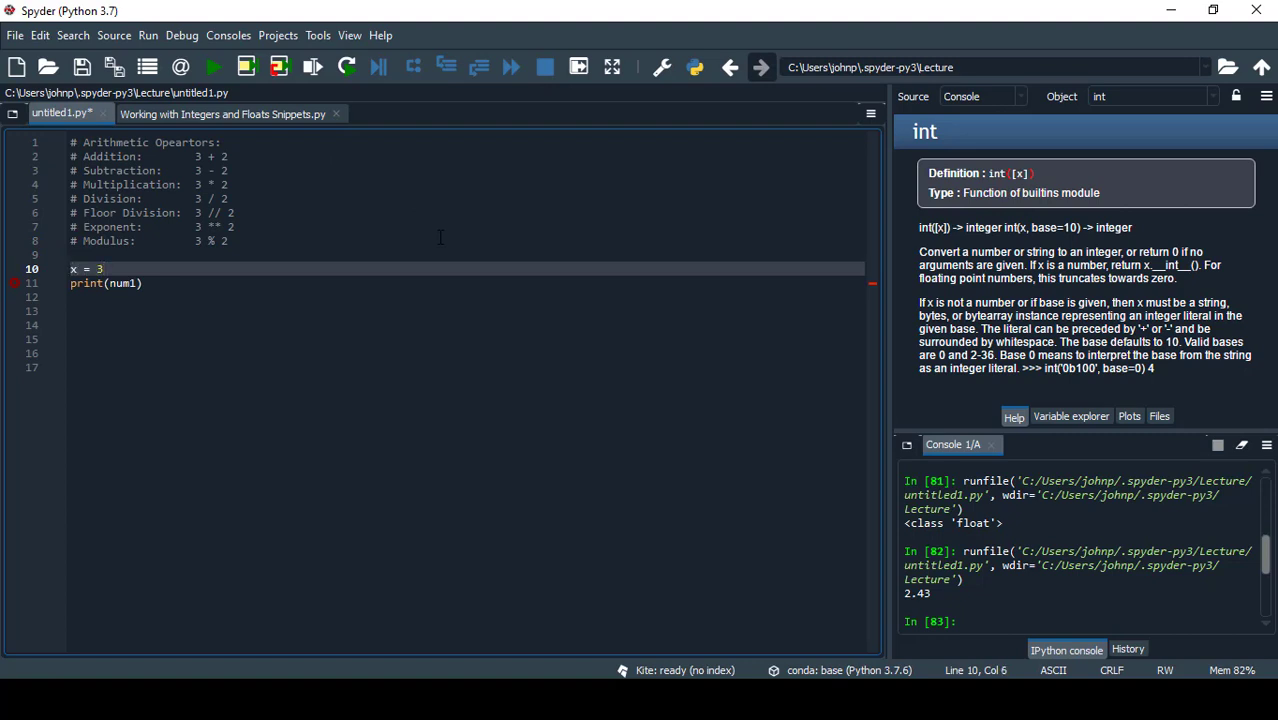
type("y = 2")
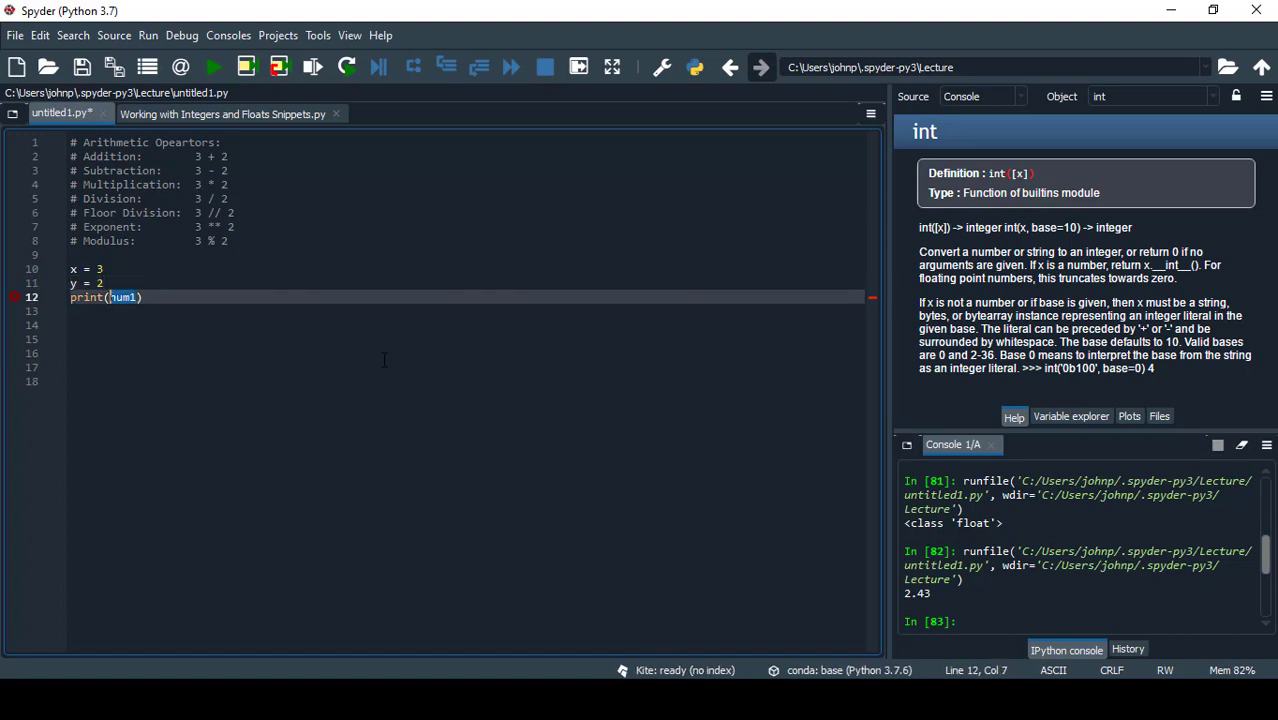
type("y")
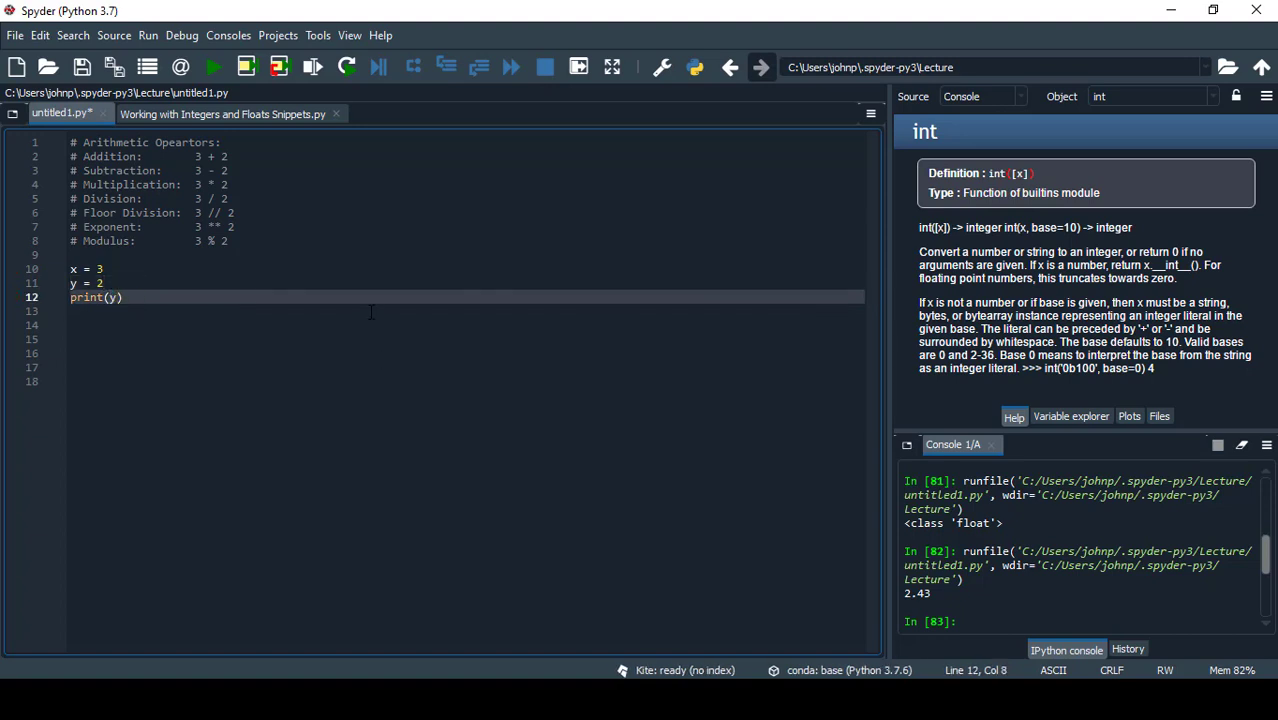
type("x+")
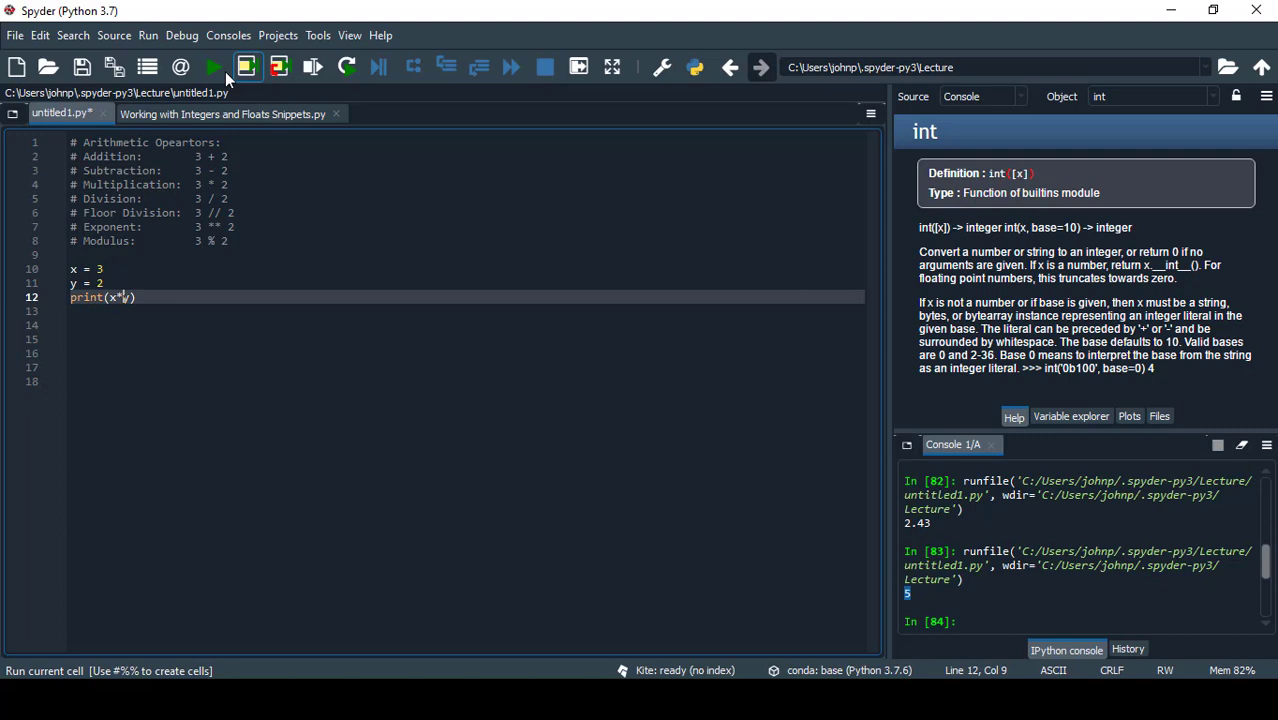
Run the multiply, divide and floor-divide examples, then change print(x/y) to print(x**y).
left_click(213, 66)
type("//")
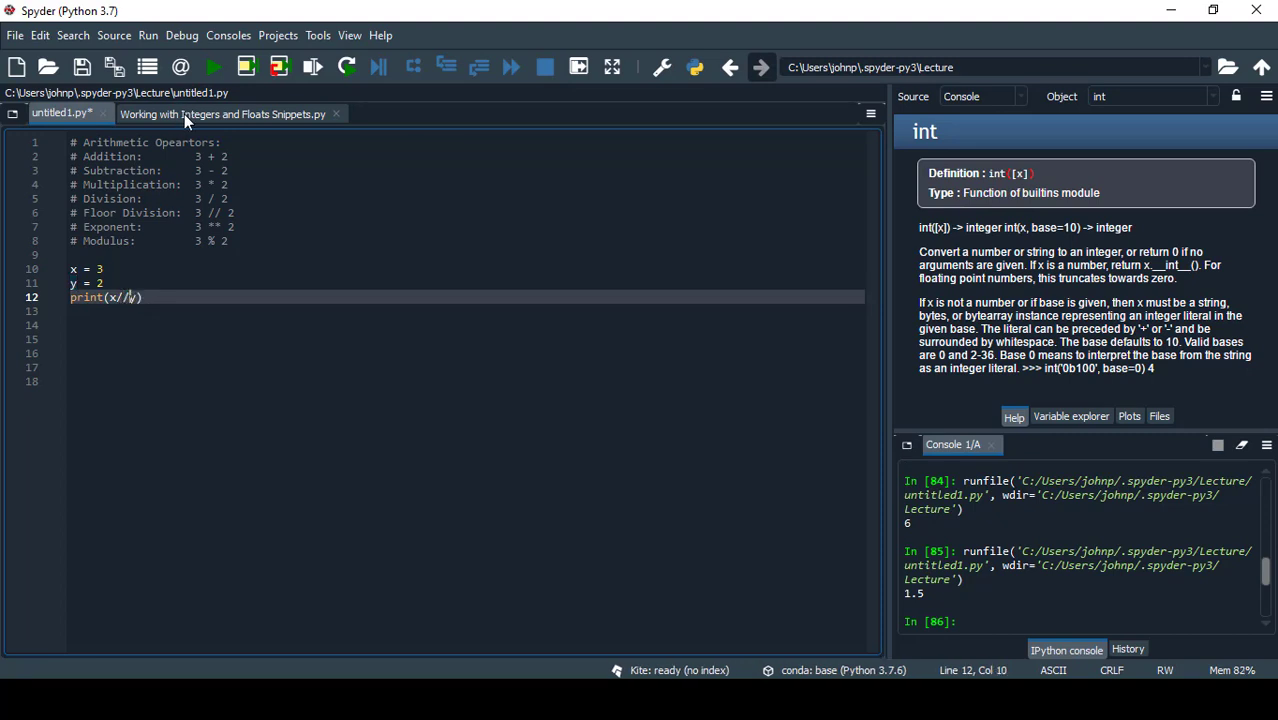
left_click(210, 67)
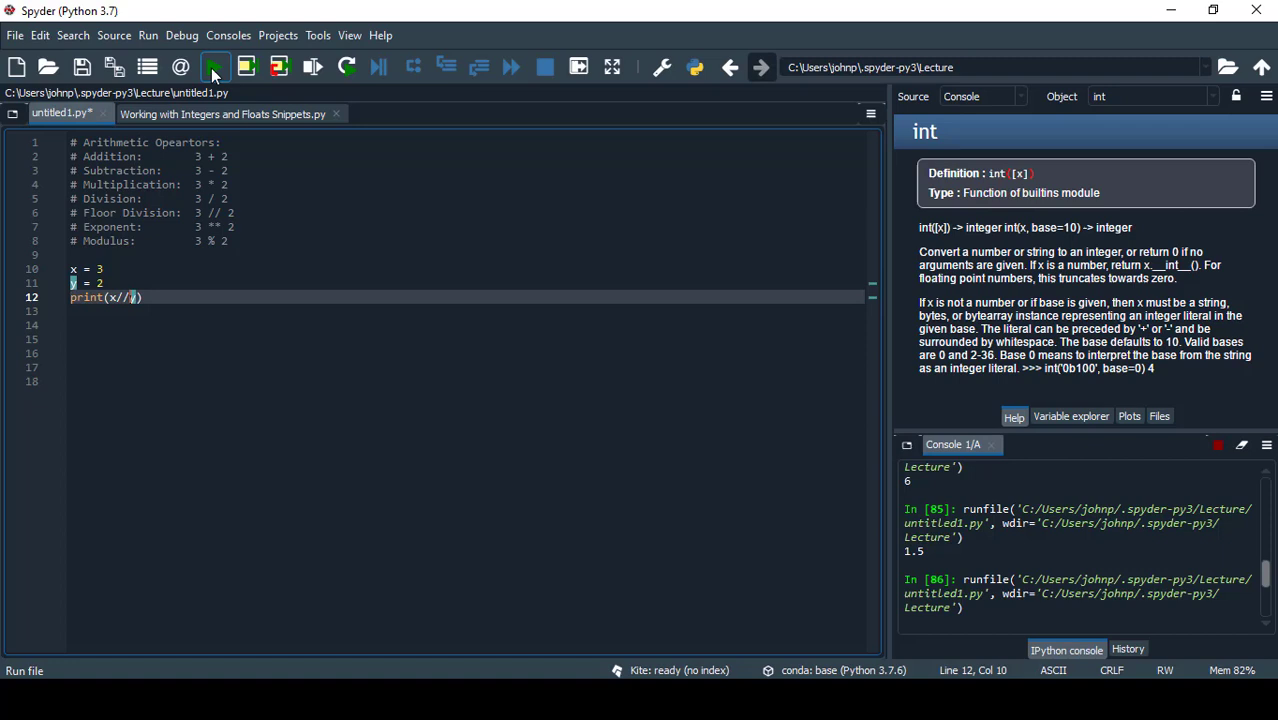
left_click(193, 63)
type("5")
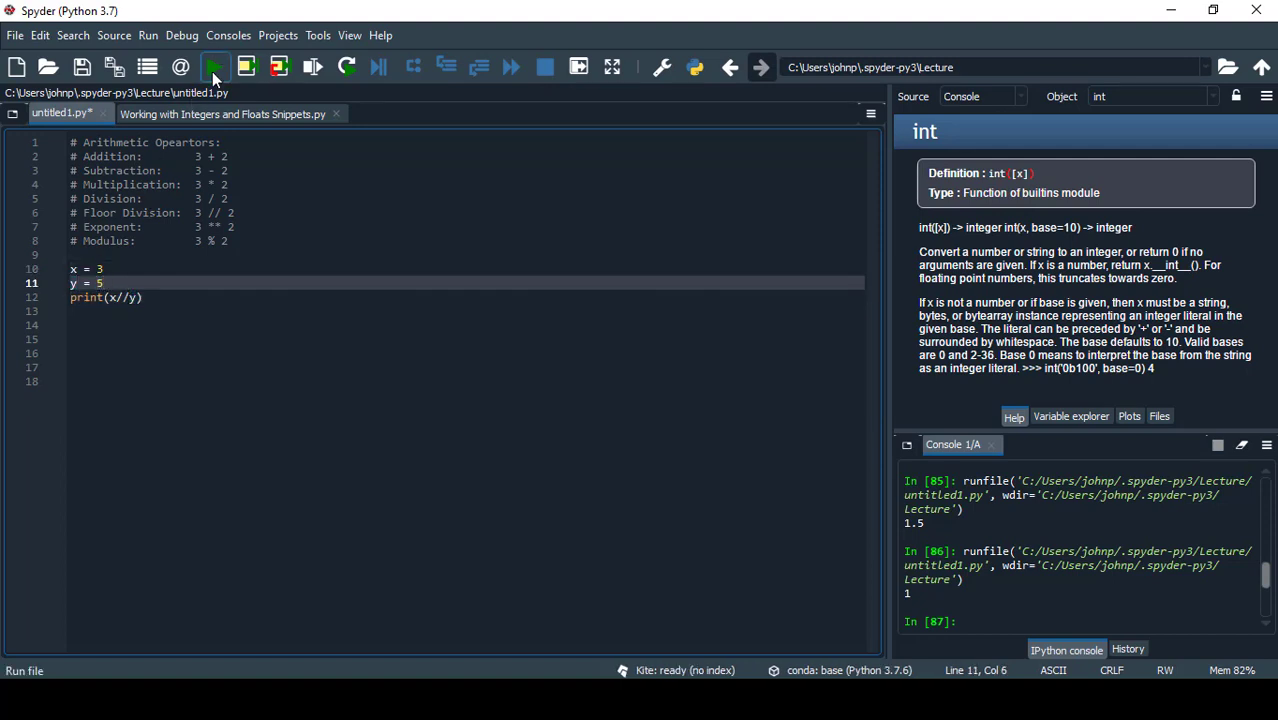
left_click(210, 68)
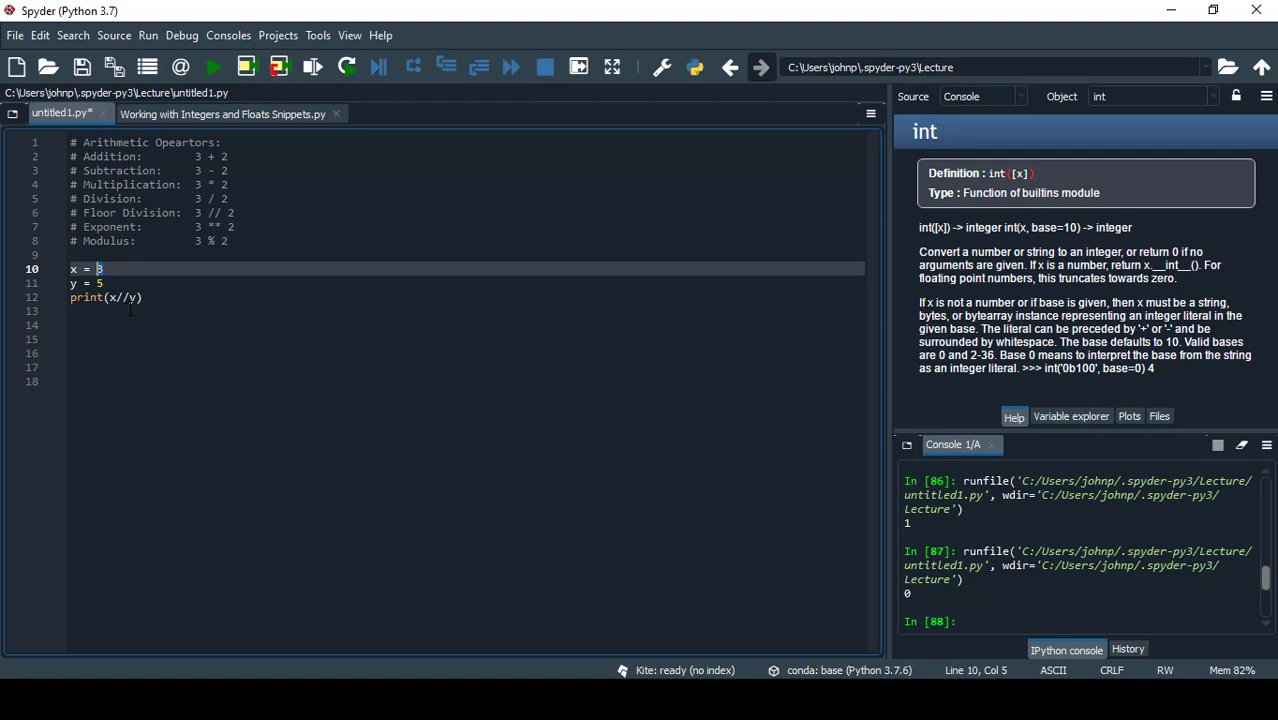
type("2")
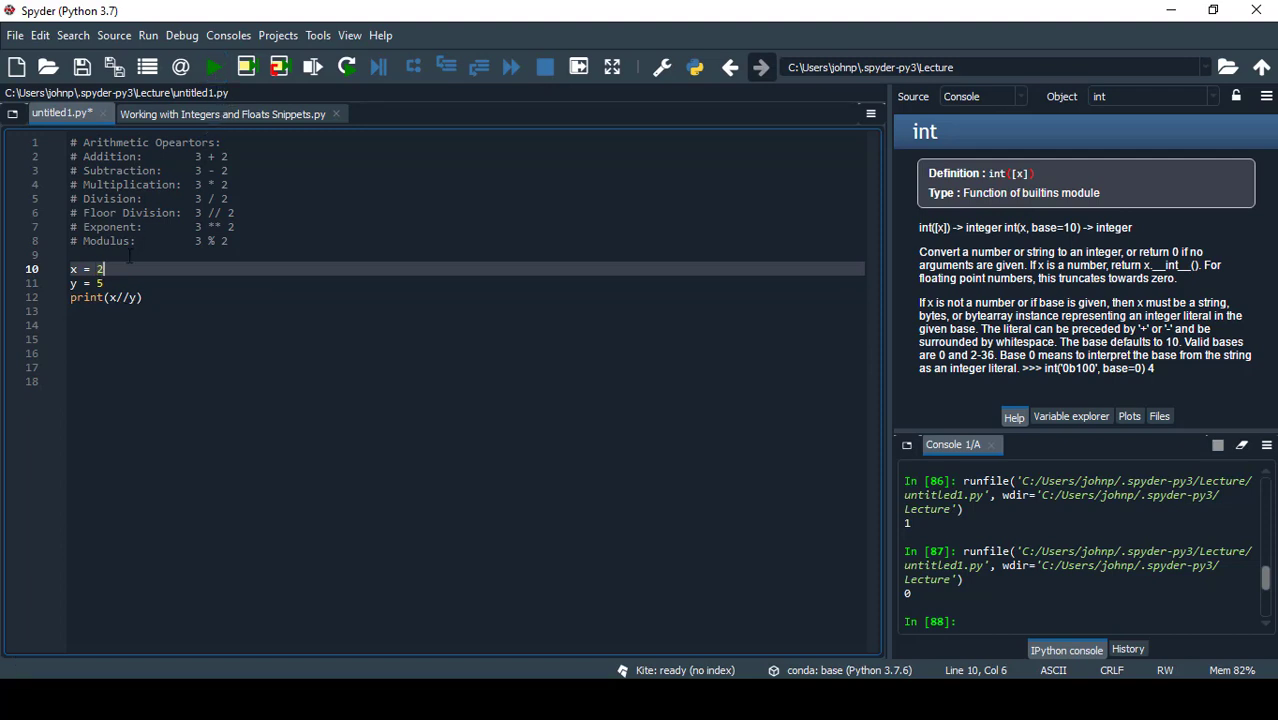
type("4")
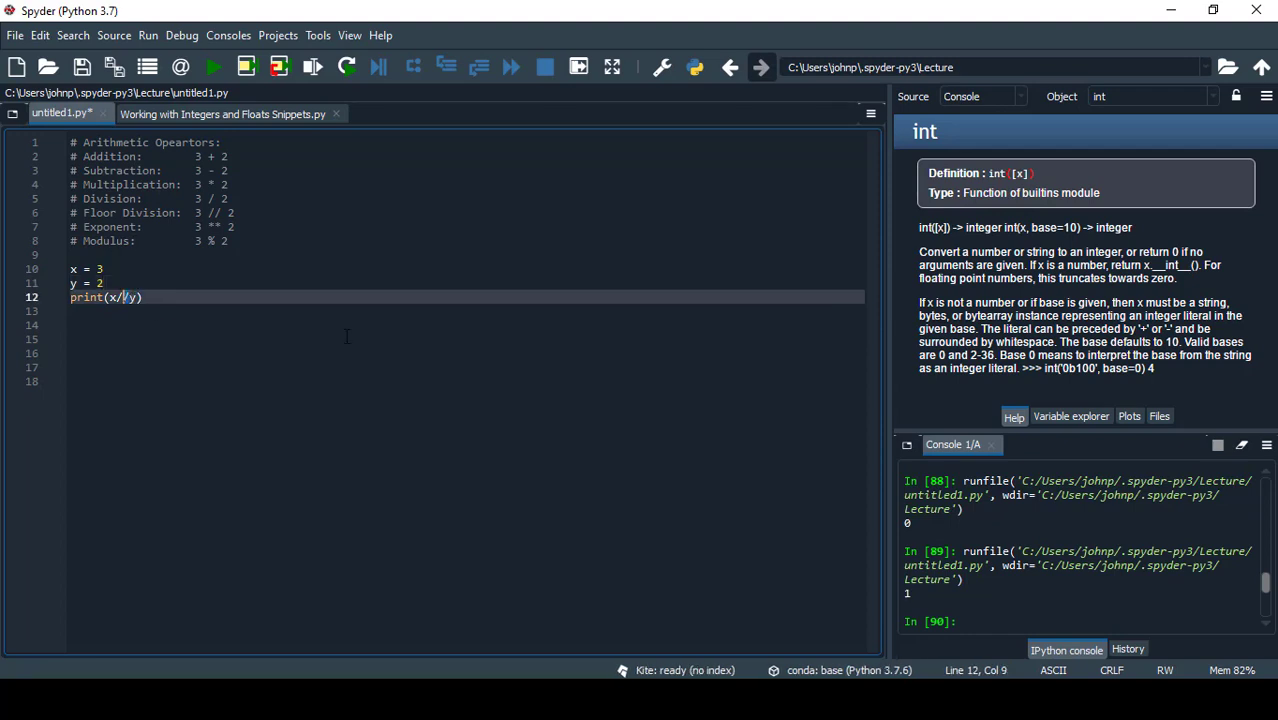
type("**")
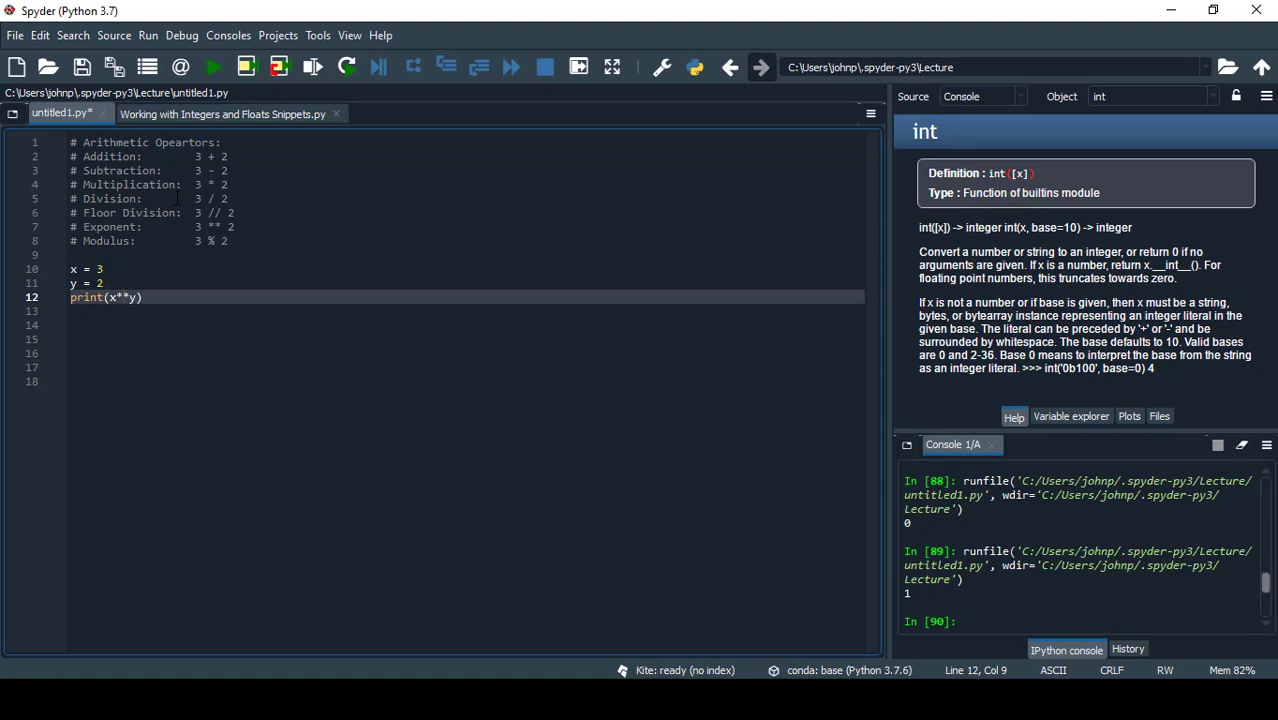
Print x**y (9) and x%y (1, then 0 with x = 6), then add precedence comments.
left_click(213, 75)
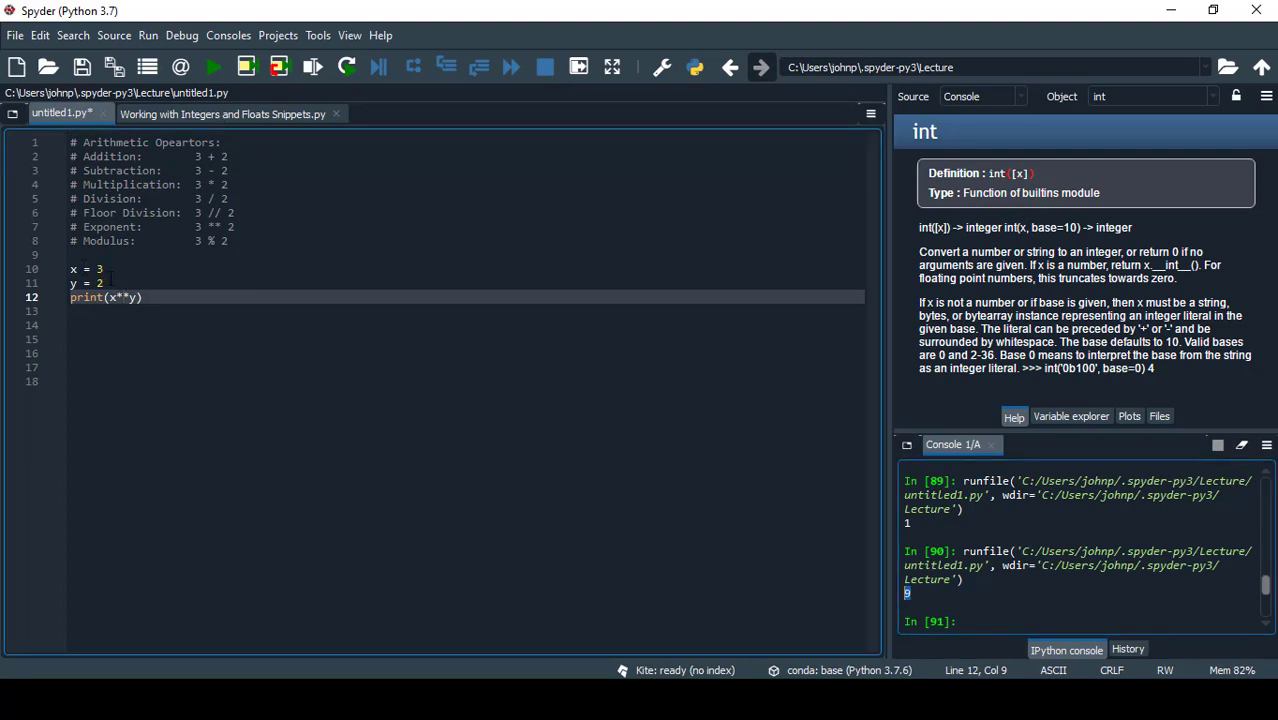
left_click(104, 283)
type("%")
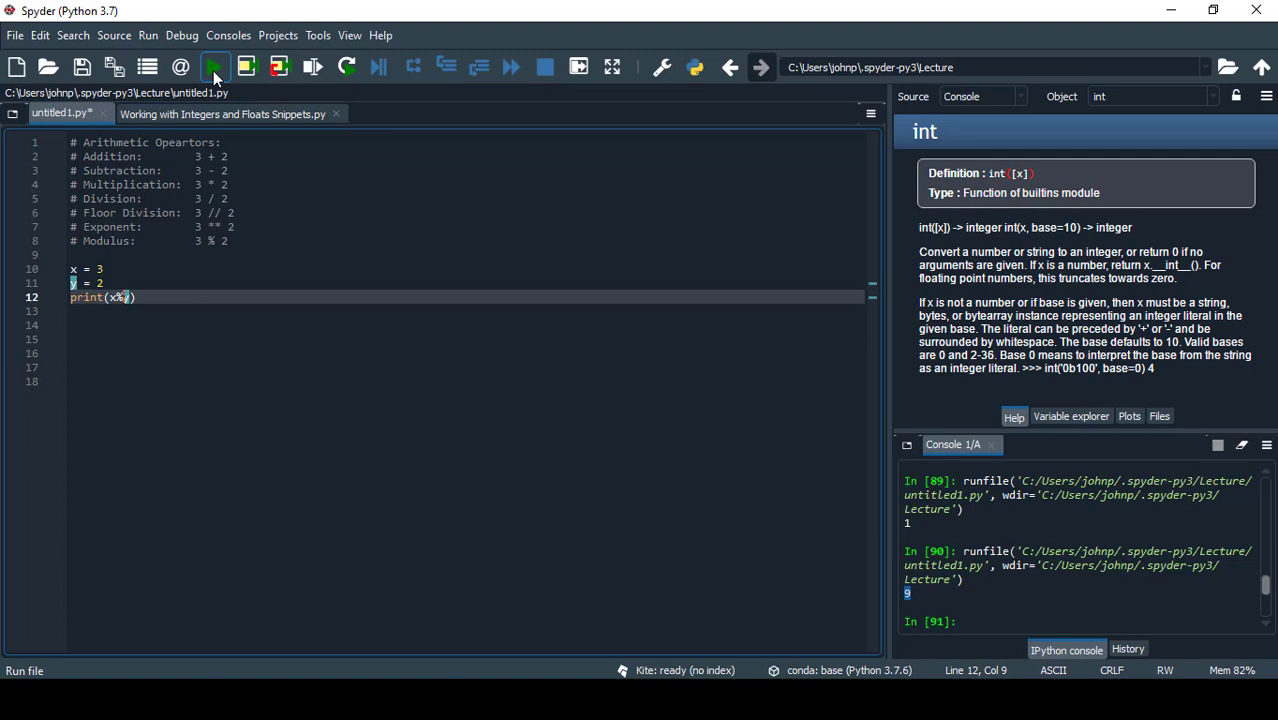
left_click(209, 68)
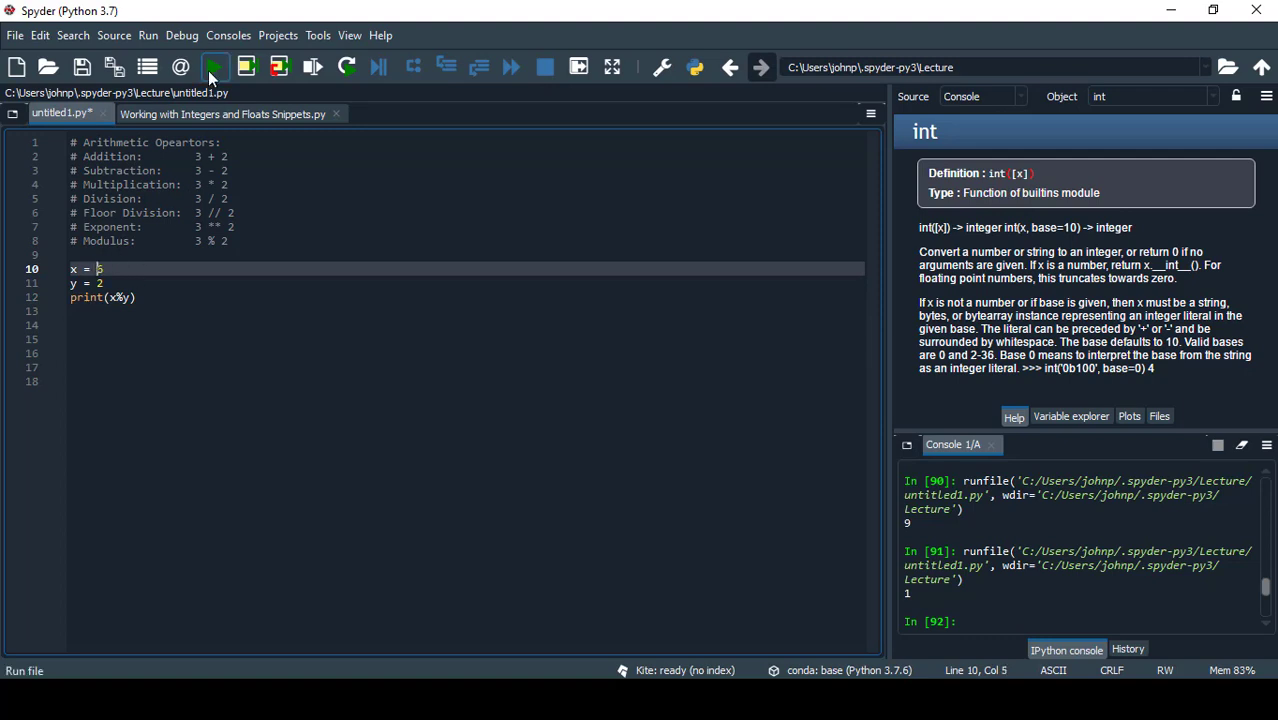
left_click(208, 67)
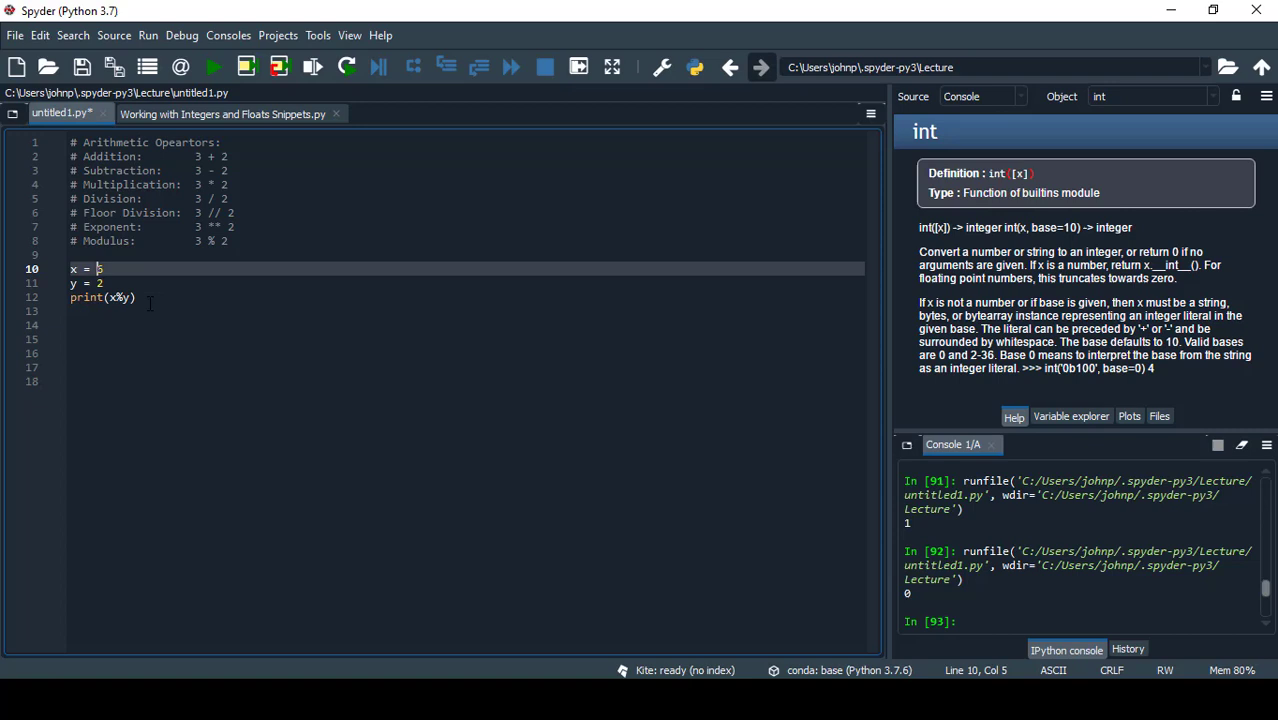
left_click(222, 113)
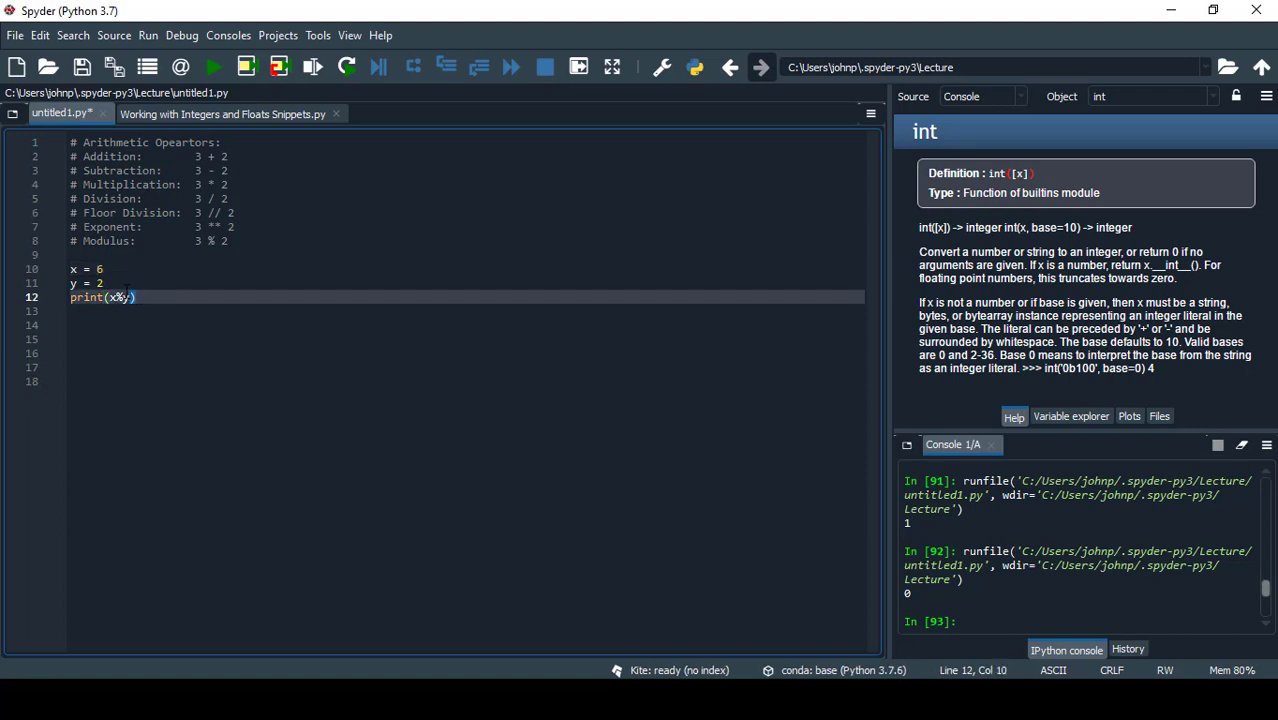
type("# order of operator precedence")
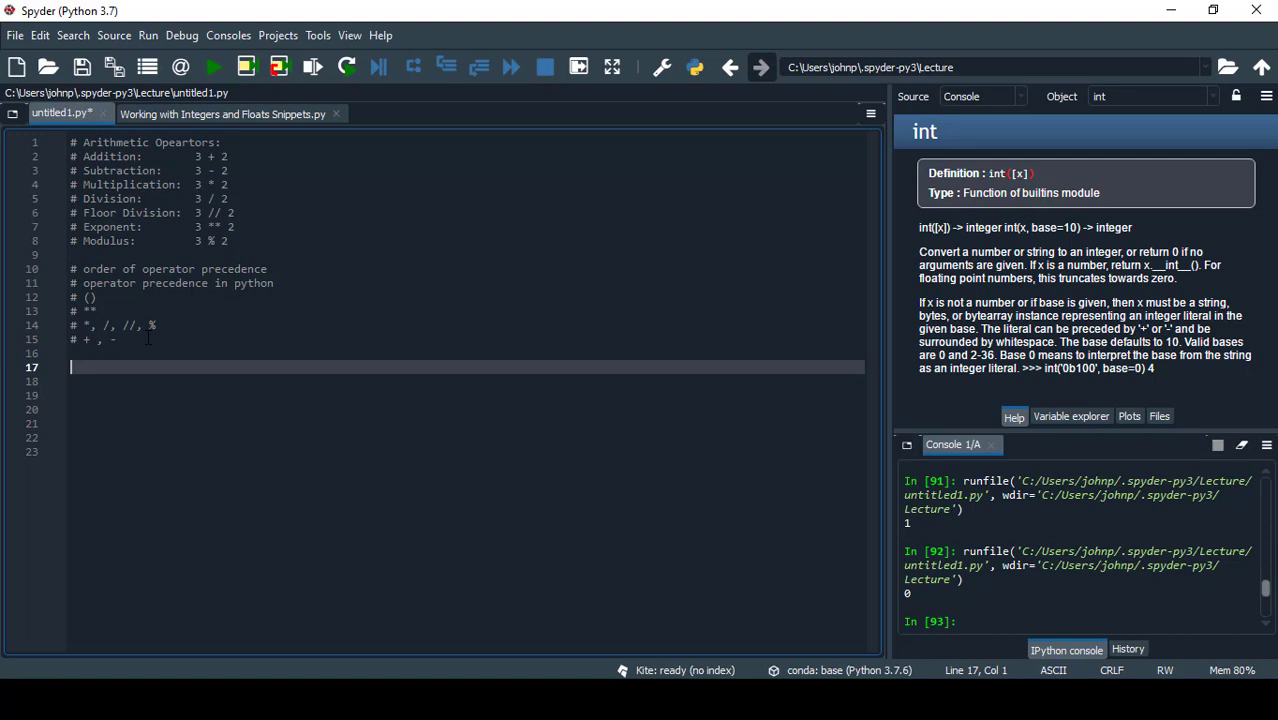
Add print(3*2+1), regroup it as print(3*(2+1)), and run to get 9.
left_click(88, 297)
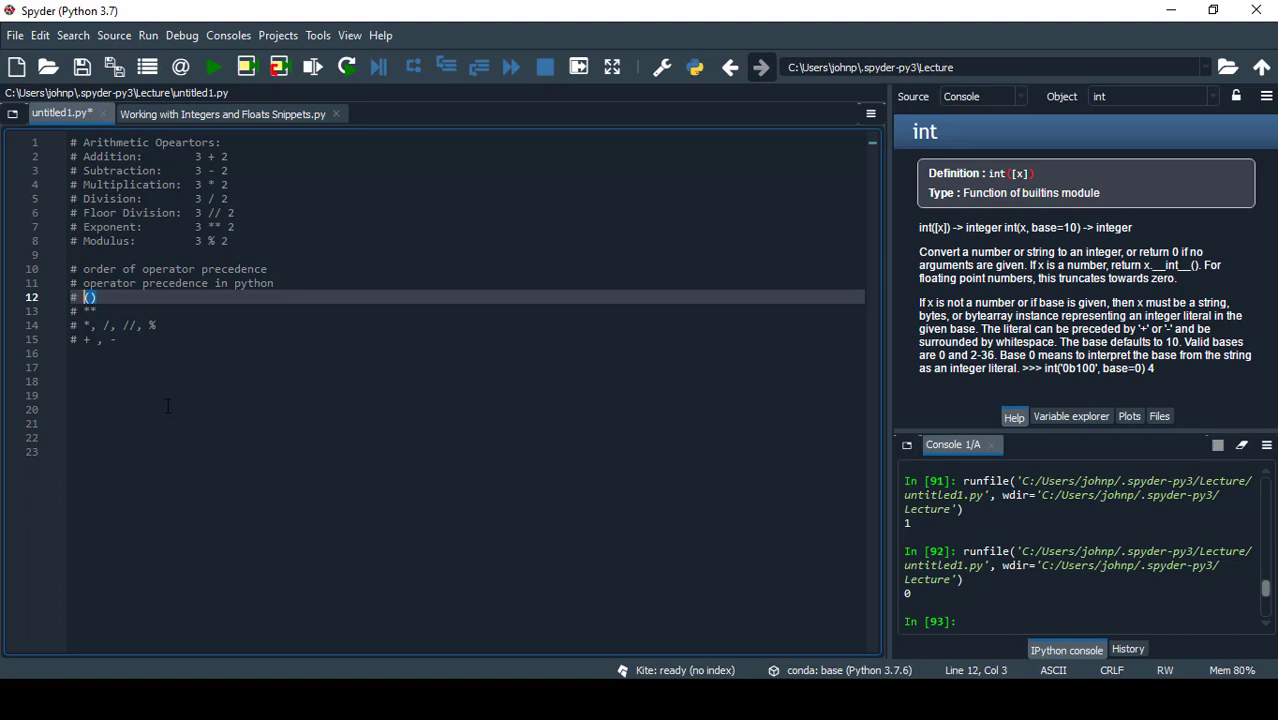
mouse_move(155, 392)
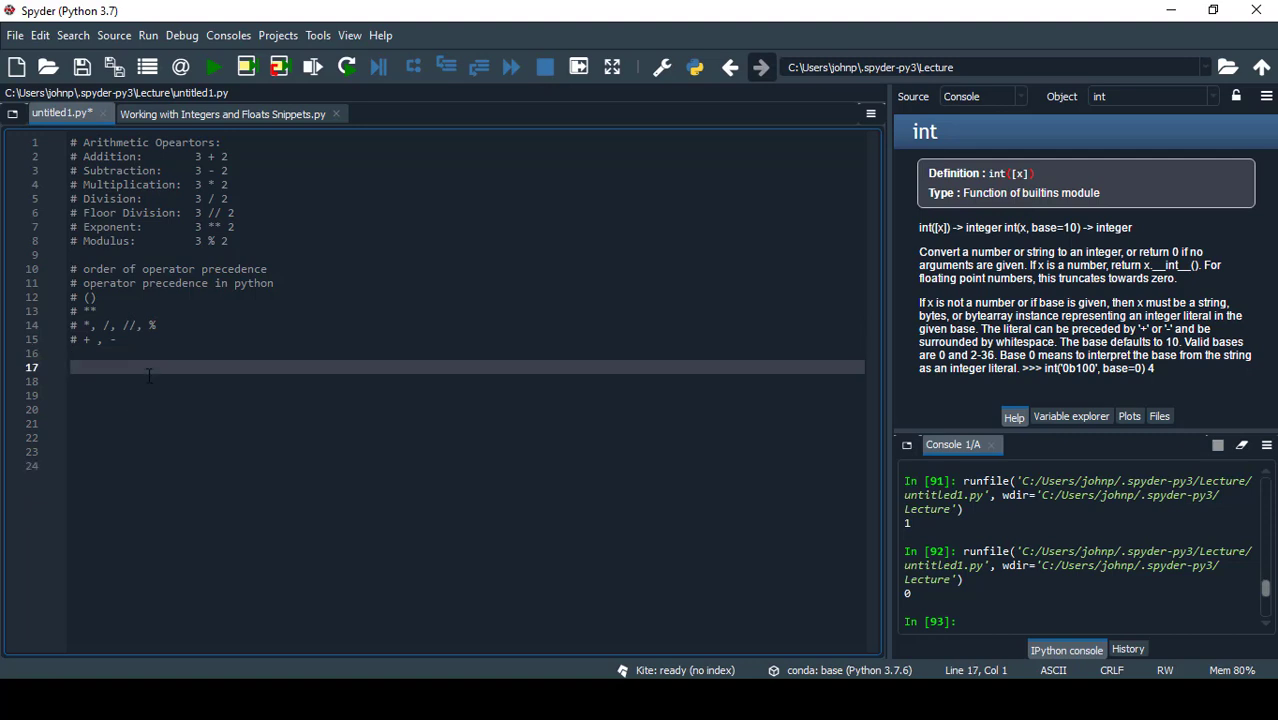
type("prin")
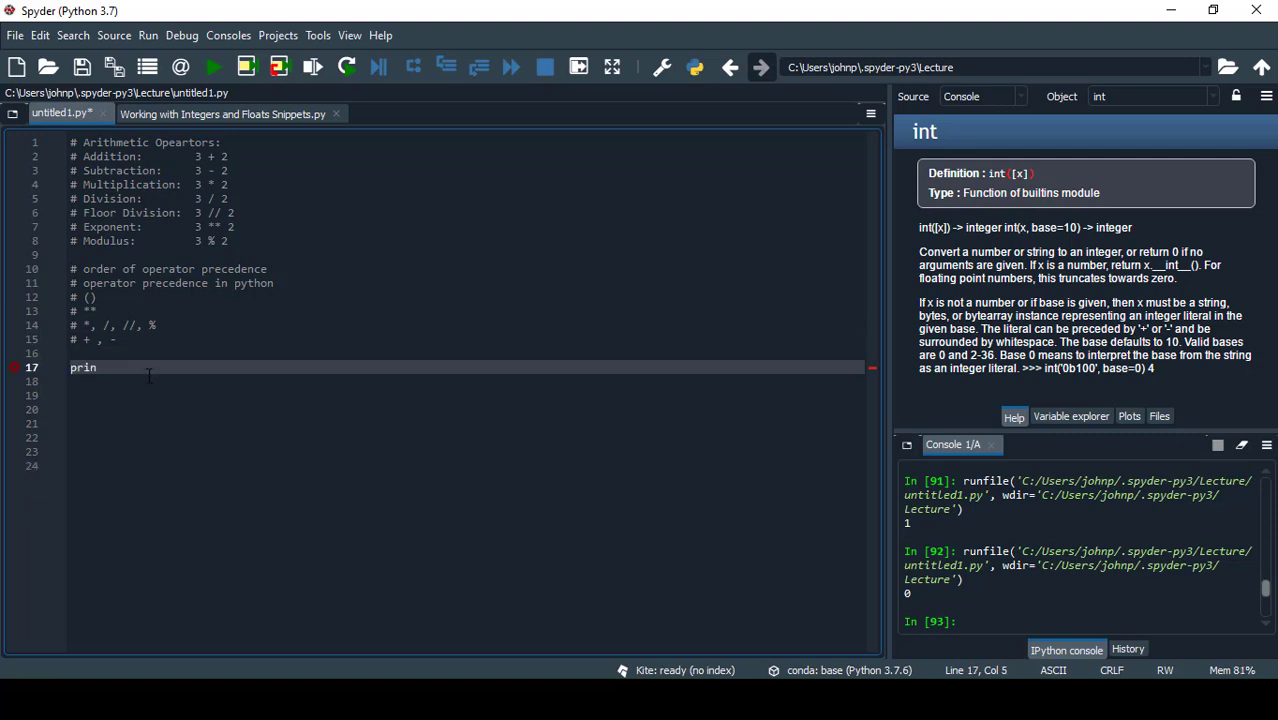
type("t(")
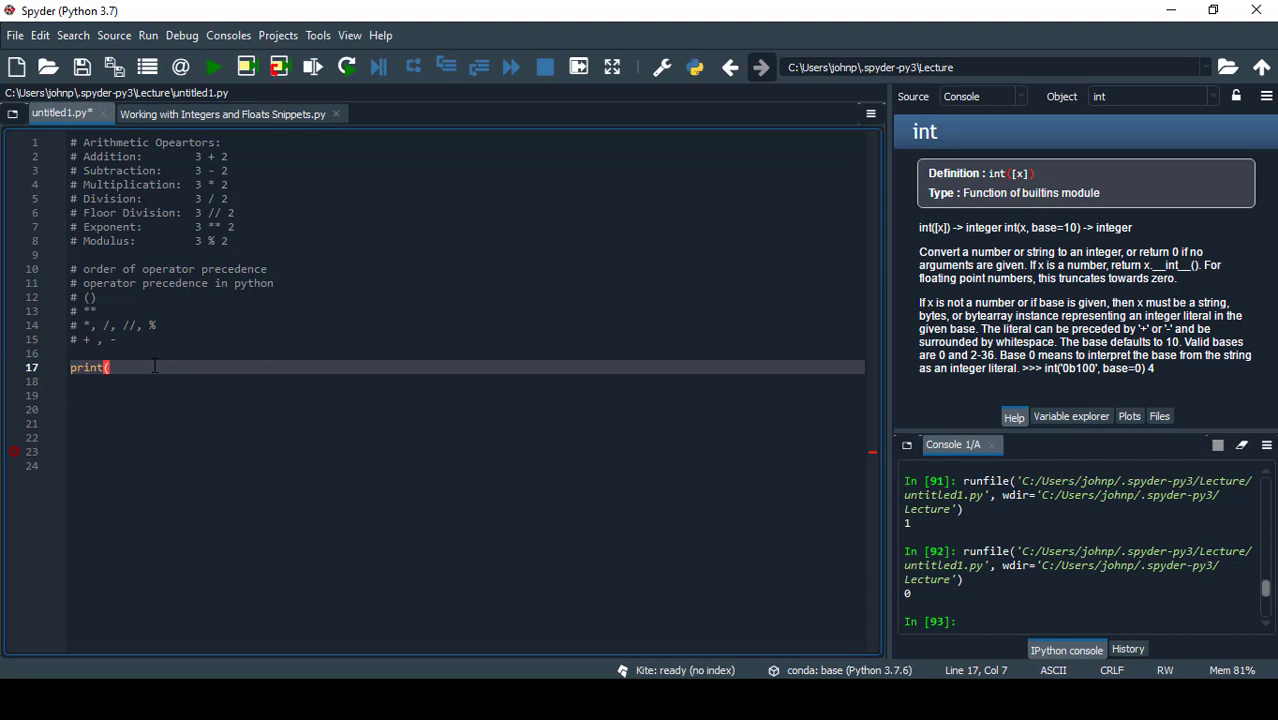
type("3*2")
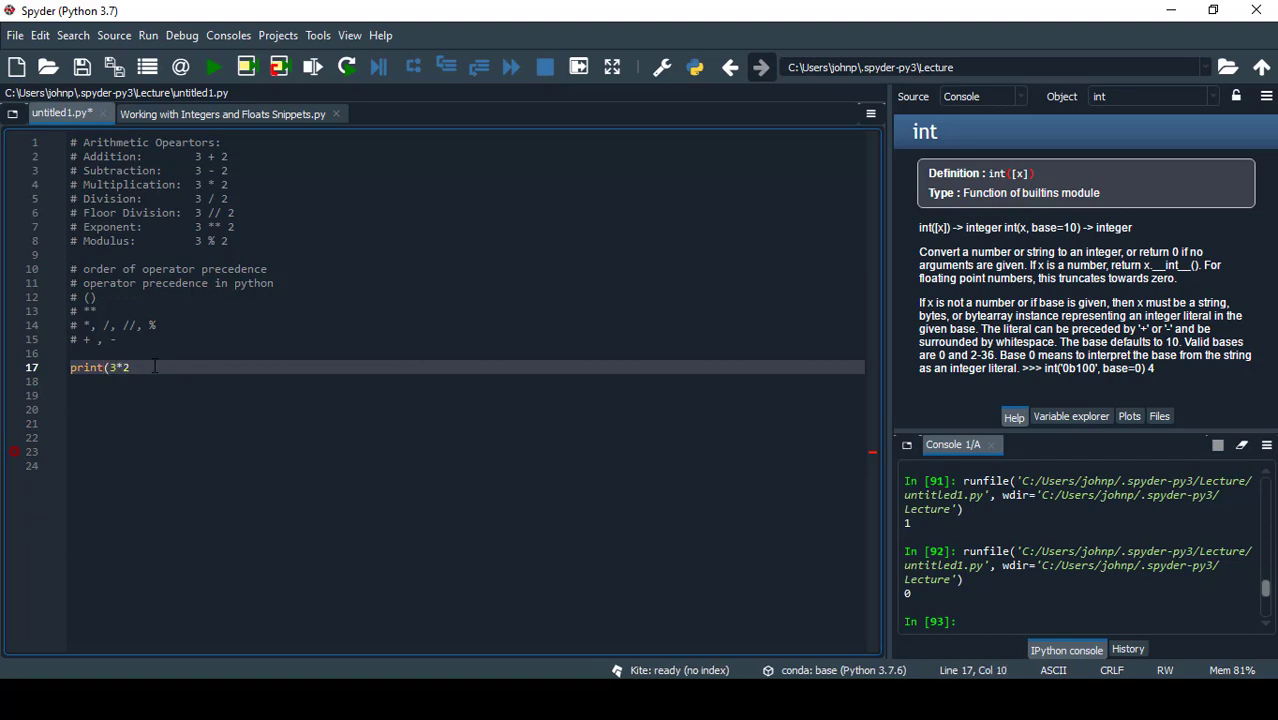
type("+1))")
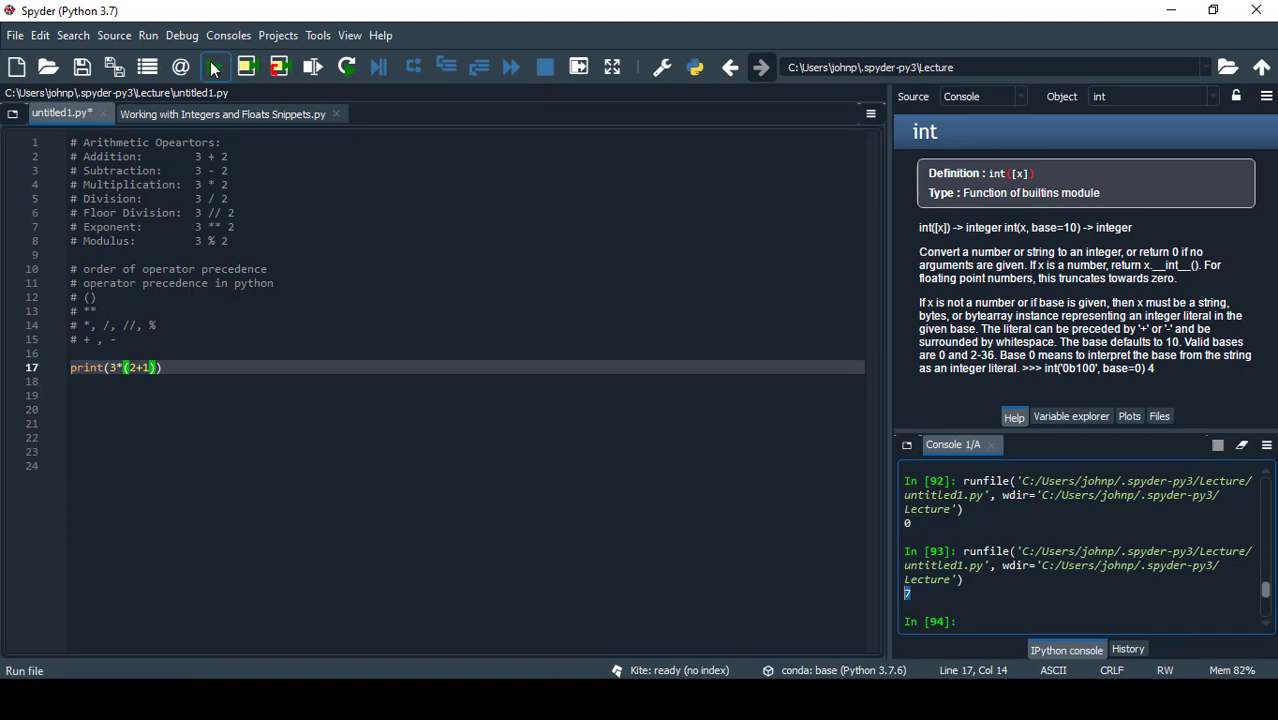
left_click(208, 67)
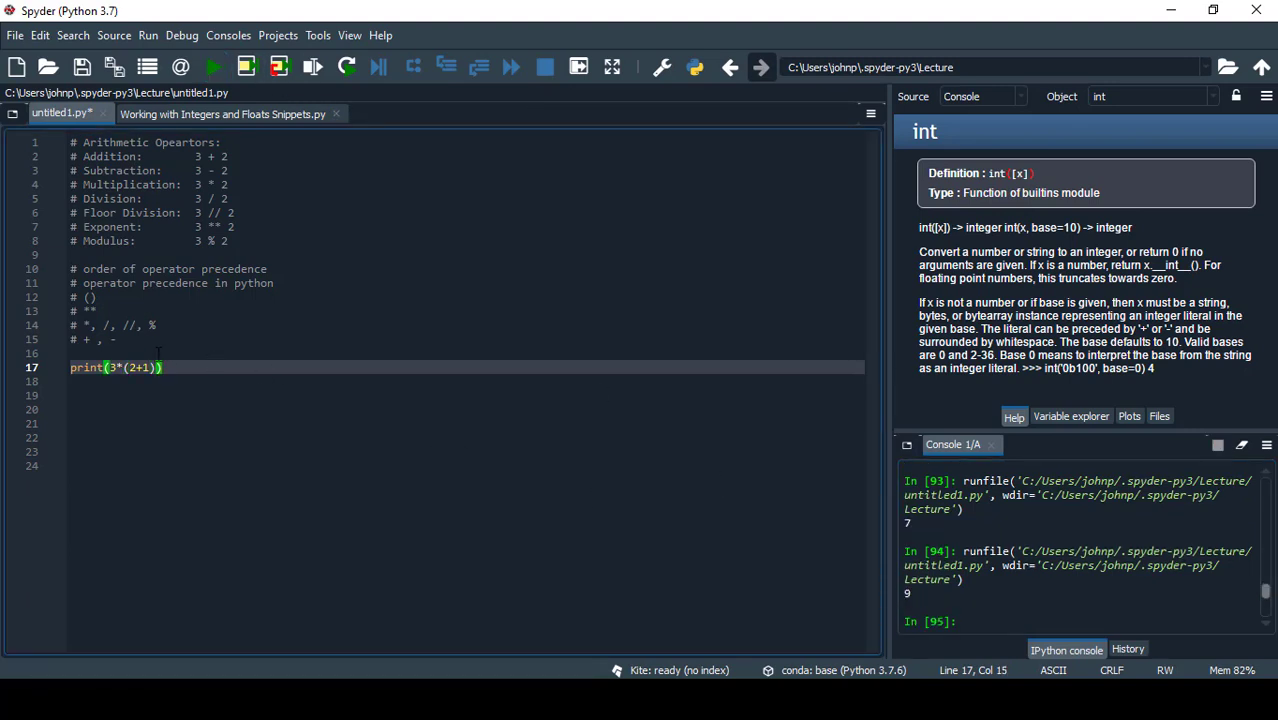
key("BackSpace")
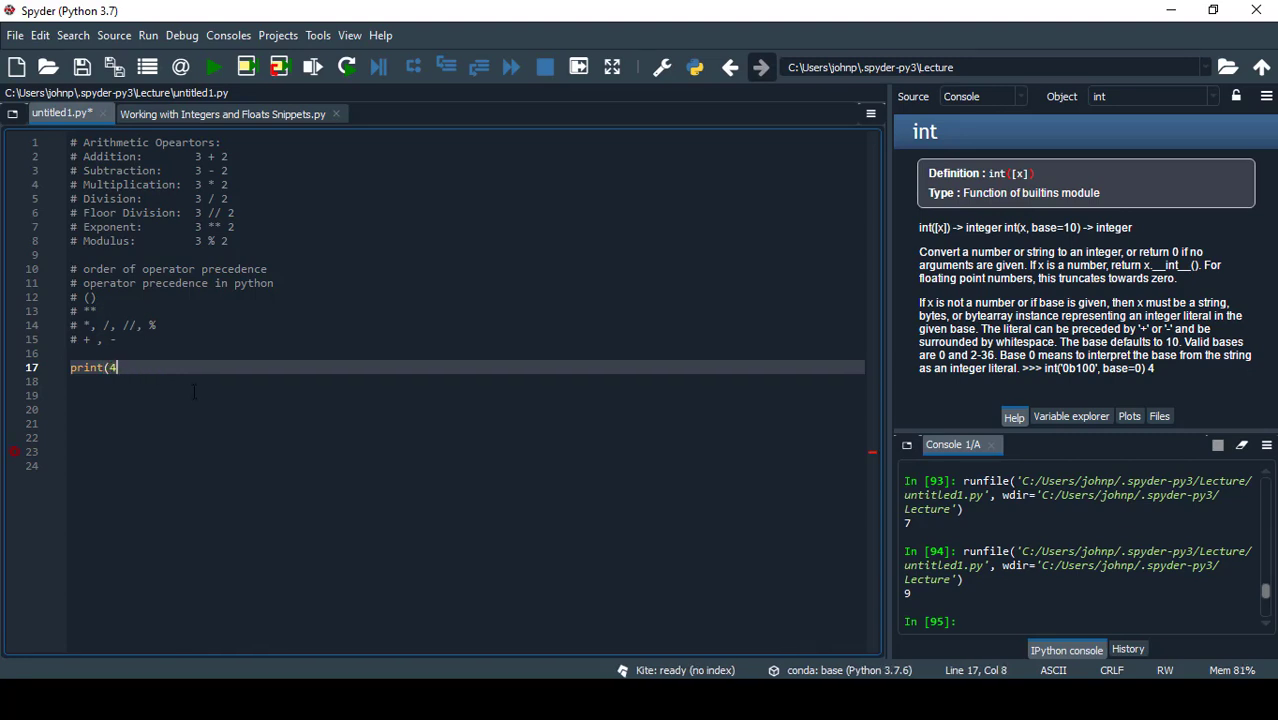
Write print(4*3**(2+1)/3), correcting the exponent group, and run it to print 36.0.
type("*3**")
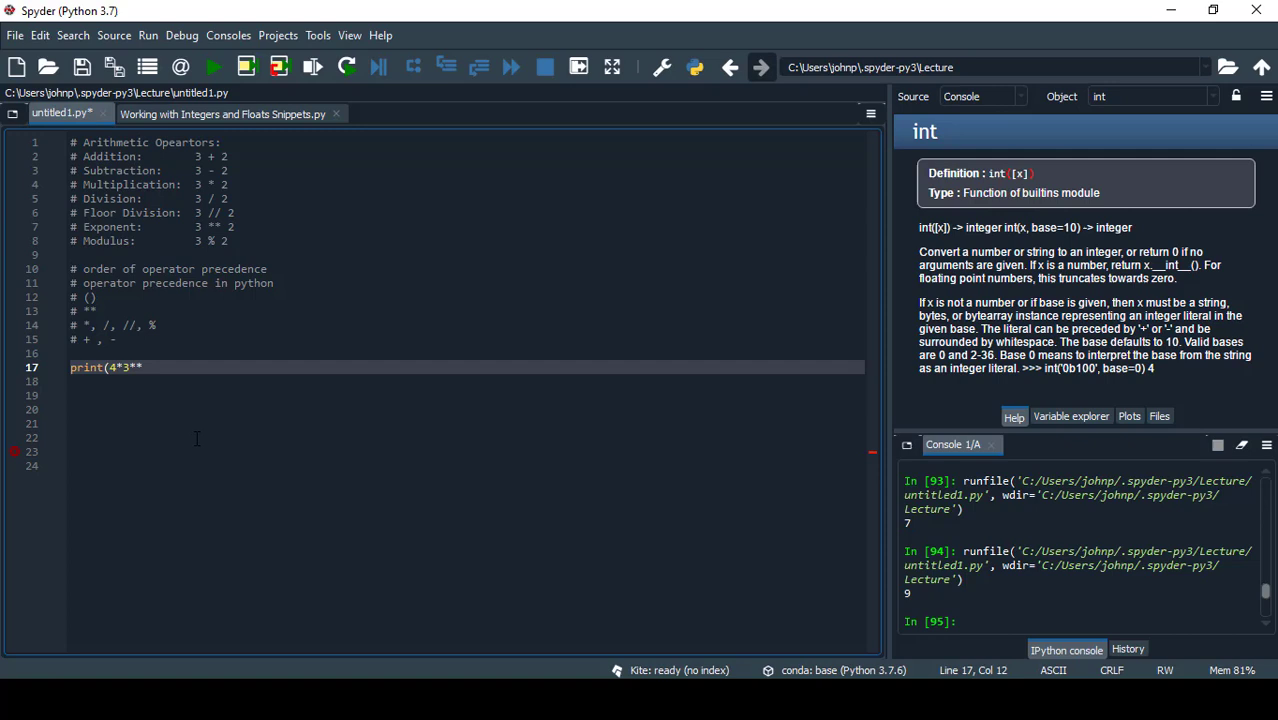
type("(2+")
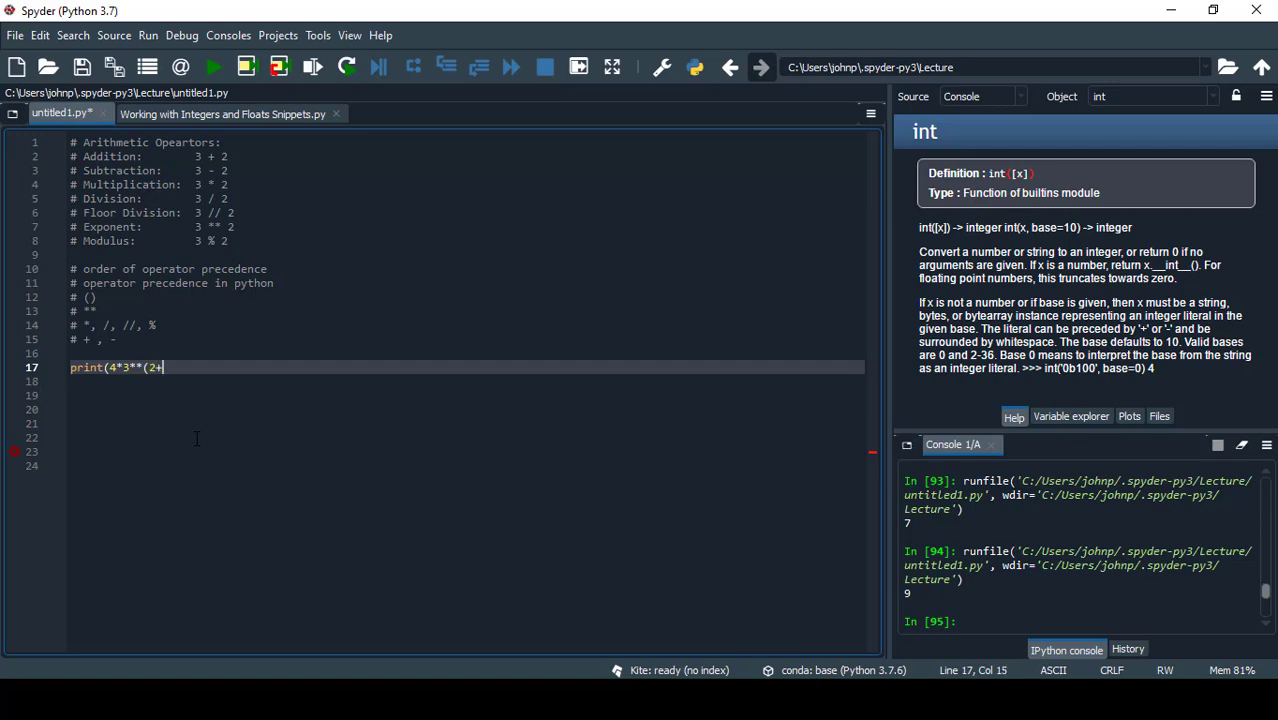
type("2))")
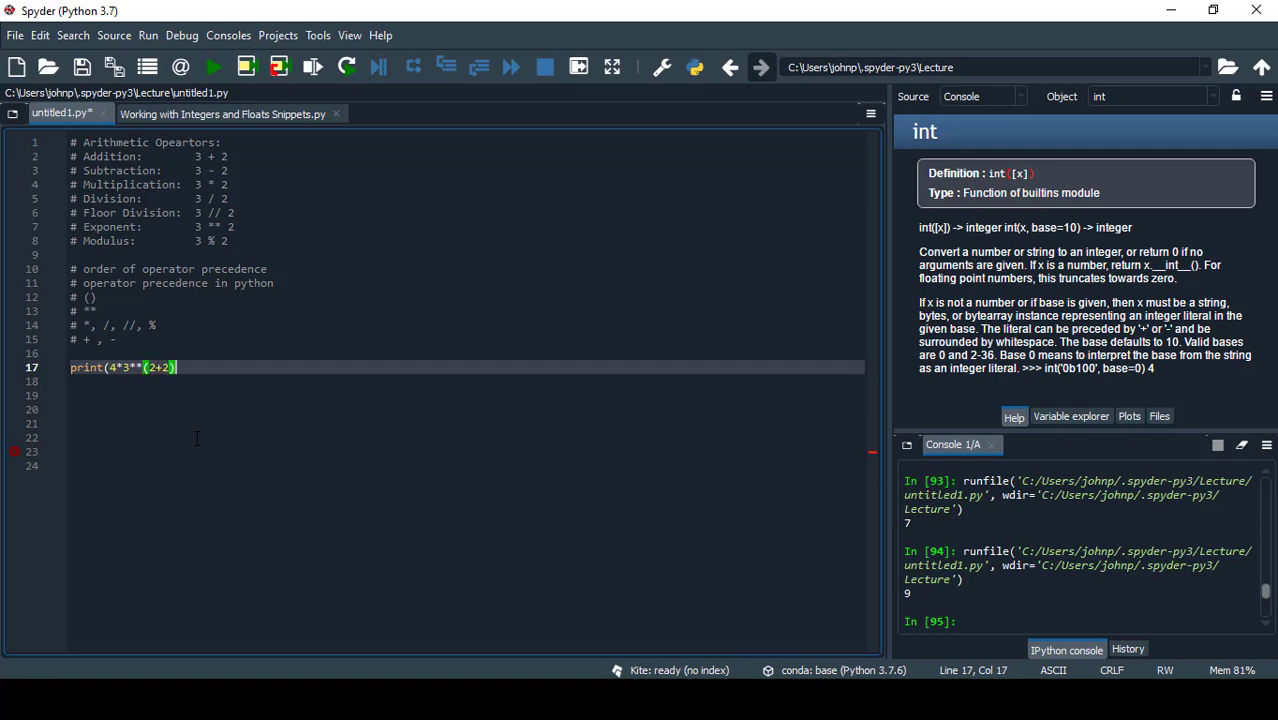
type("/3")
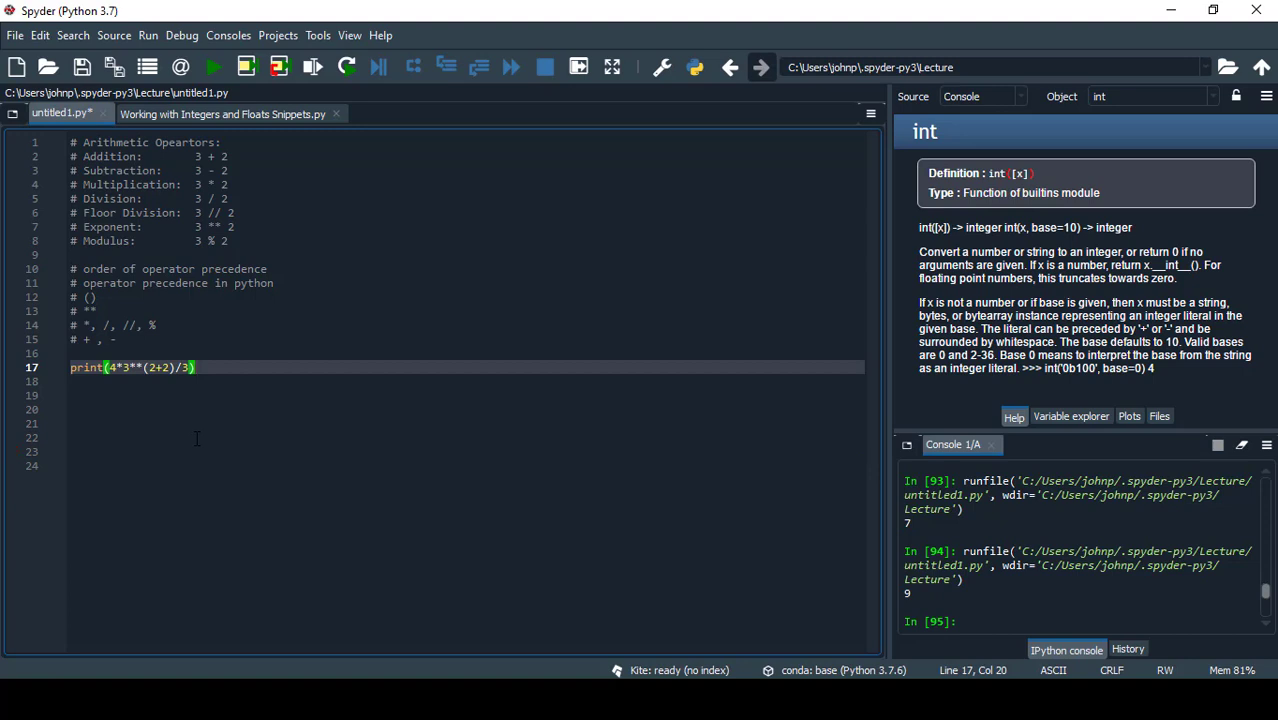
left_click(160, 368)
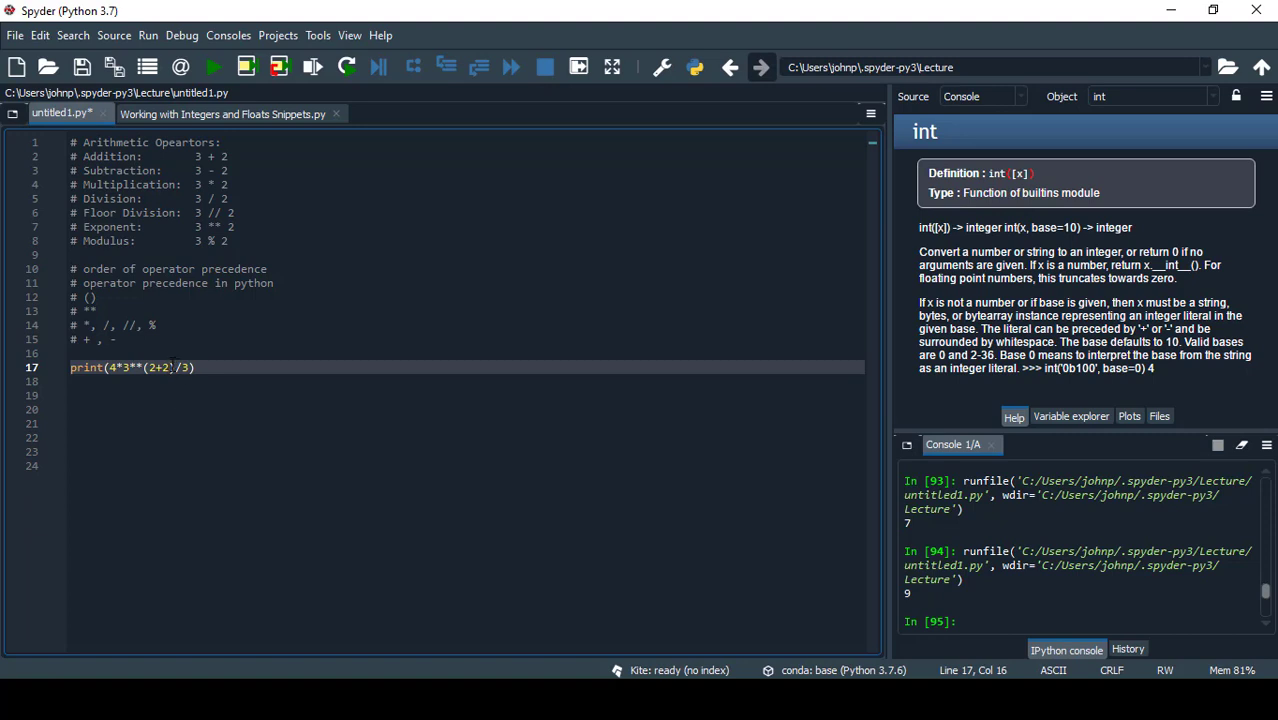
type("1")
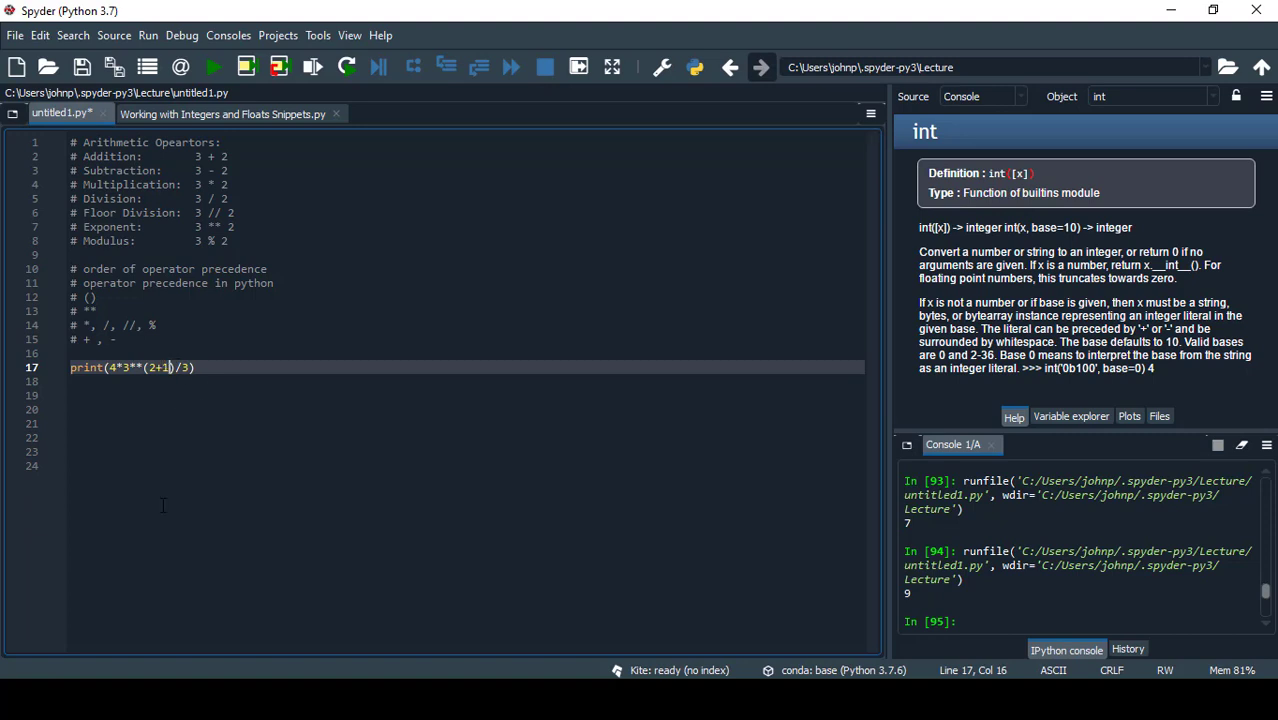
left_click_drag(178, 367, 143, 367)
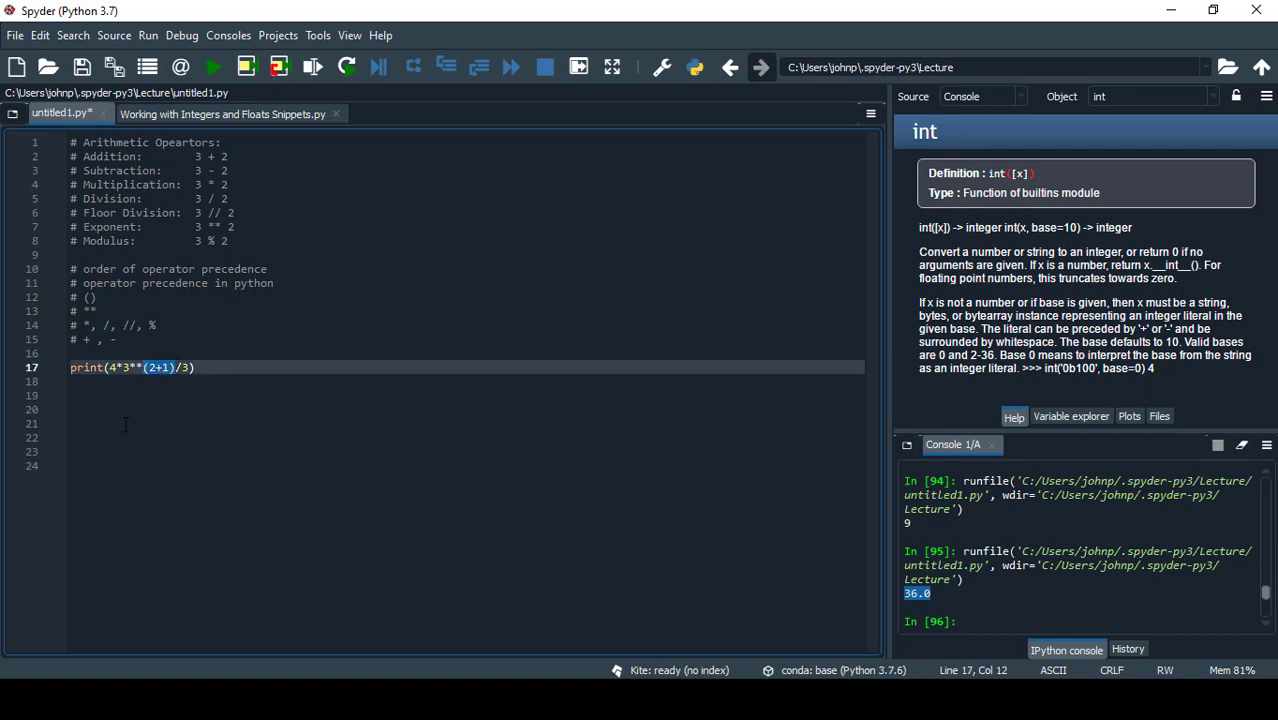
left_click(106, 391)
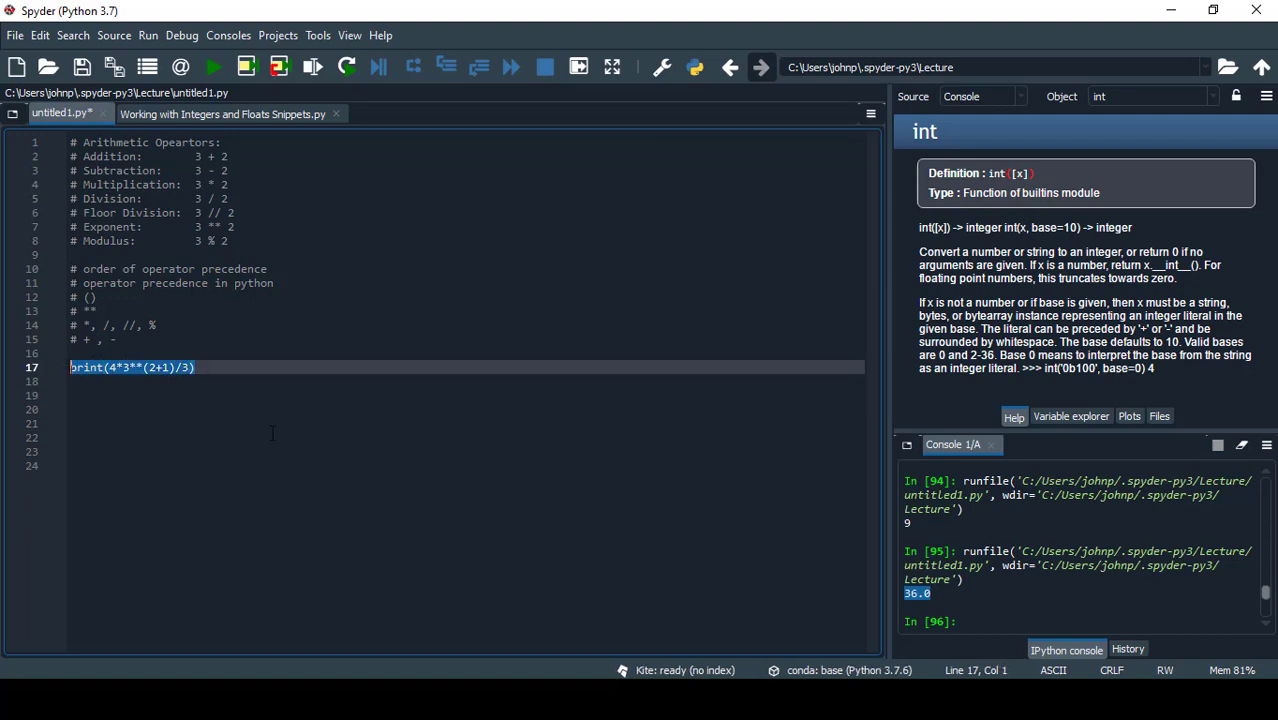
Add a 'num incrementer' comment with num = num + 1 and print(num).
type("4")
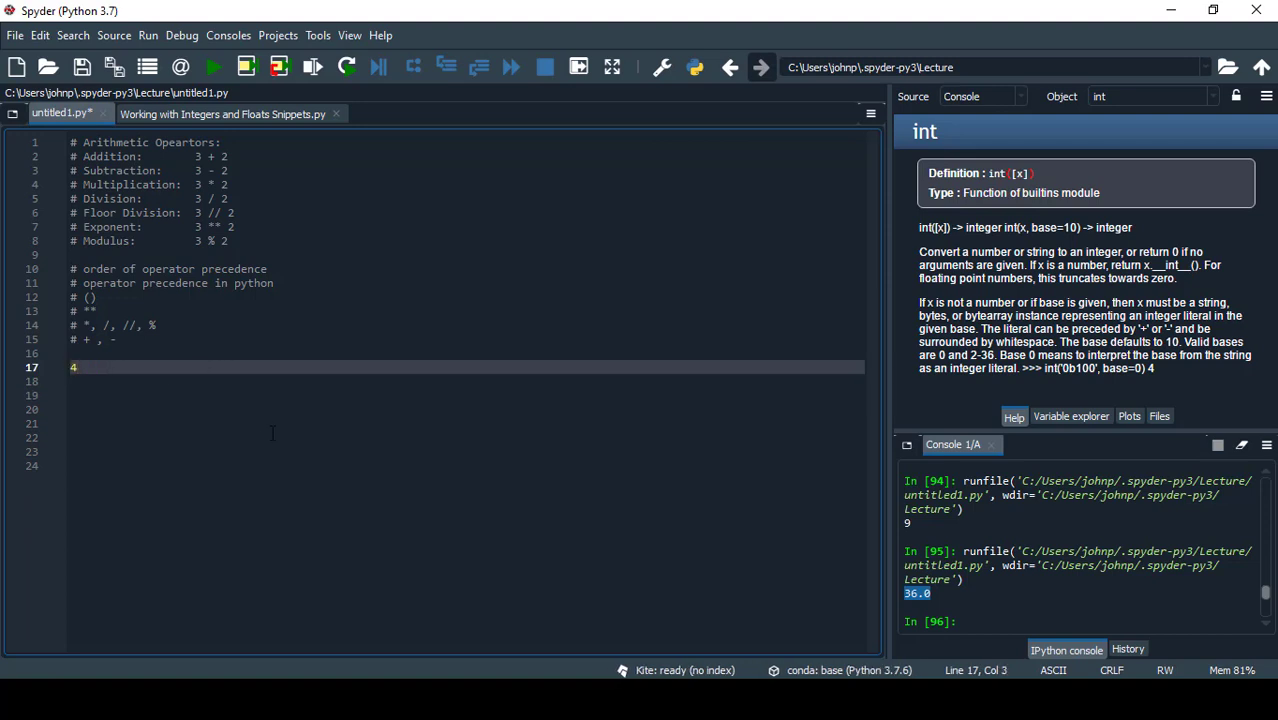
type("num")
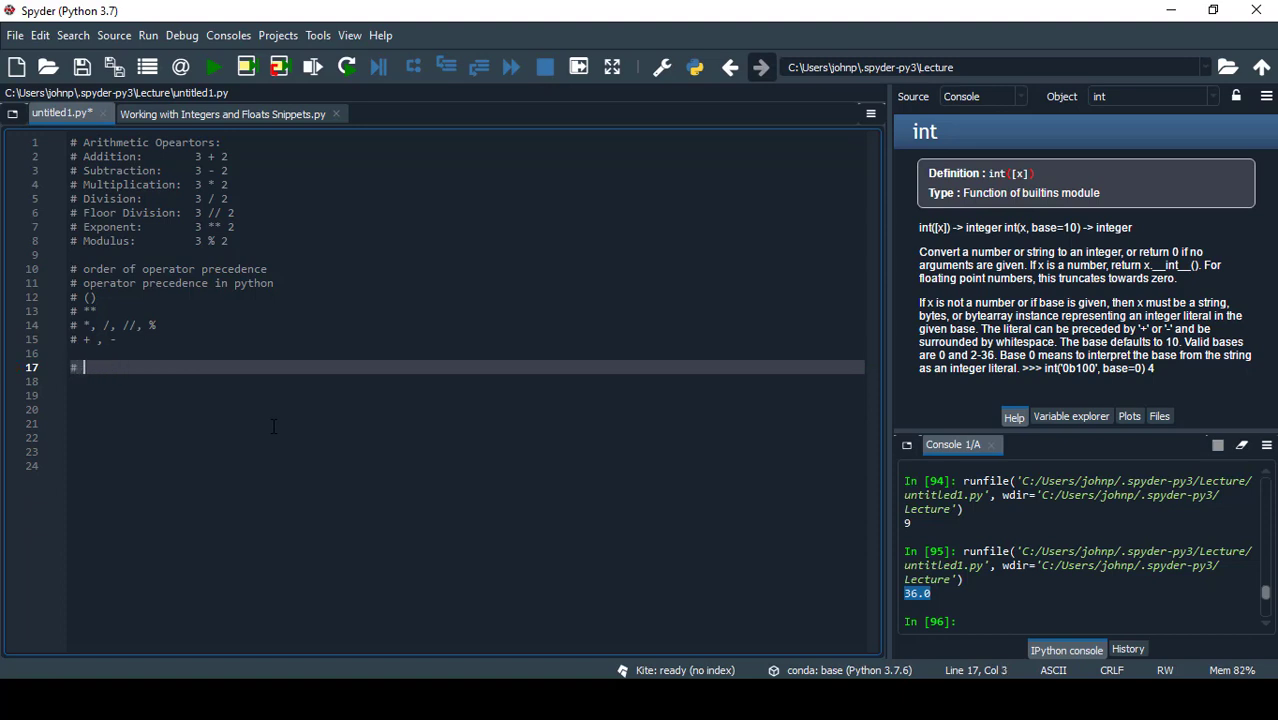
type("num incrementer")
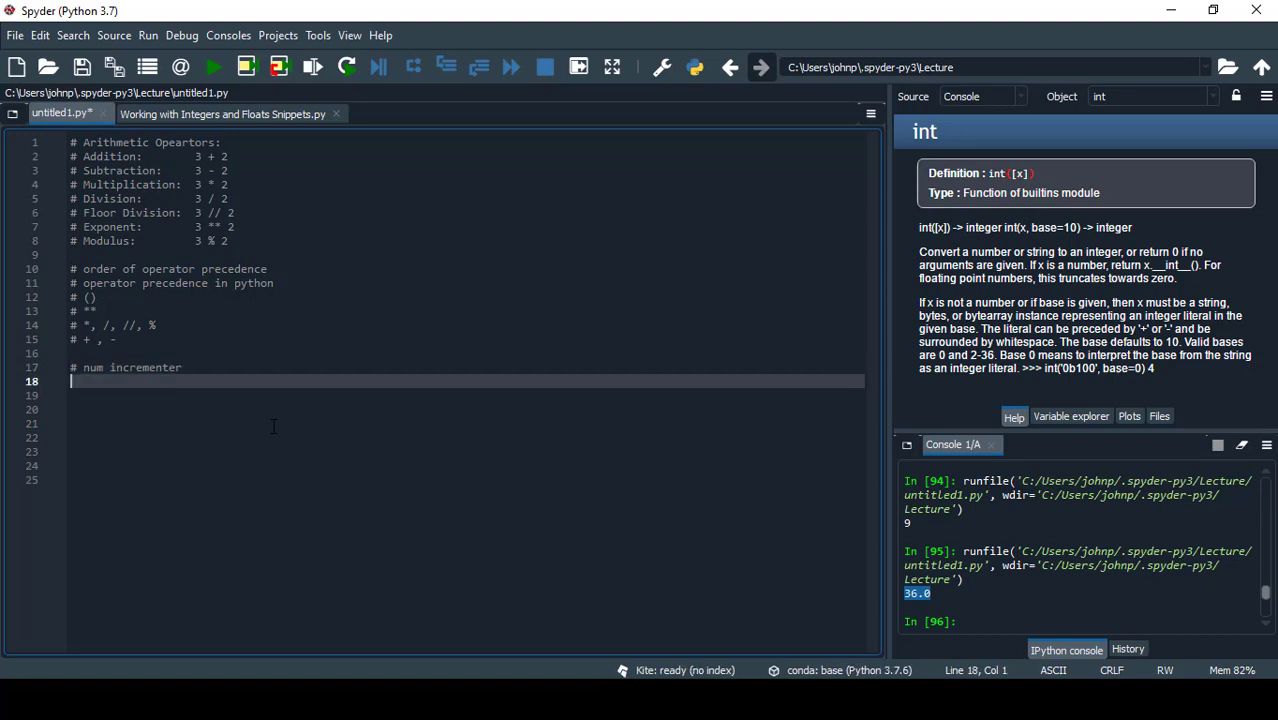
type("num")
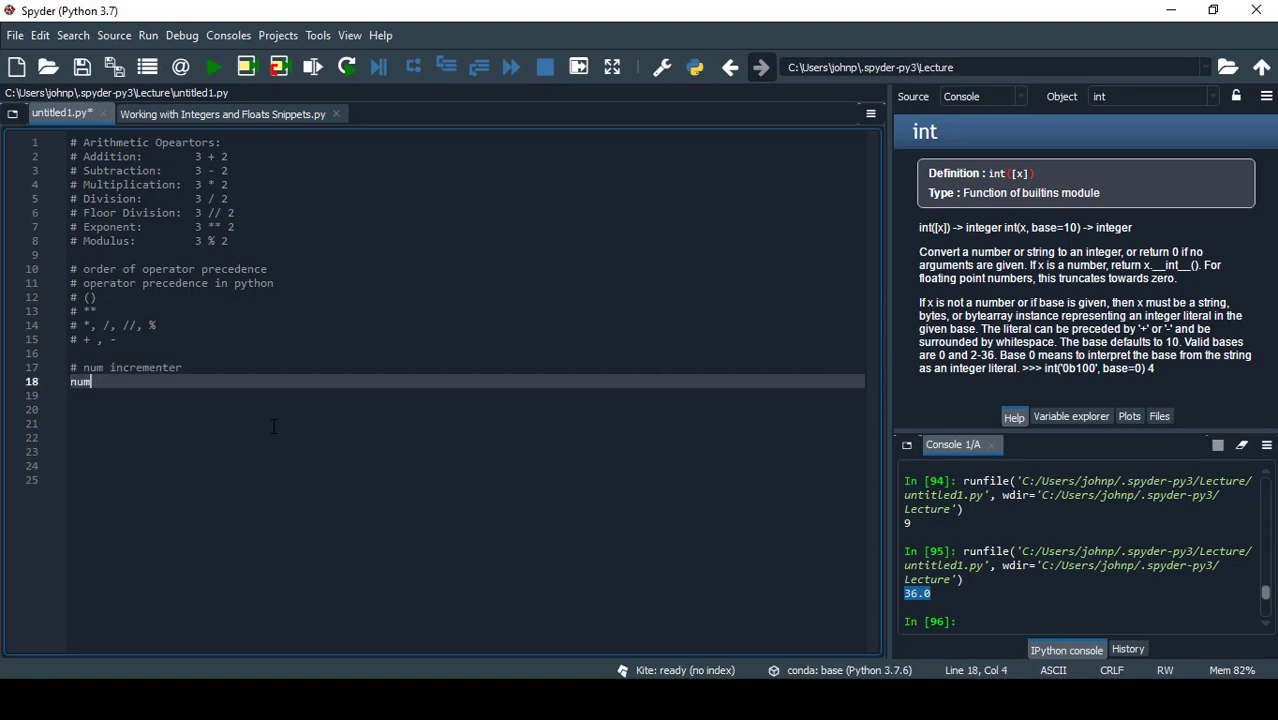
type("= n")
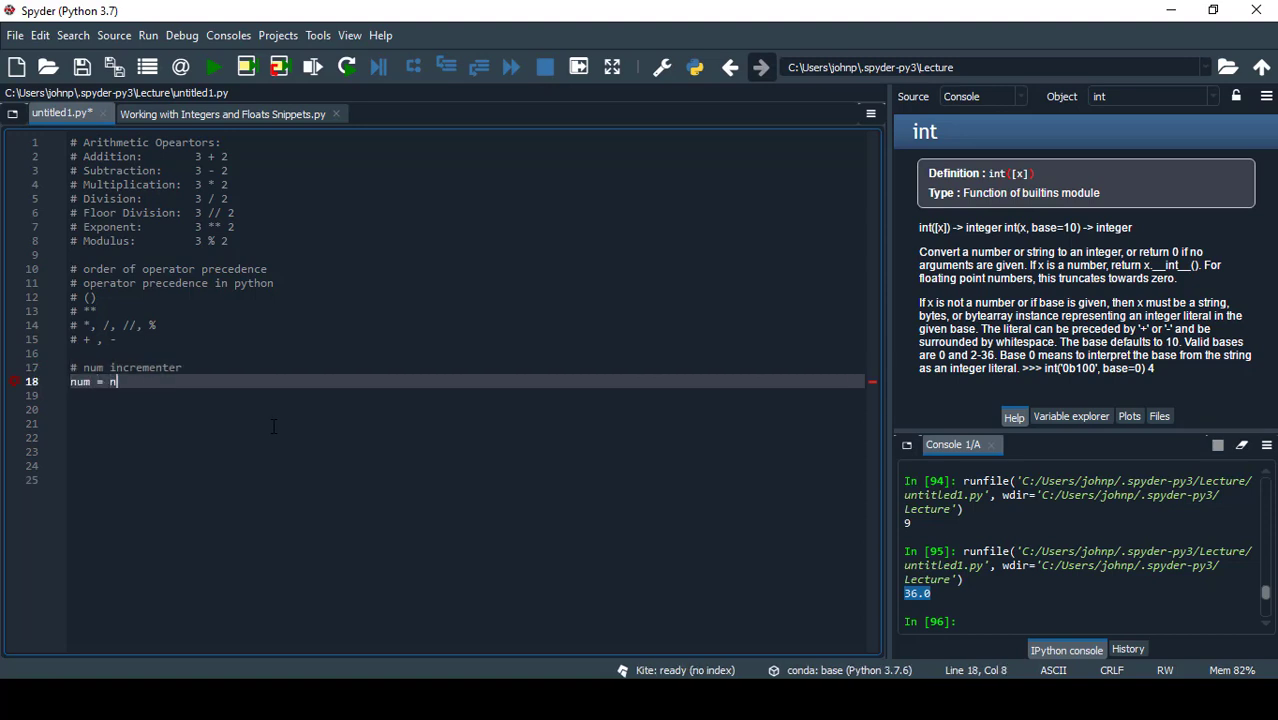
type("um + 1")
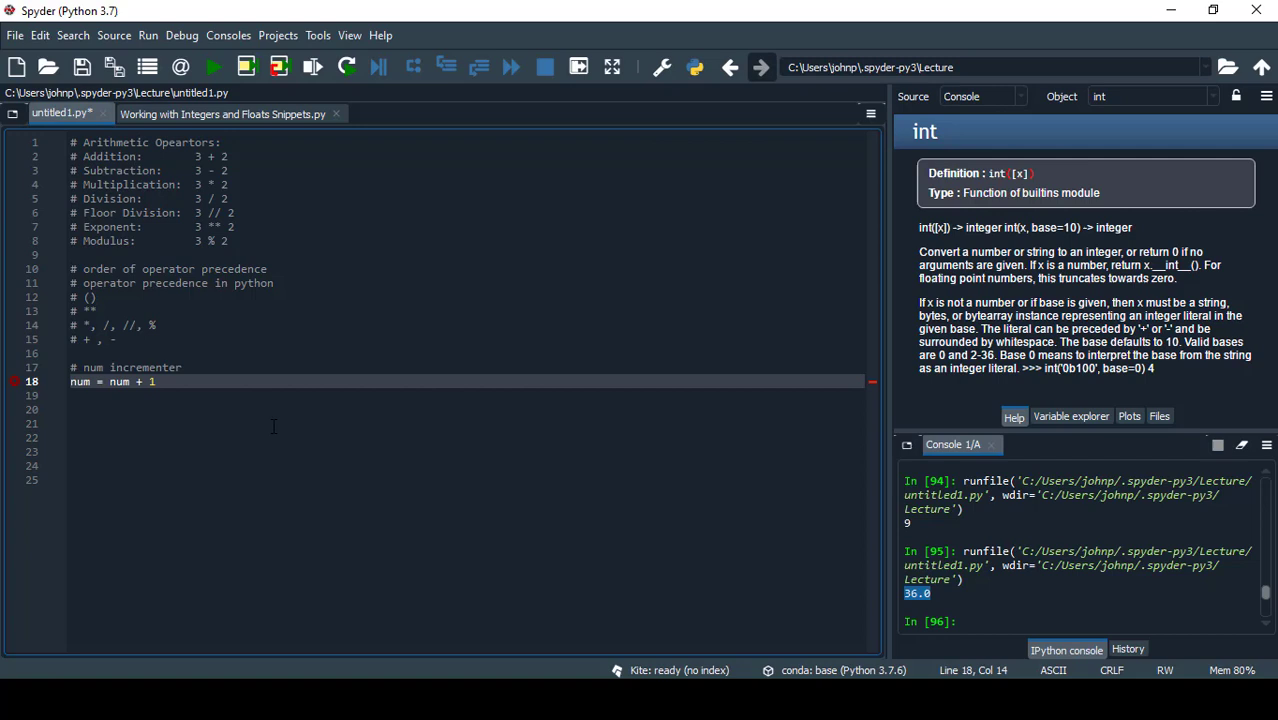
type("num")
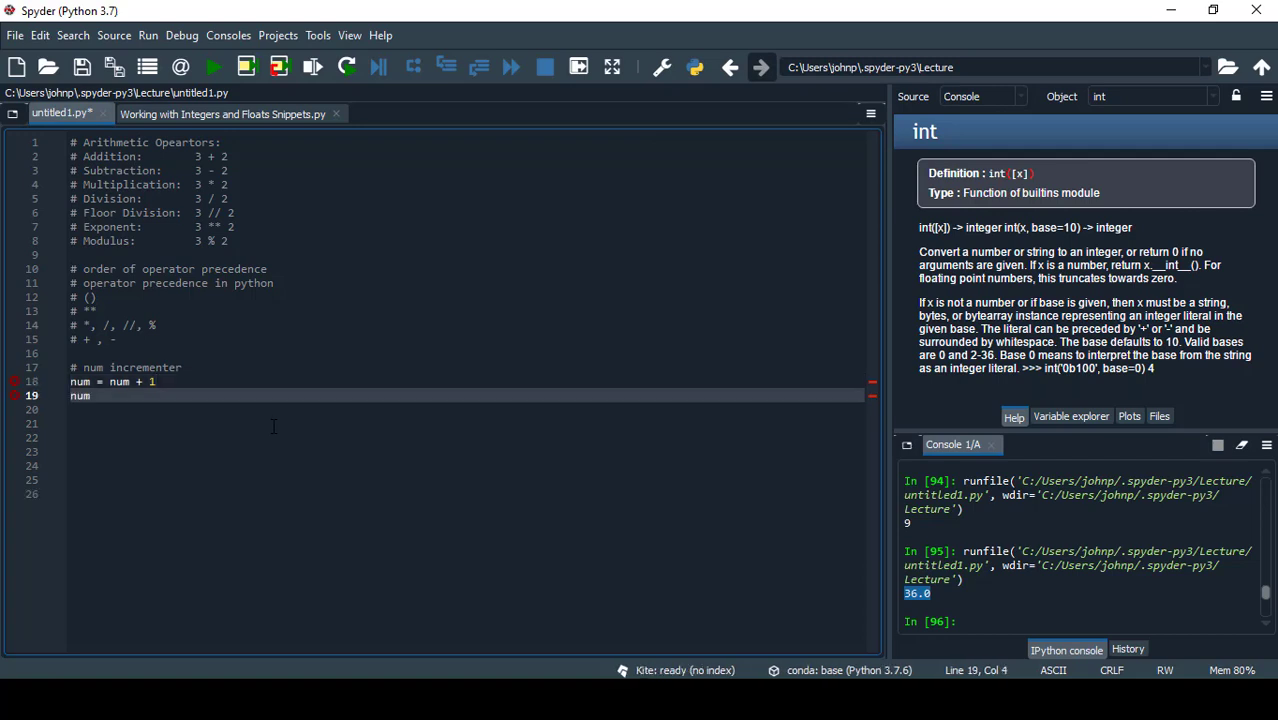
type("prin")
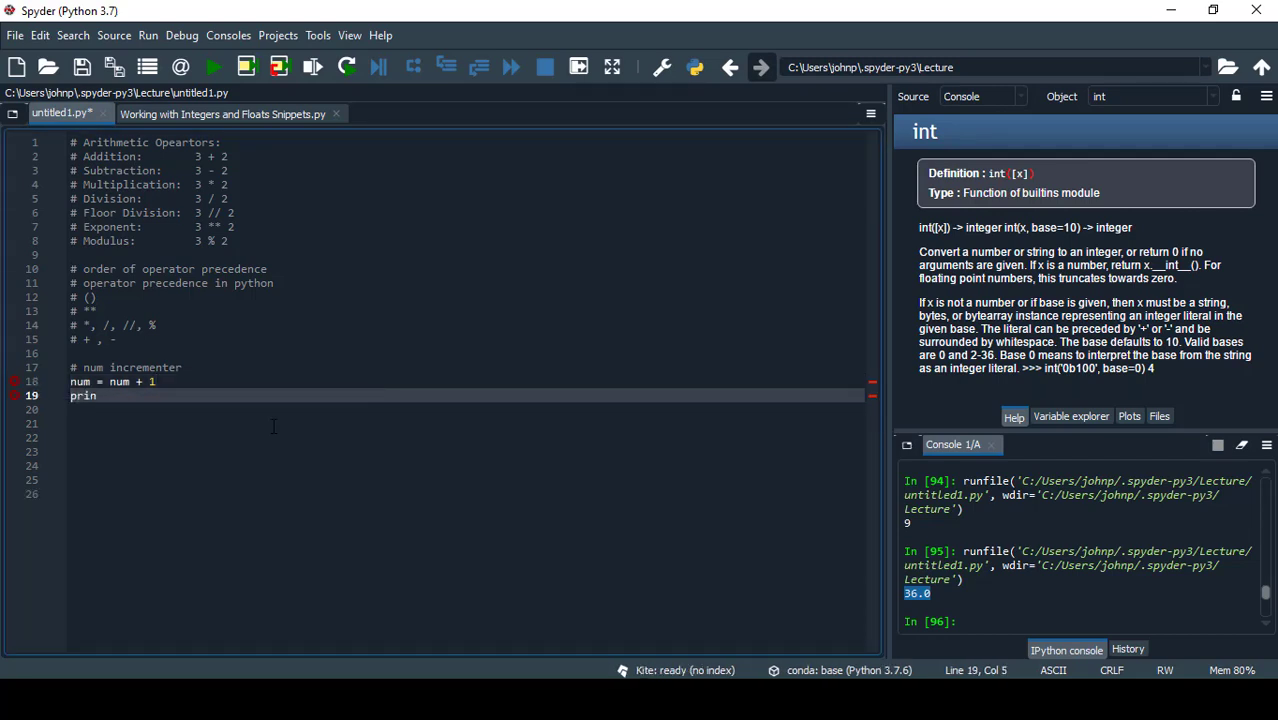
type("t(num)")
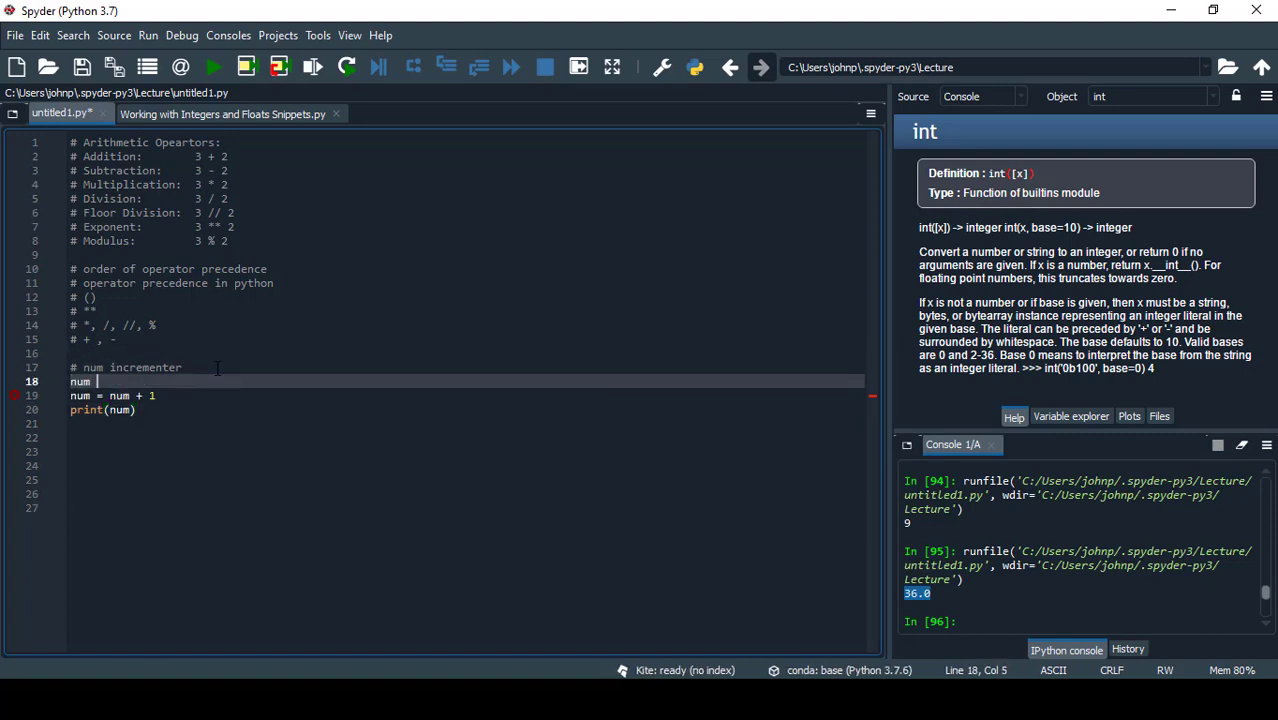
Set num = 2 and rewrite the update with the compound operator as num += 1.
type("= 2")
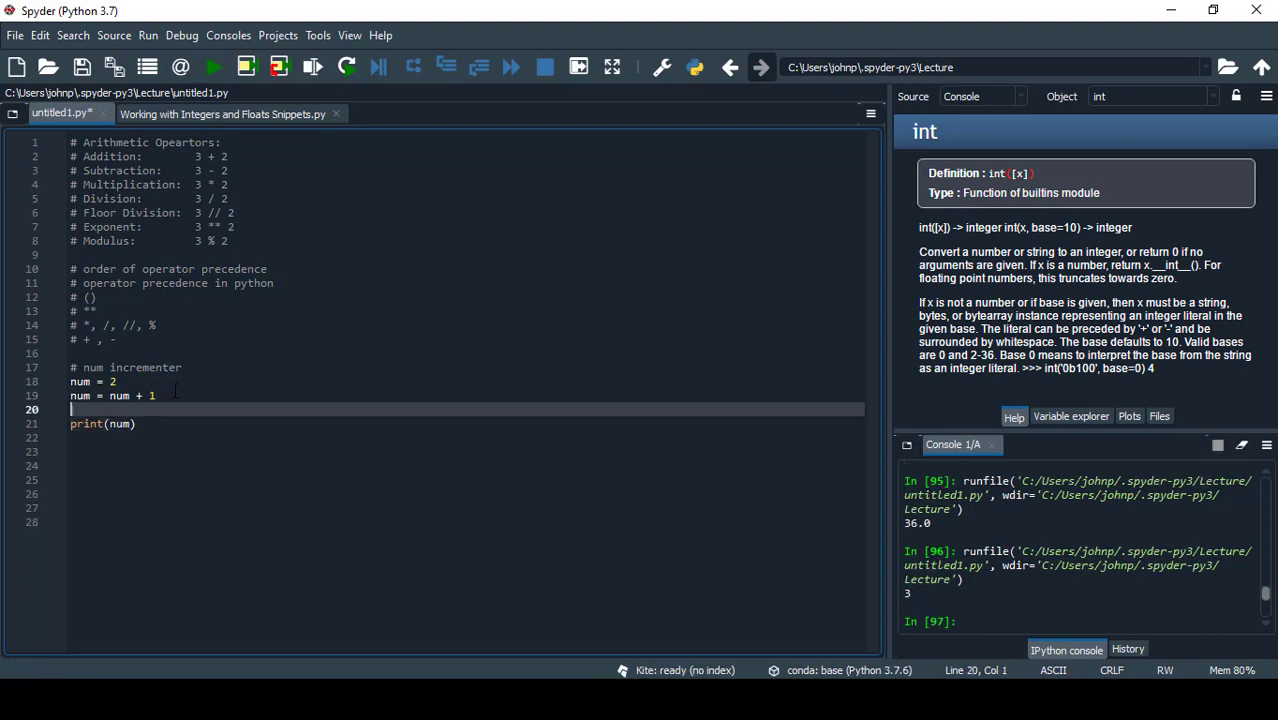
type("num")
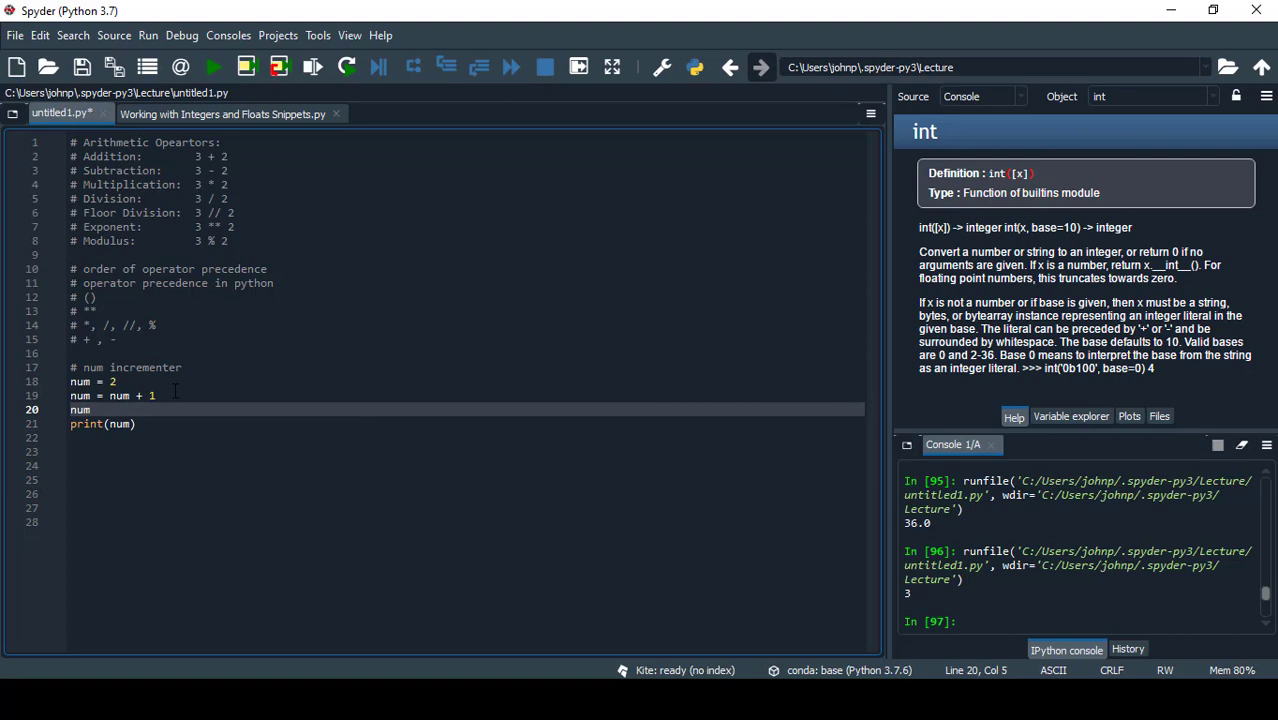
type("+=")
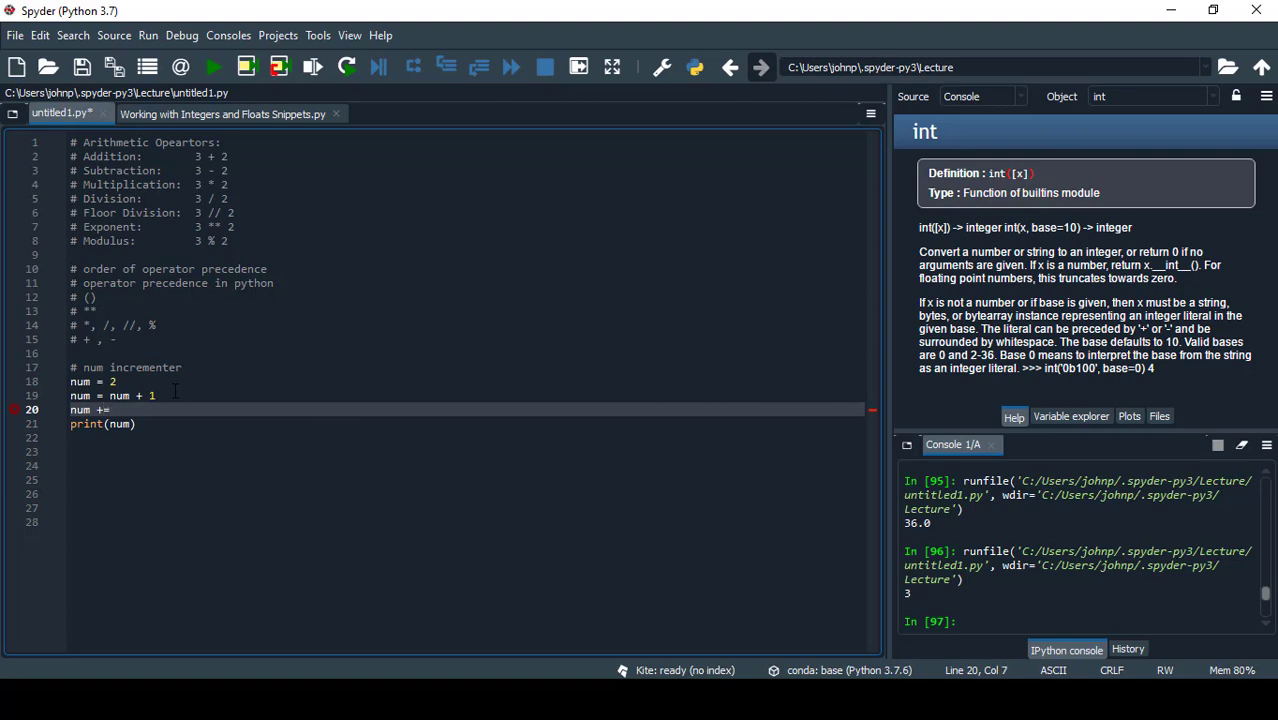
type("num")
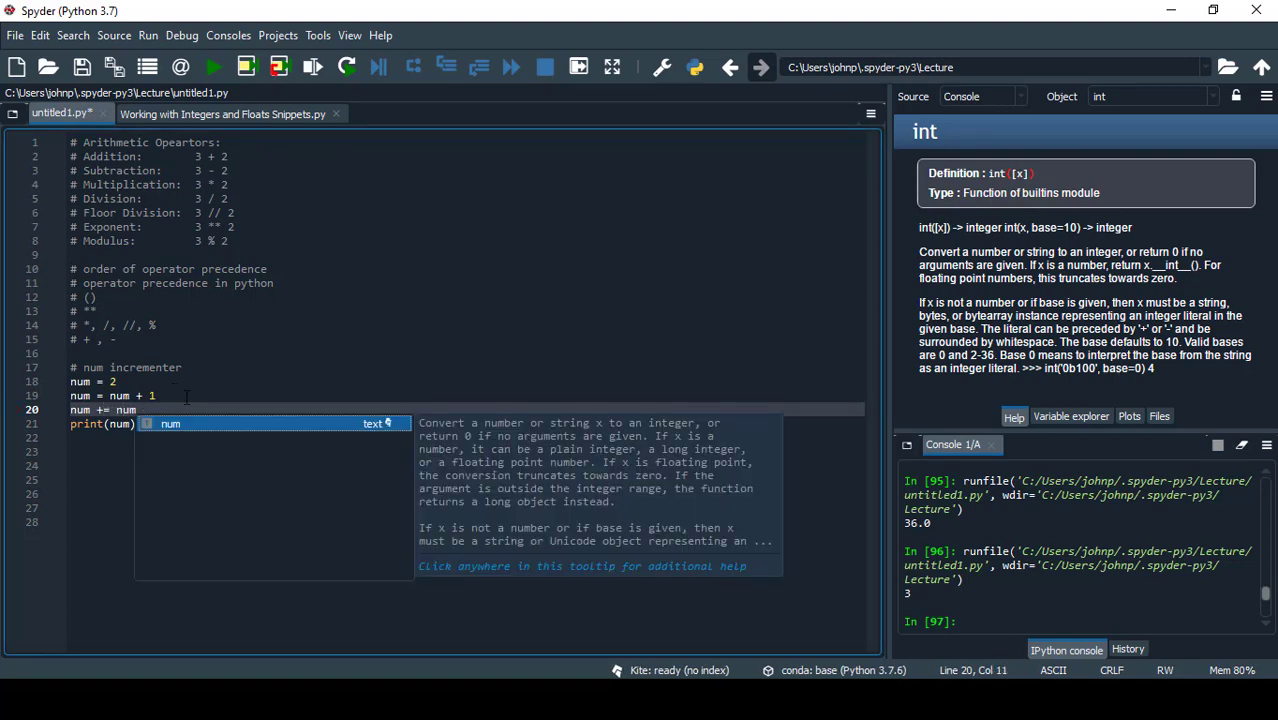
left_click(167, 396)
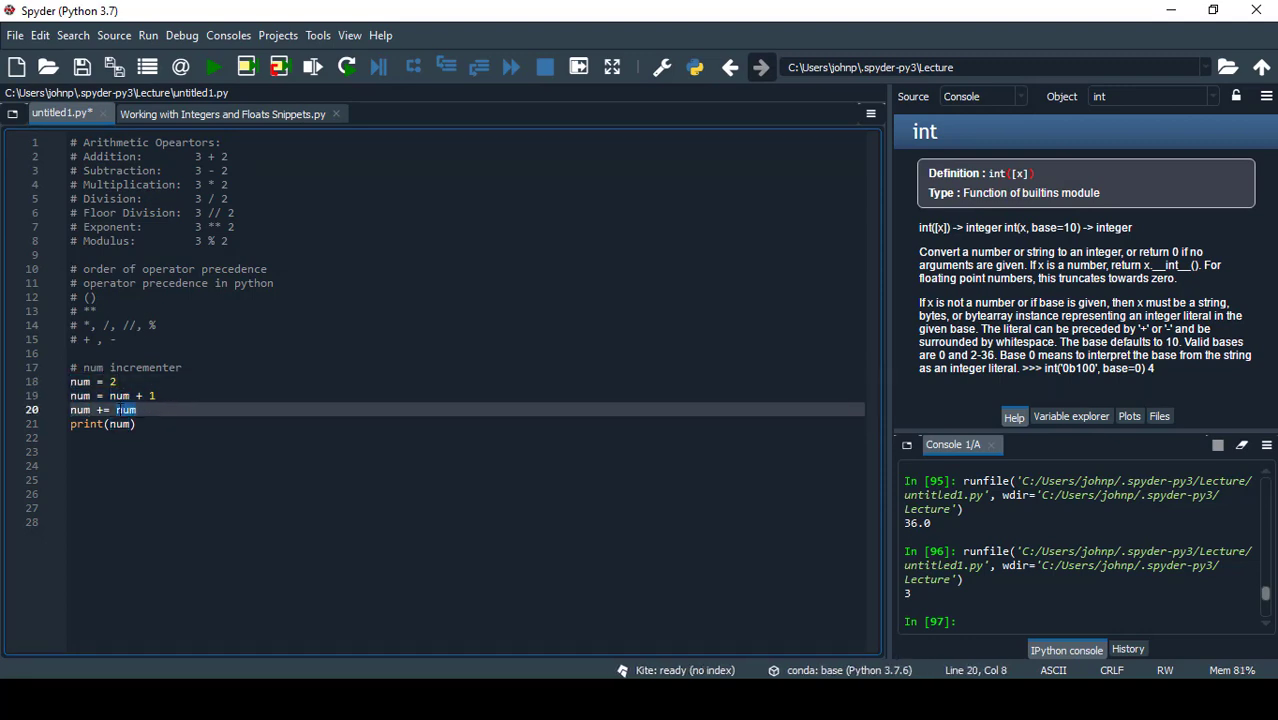
type("1")
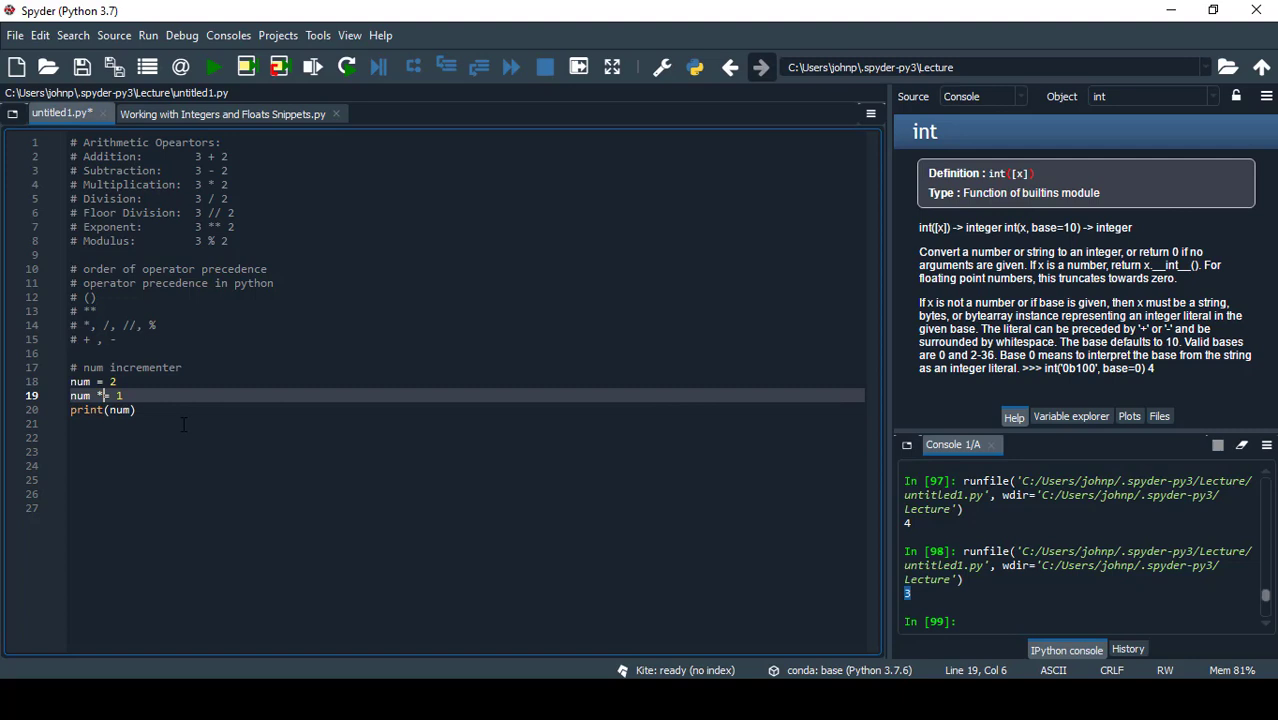
Change the update to num *= 10, run to print 20, and start a new num line.
type("0")
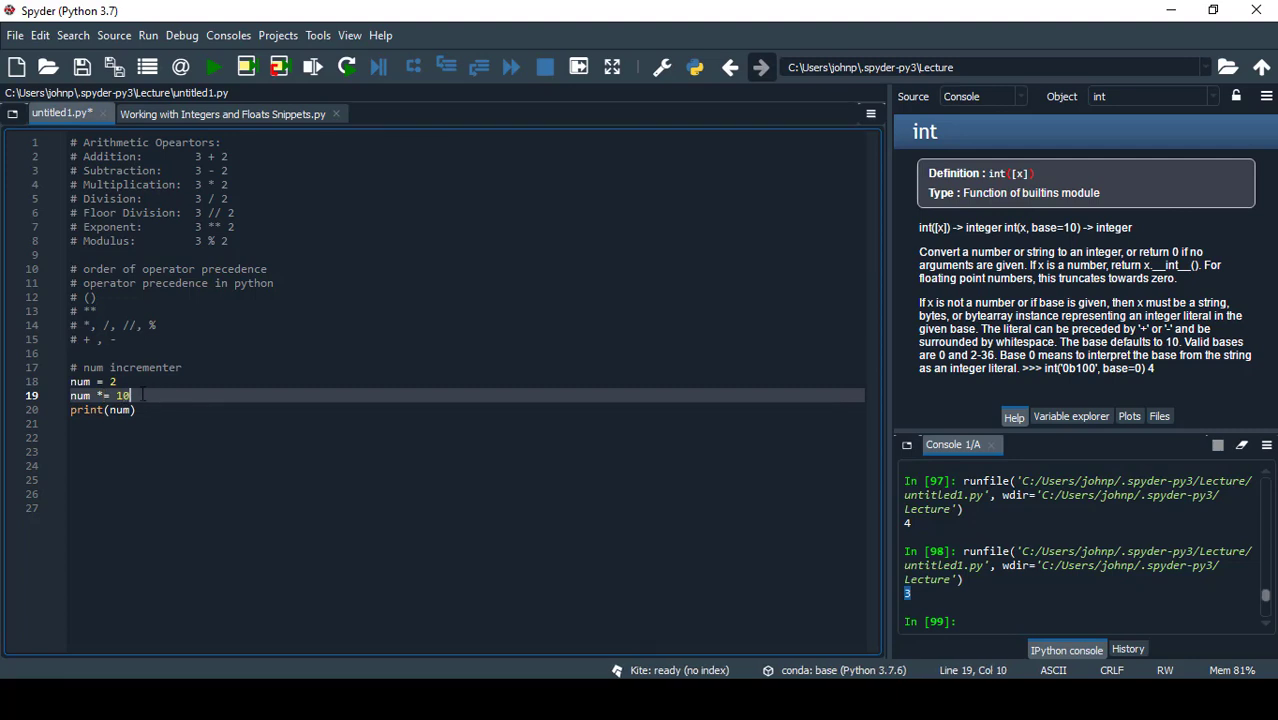
left_click(211, 68)
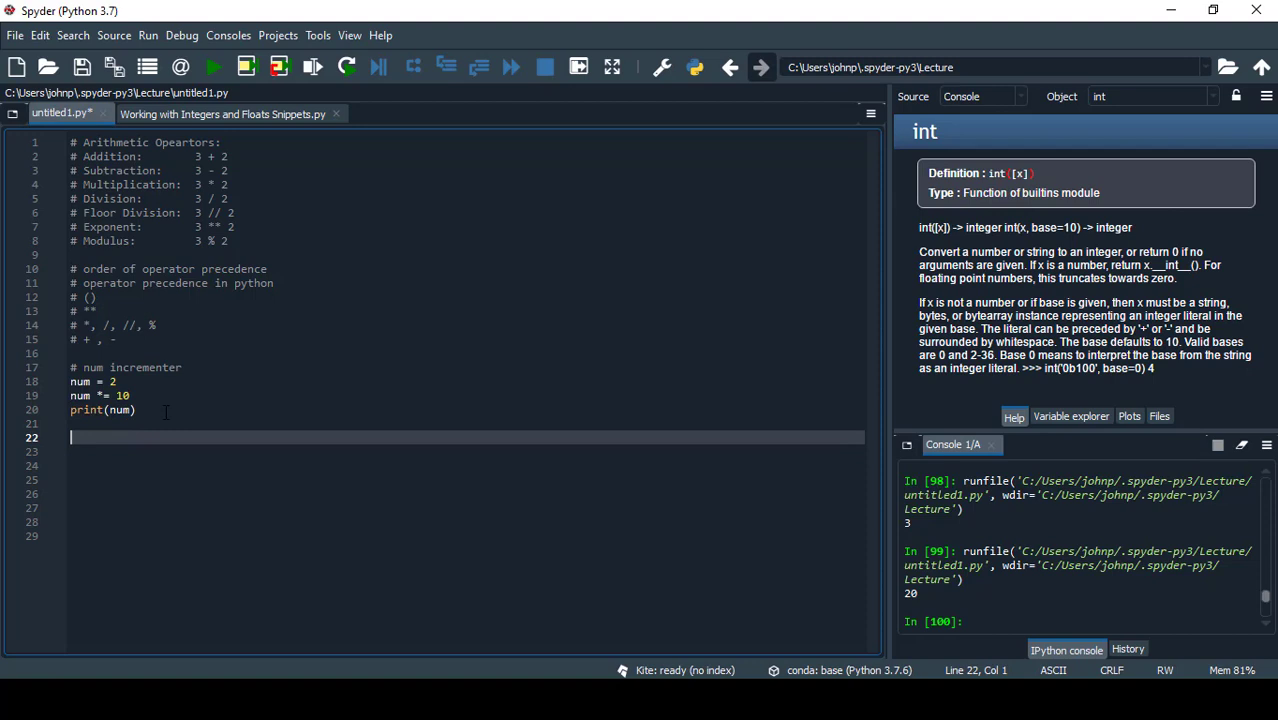
type("n")
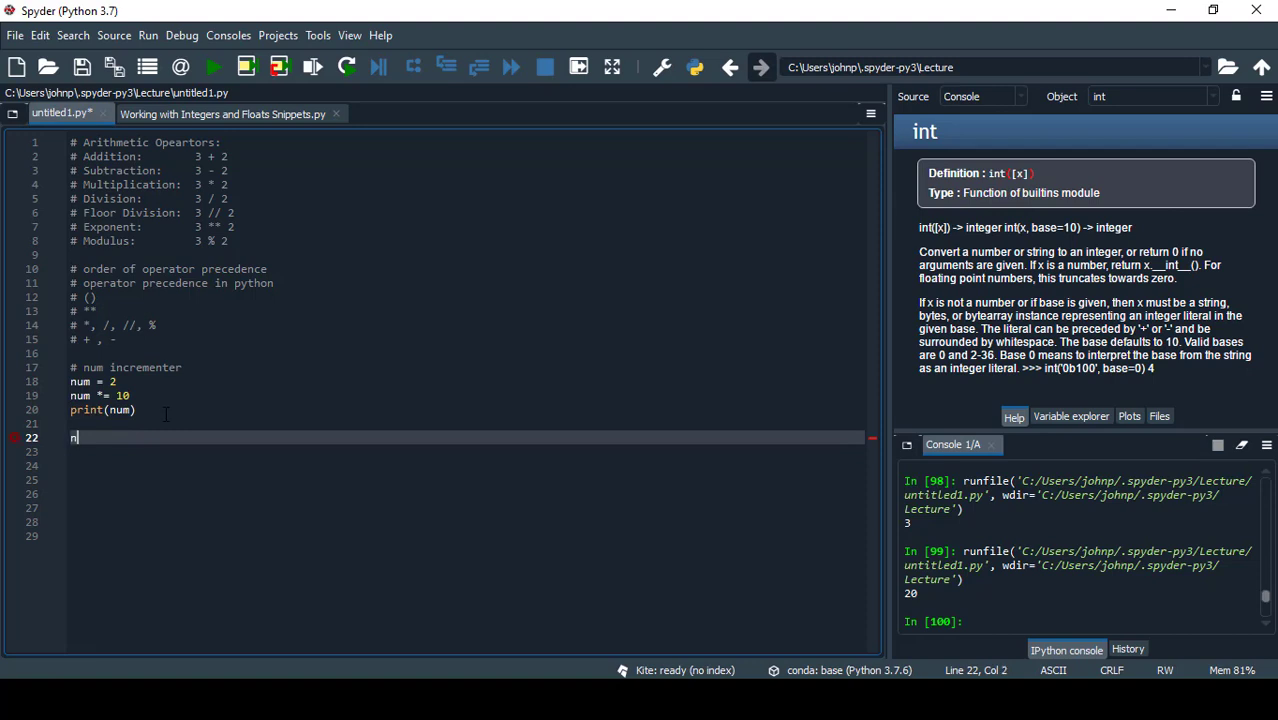
type("um")
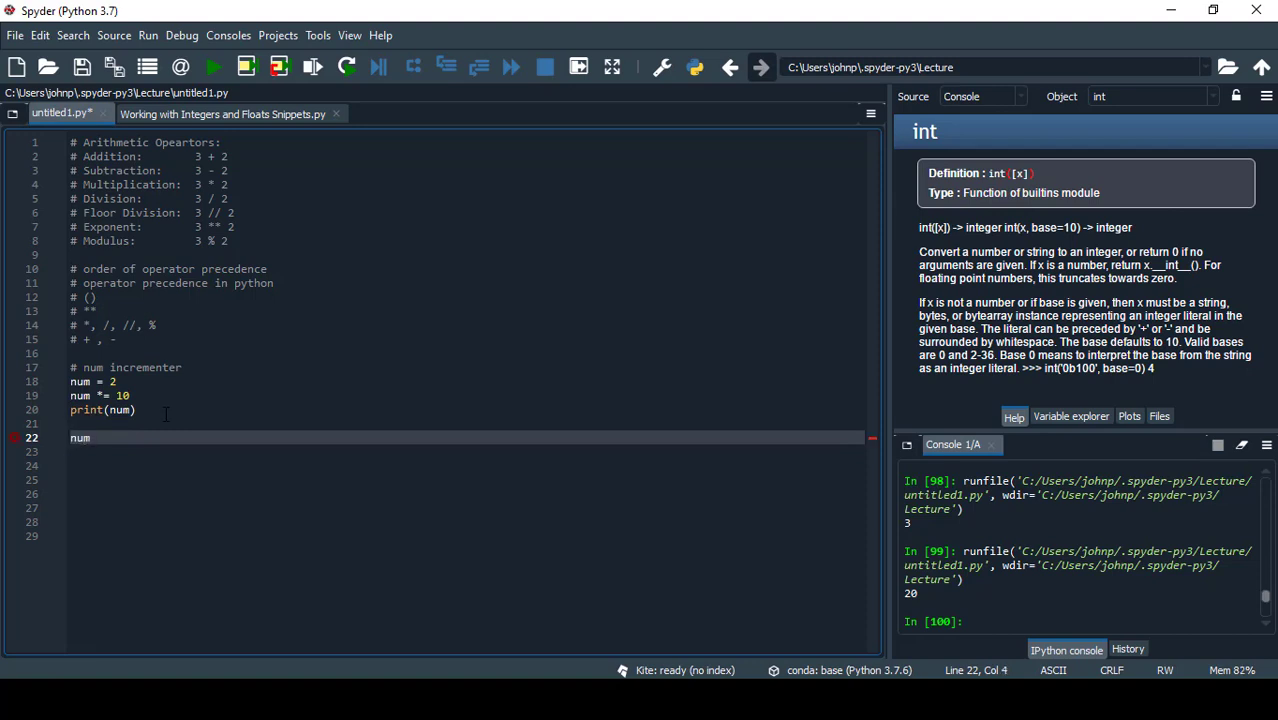
type("num")
left_click(466, 382)
type(".3")
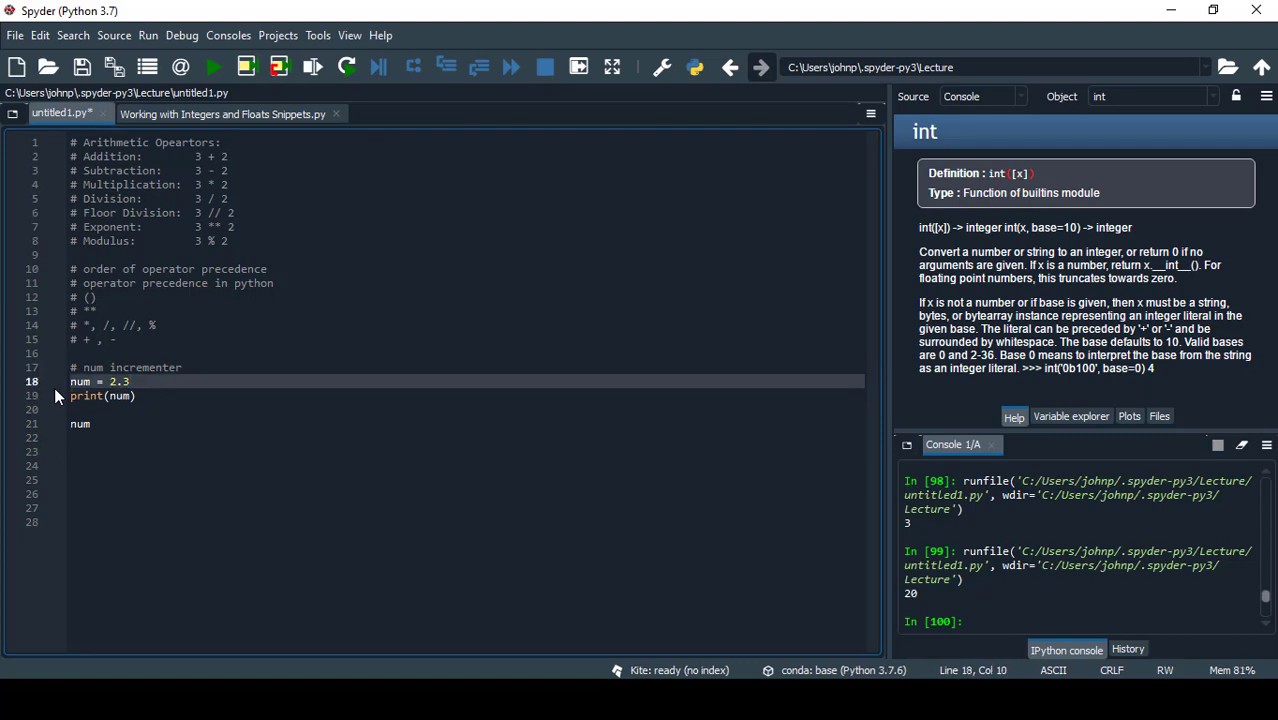
Make num -2.3 and print abs(num), rerunning after a syntax error to get 2.3.
type("-")
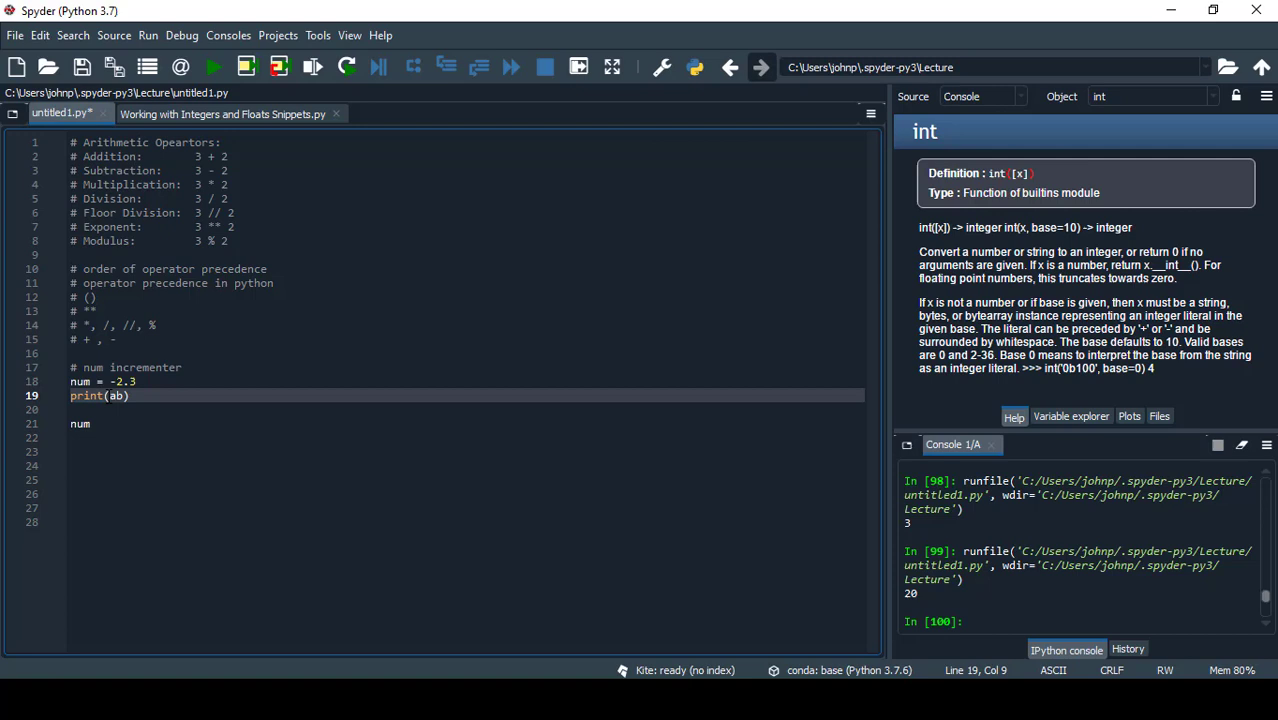
type("abs(num")
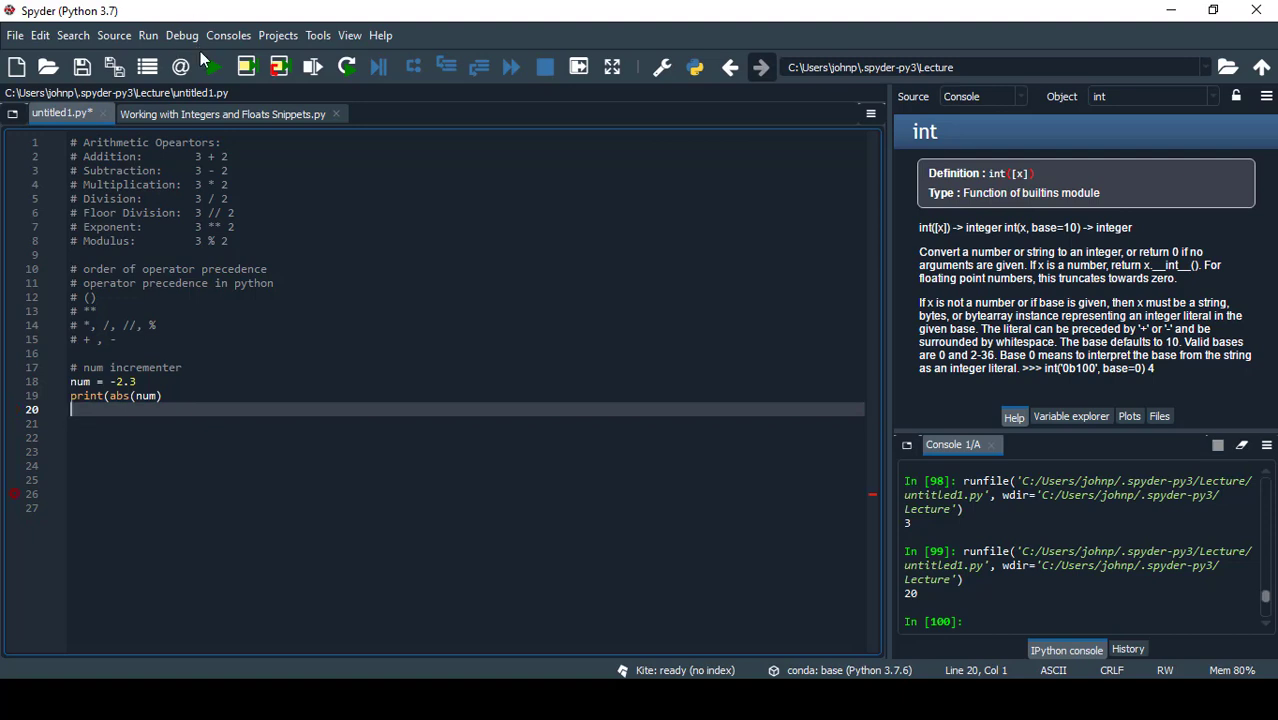
left_click(210, 63)
type(")")
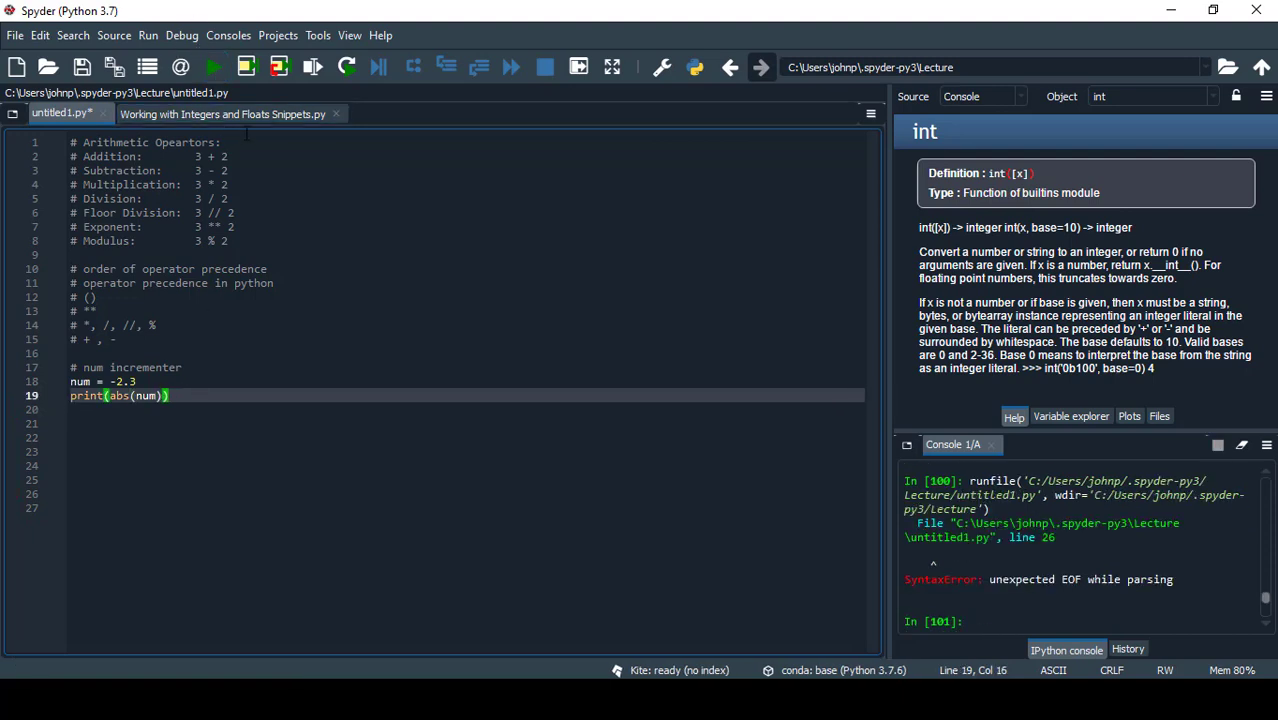
left_click(209, 66)
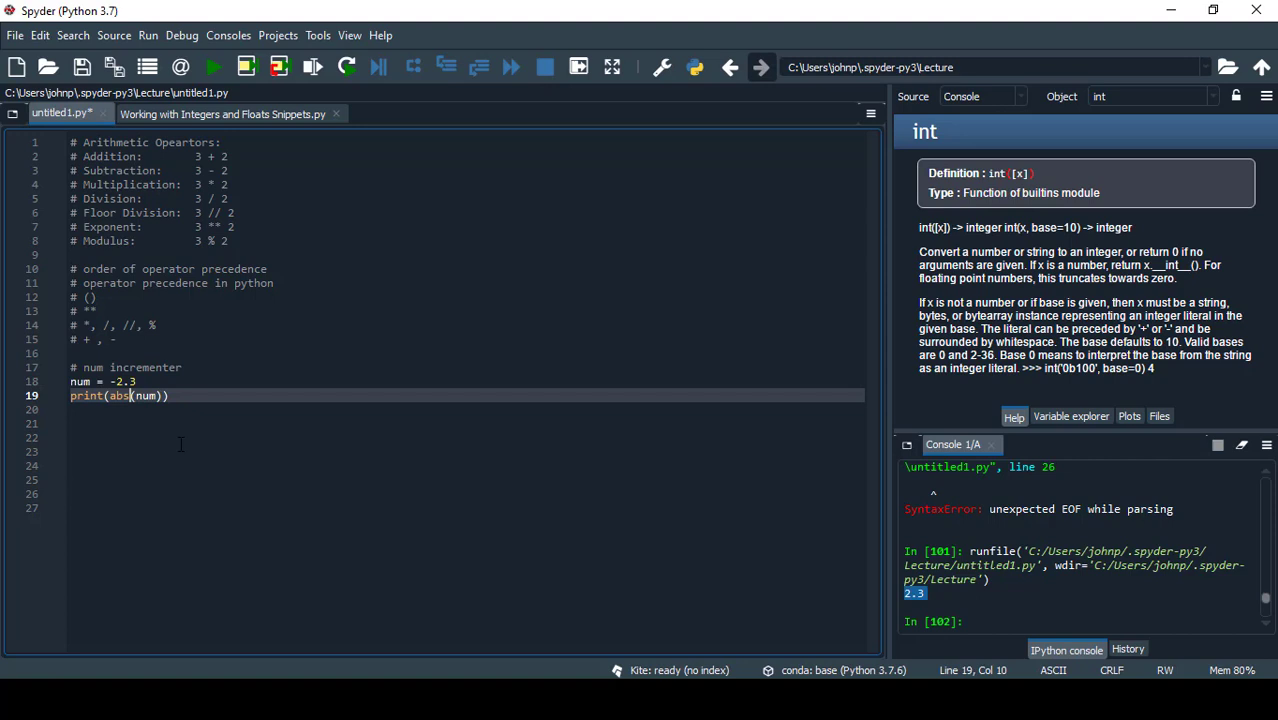
type("round")
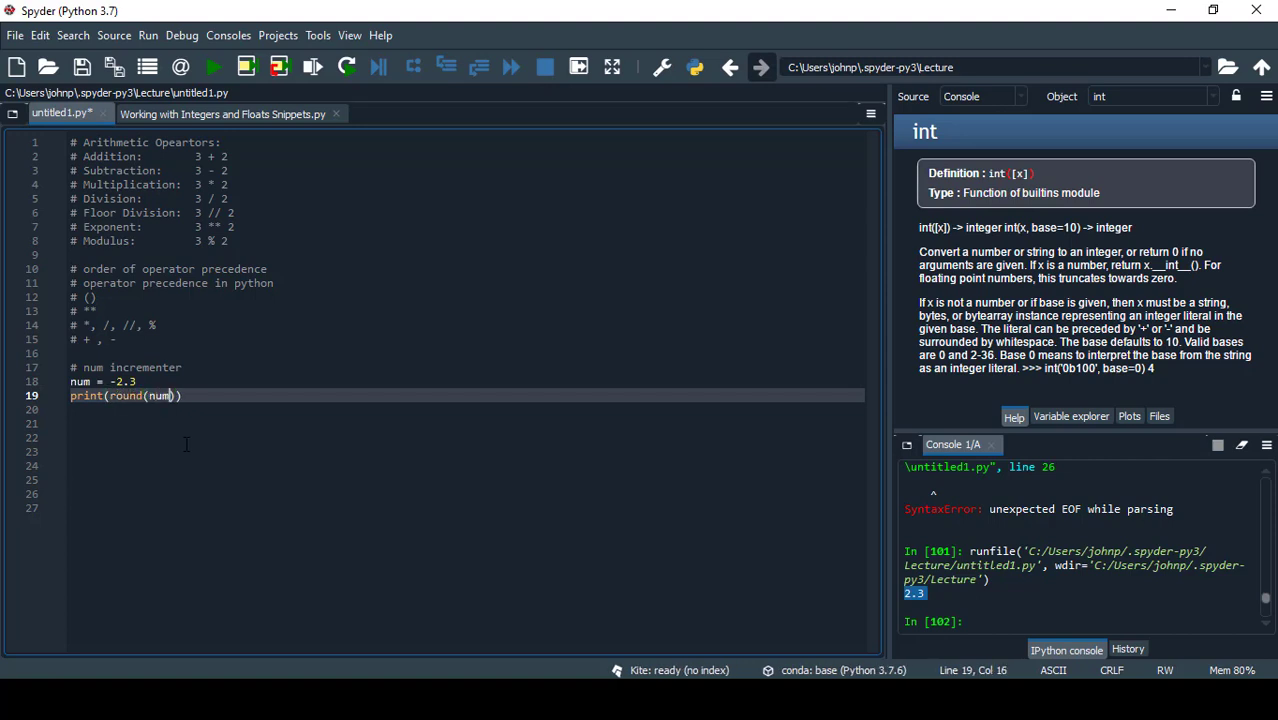
Print round(num) as -2, then round -2.345678 to three decimals, printing -2.346.
type(")")
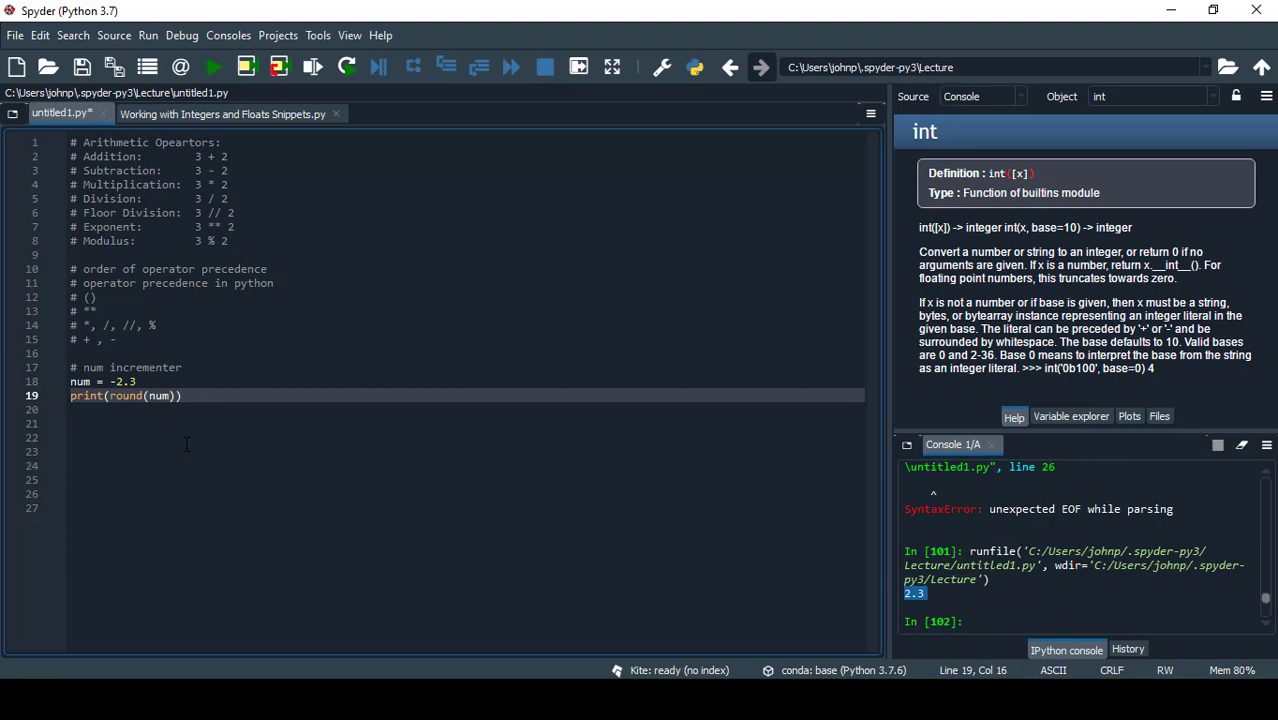
left_click(211, 70)
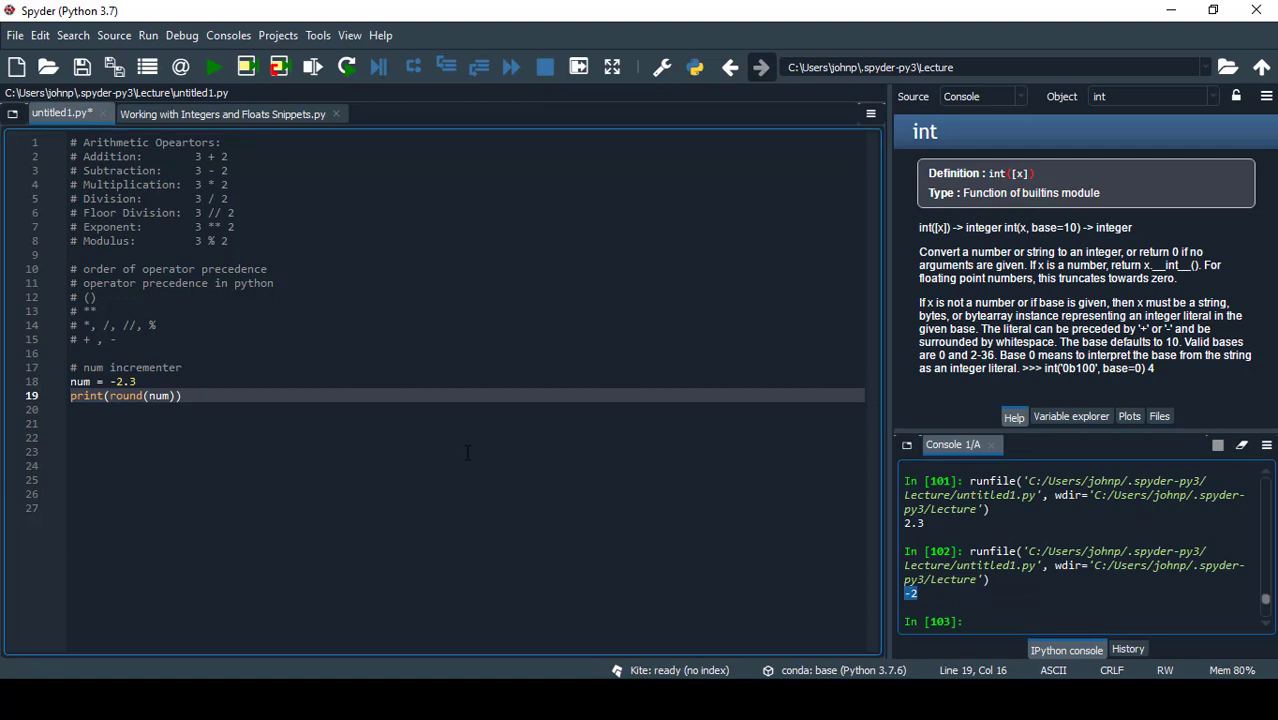
mouse_move(254, 453)
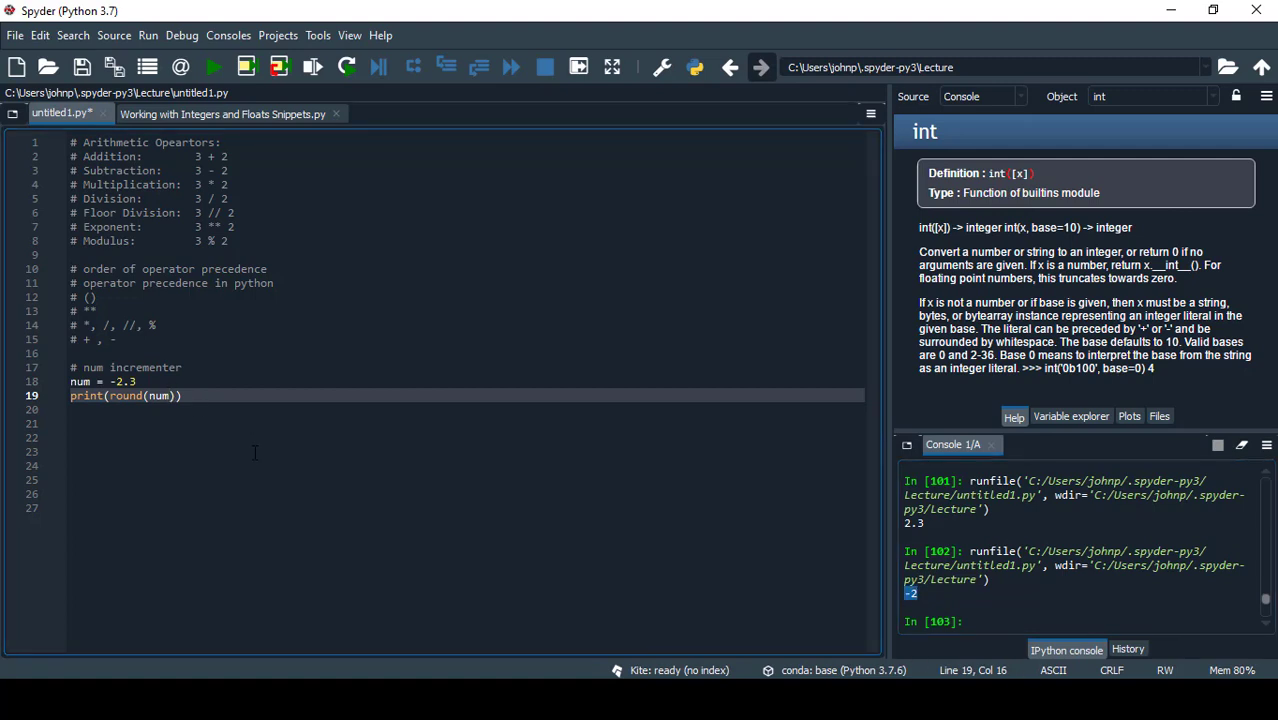
type(",2")
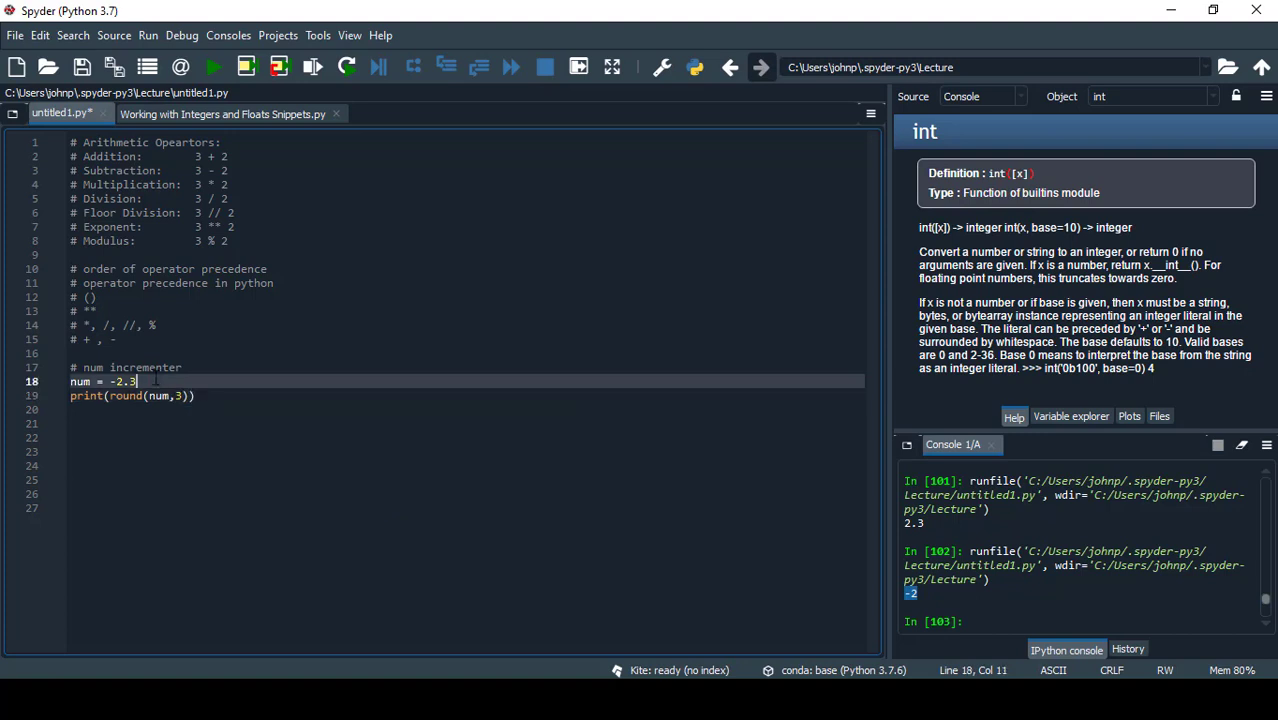
type("45")
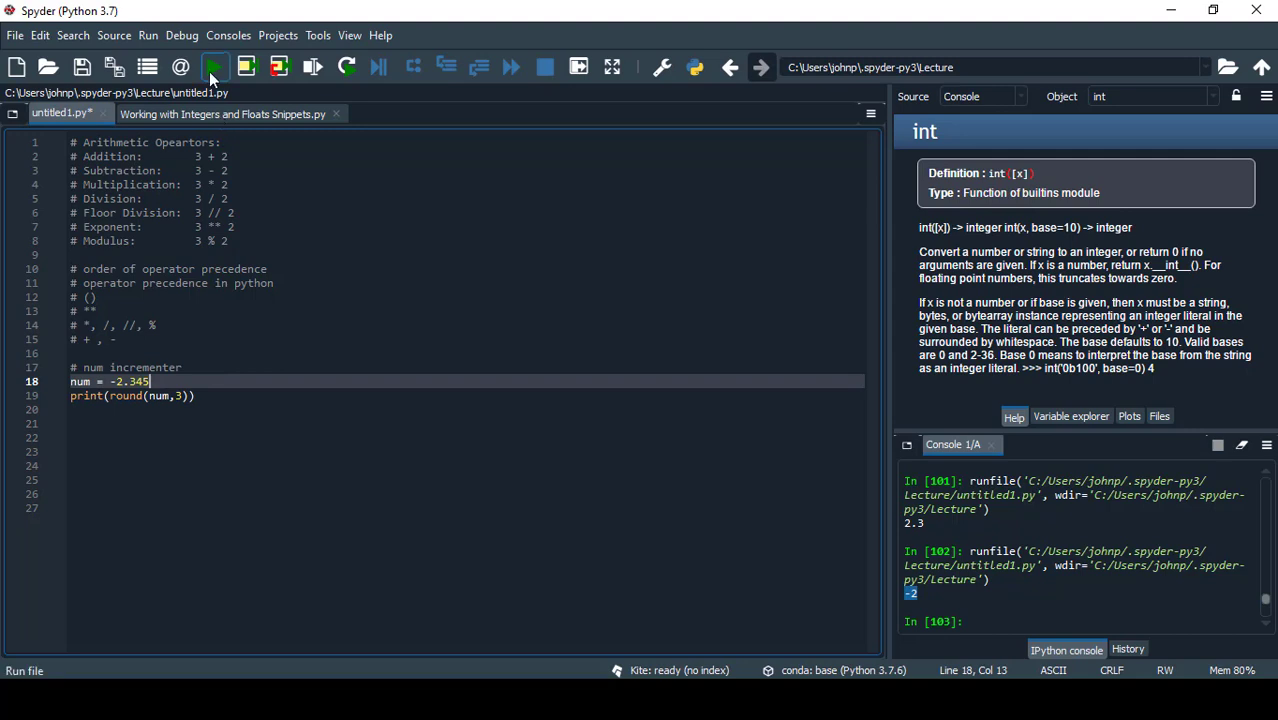
left_click(213, 67)
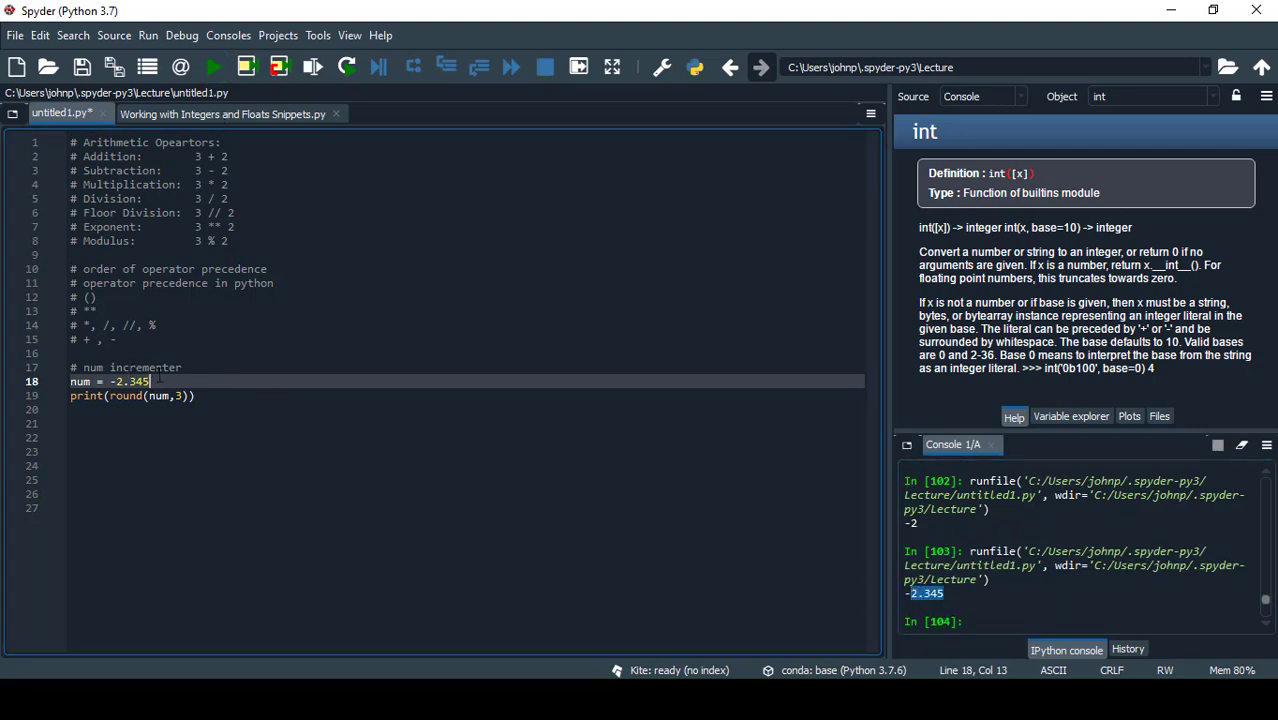
type("678")
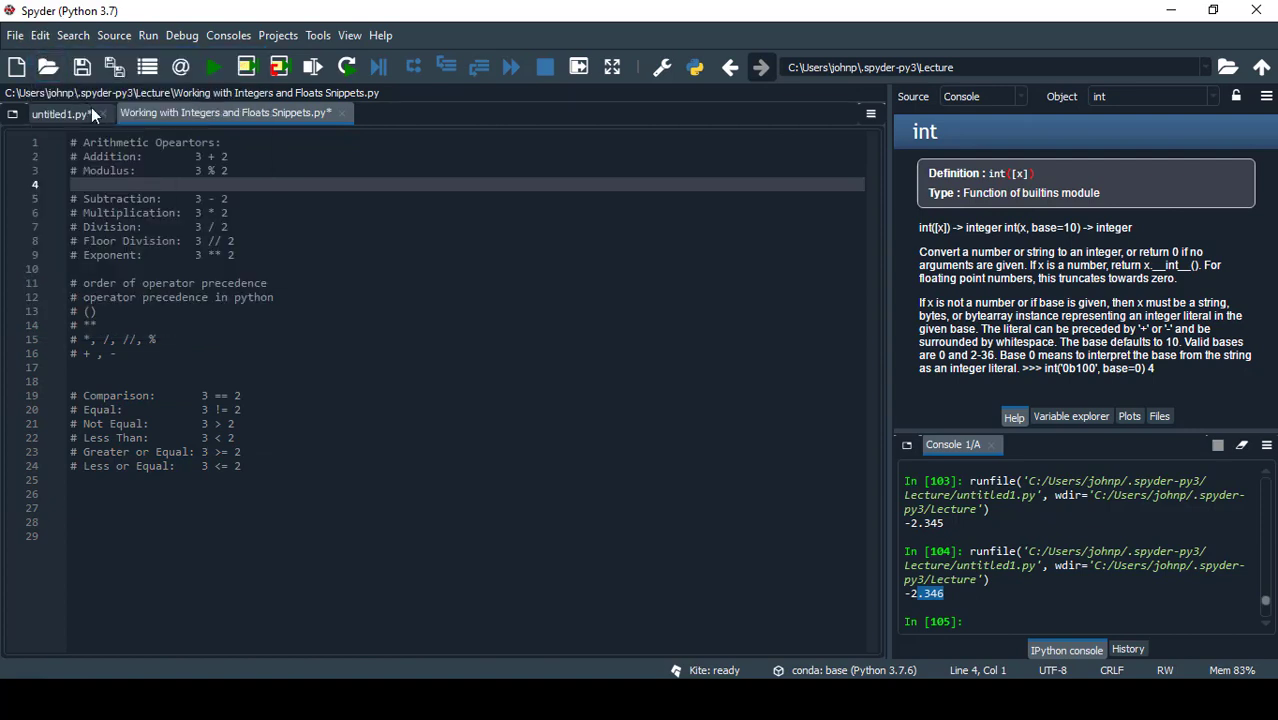
Select the commented comparison operator notes in the snippets file to copy into untitled1.py.
left_click_drag(70, 395, 242, 466)
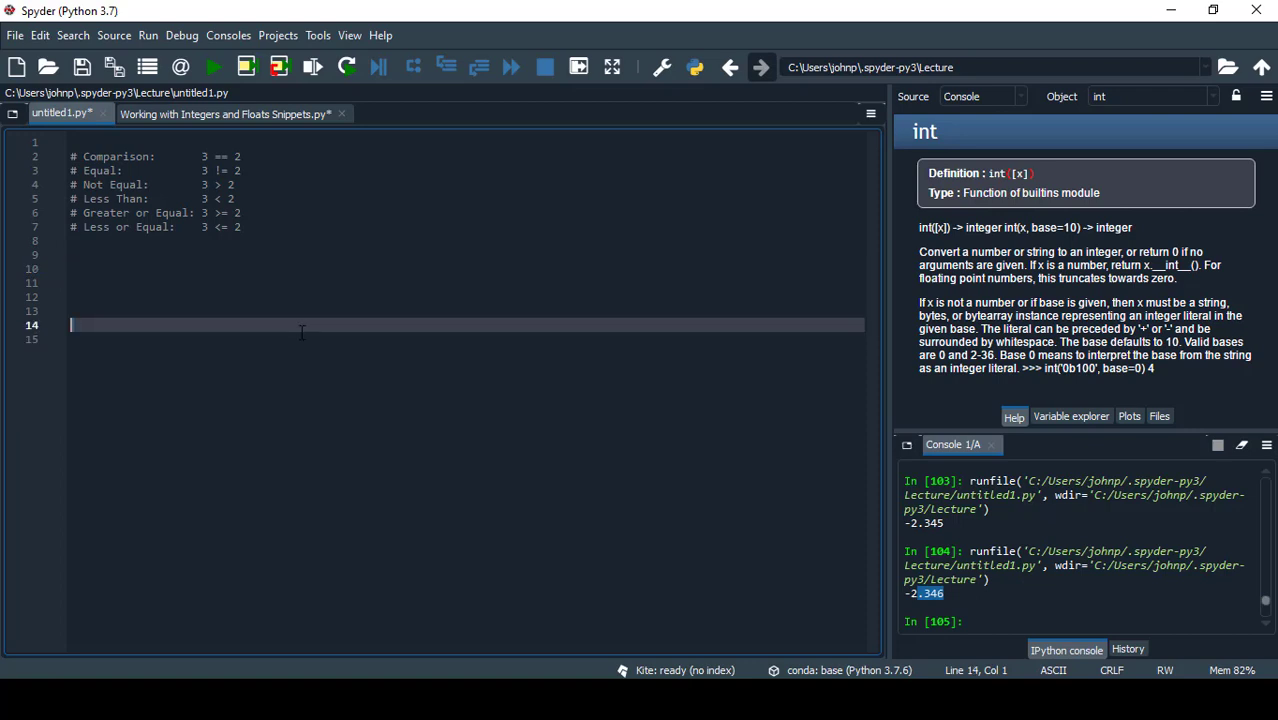
Add x = 3, y = 2 and print(x==y), then run it to print False.
type("x = 3")
left_click(466, 269)
type("y")
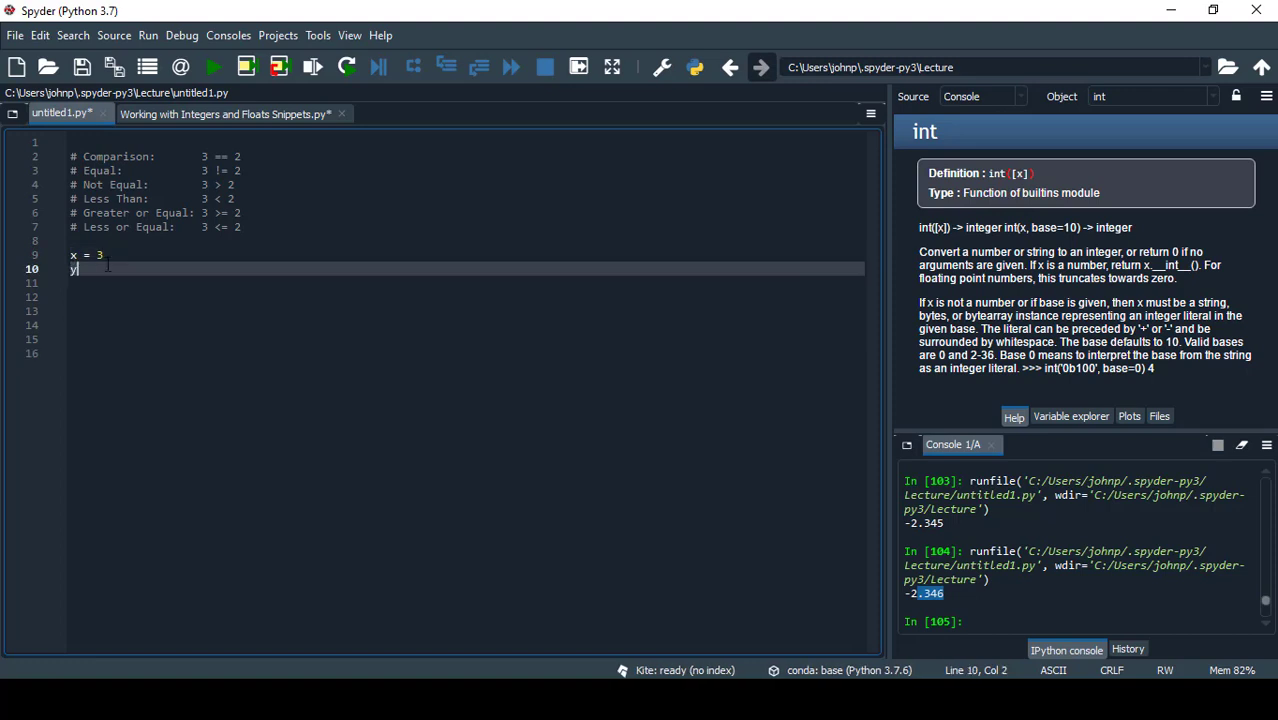
type("= 2")
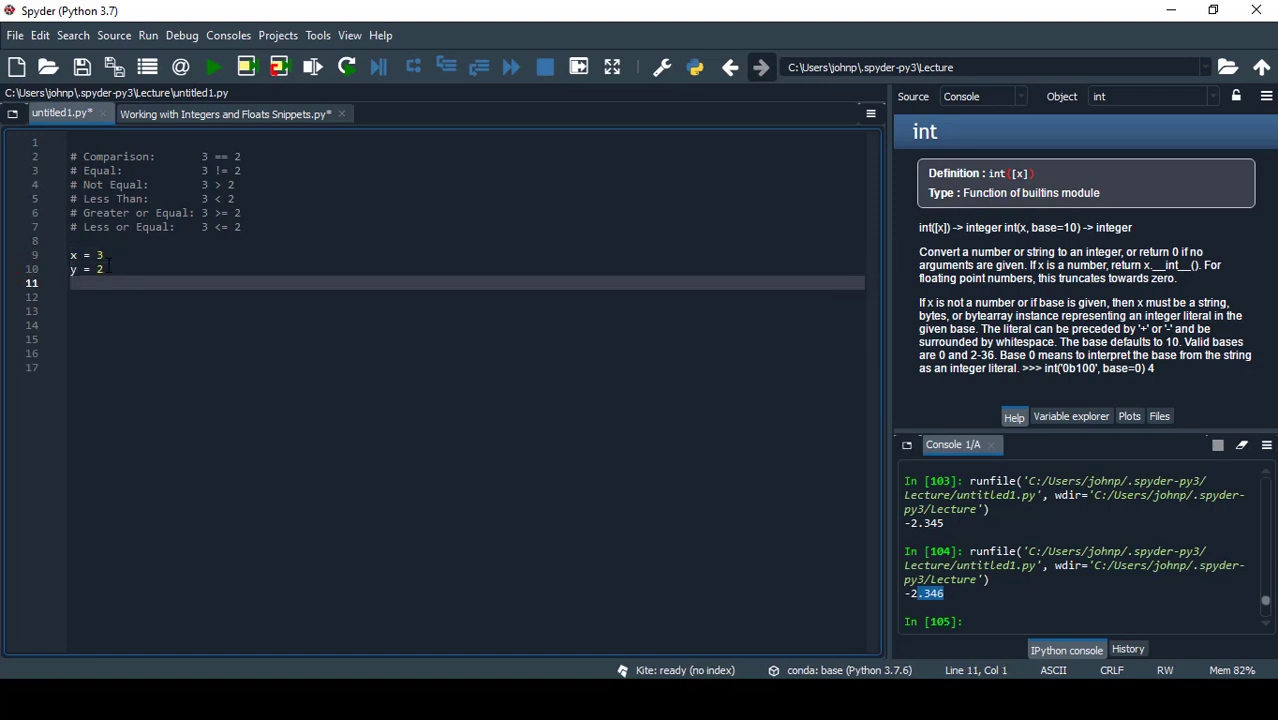
type("print(x")
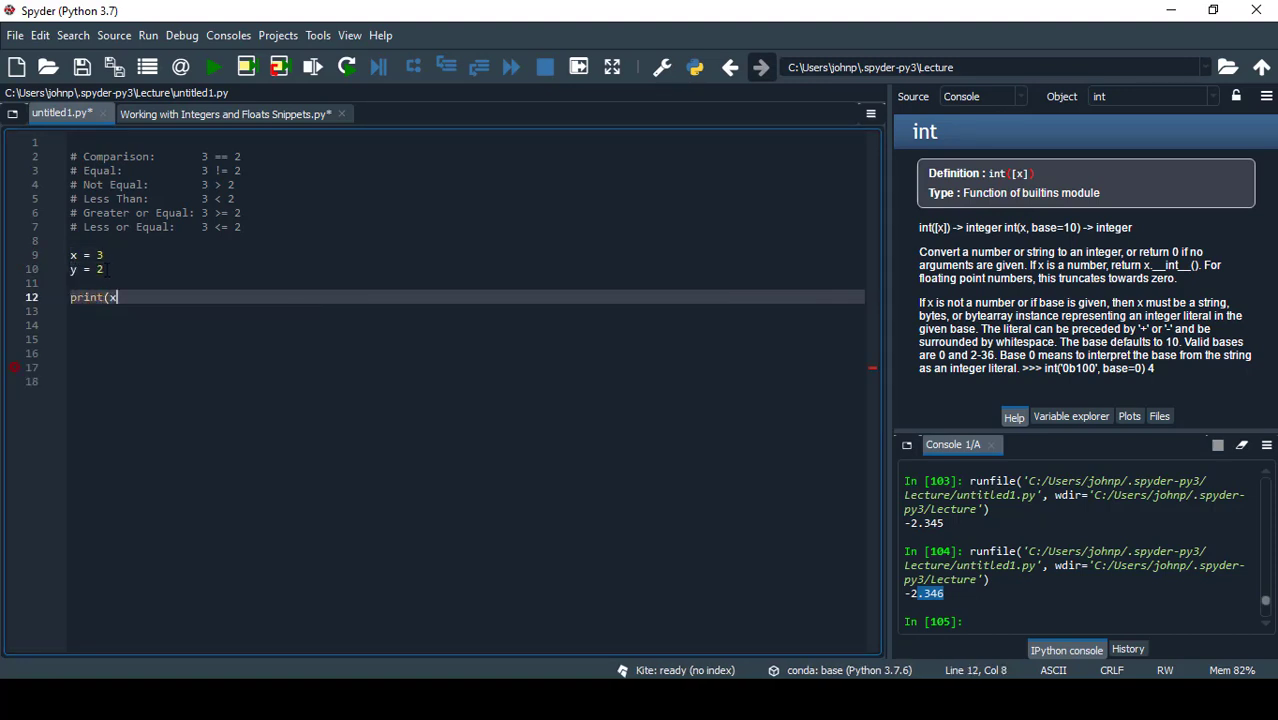
type("==")
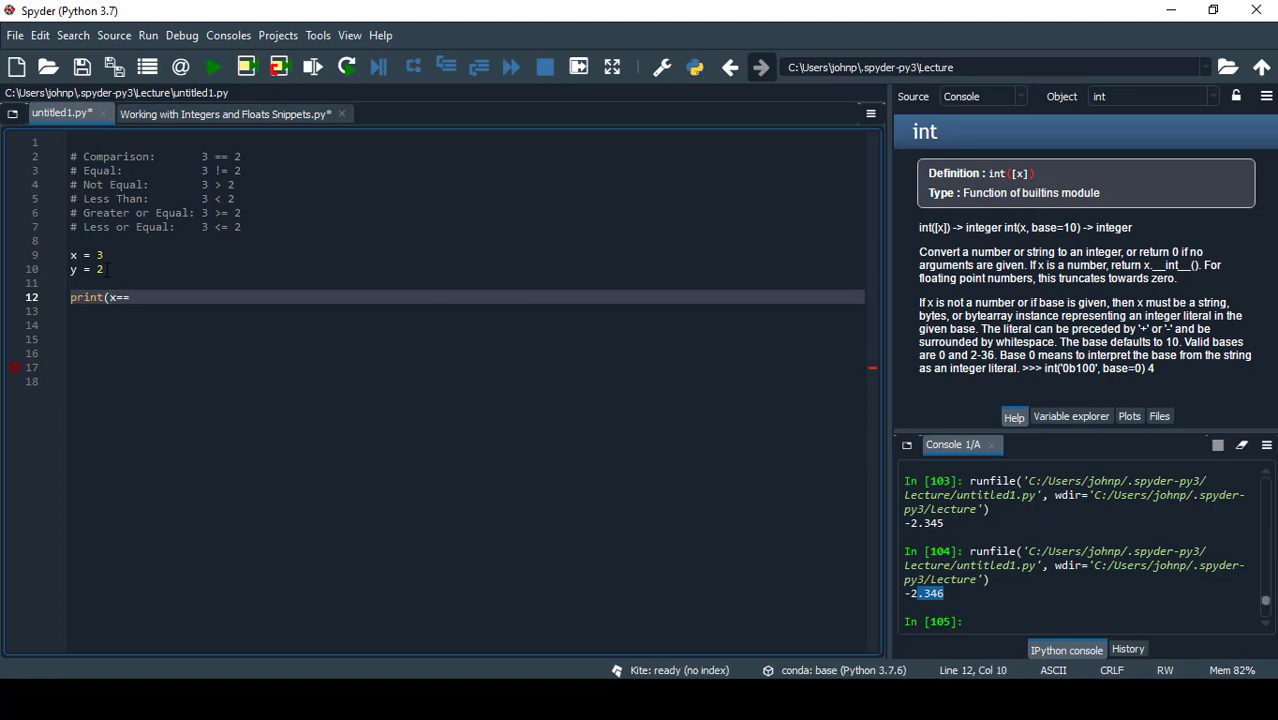
type("=y)")
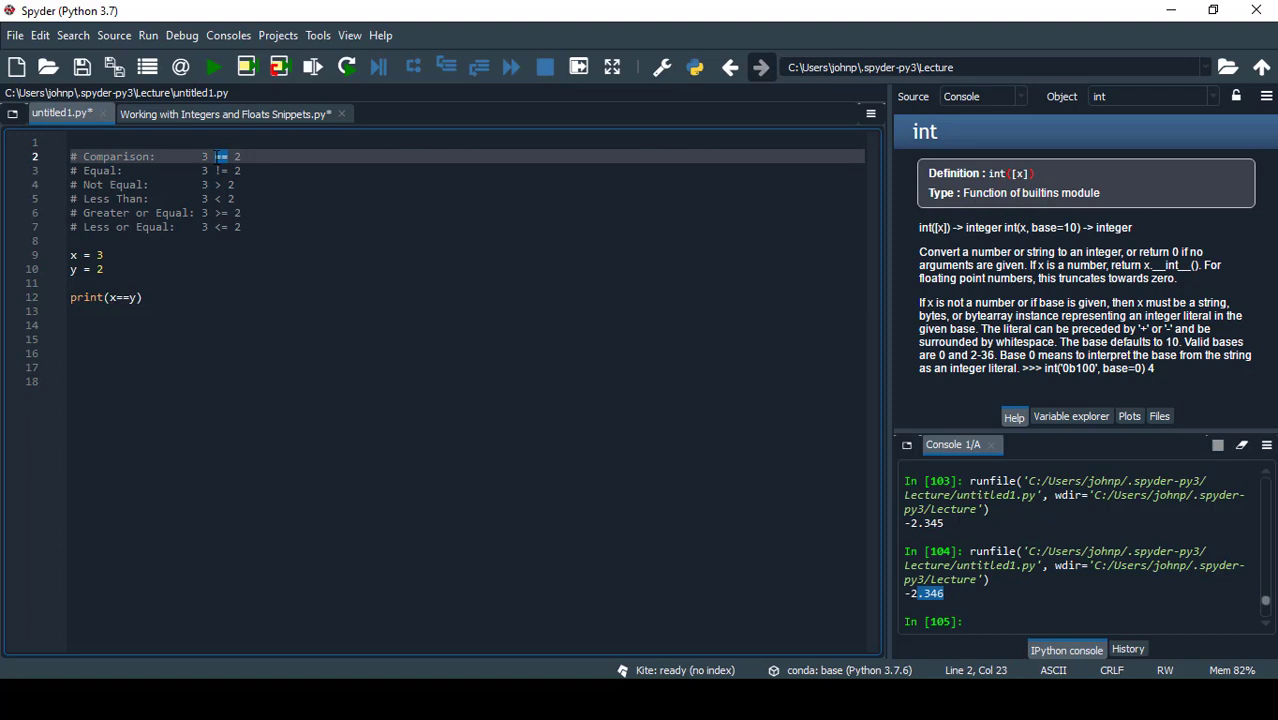
left_click(143, 297)
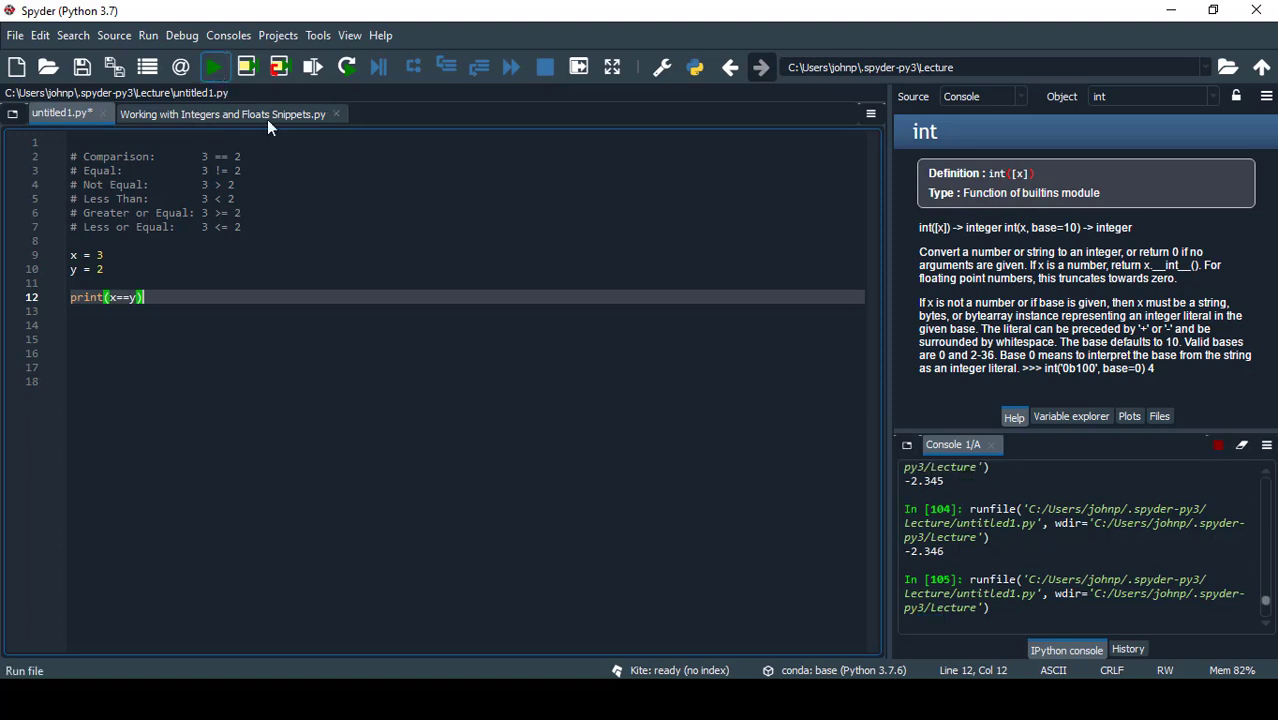
left_click(210, 66)
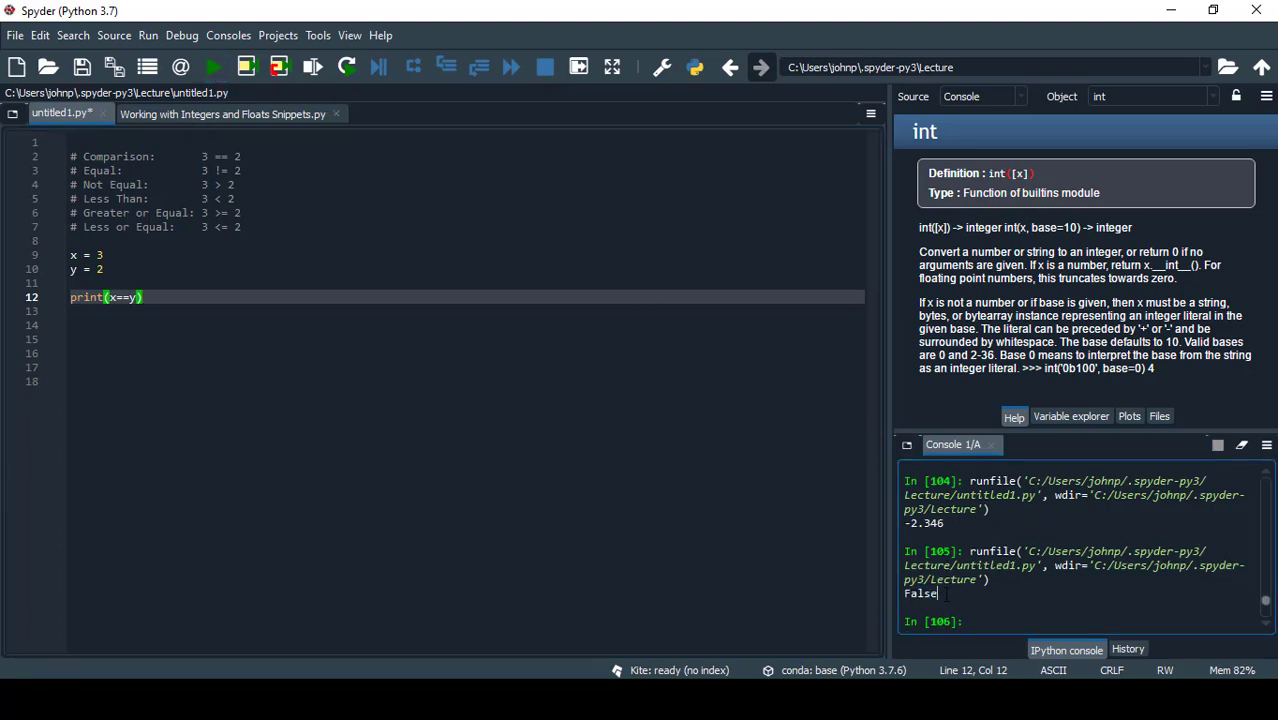
double_click(921, 594)
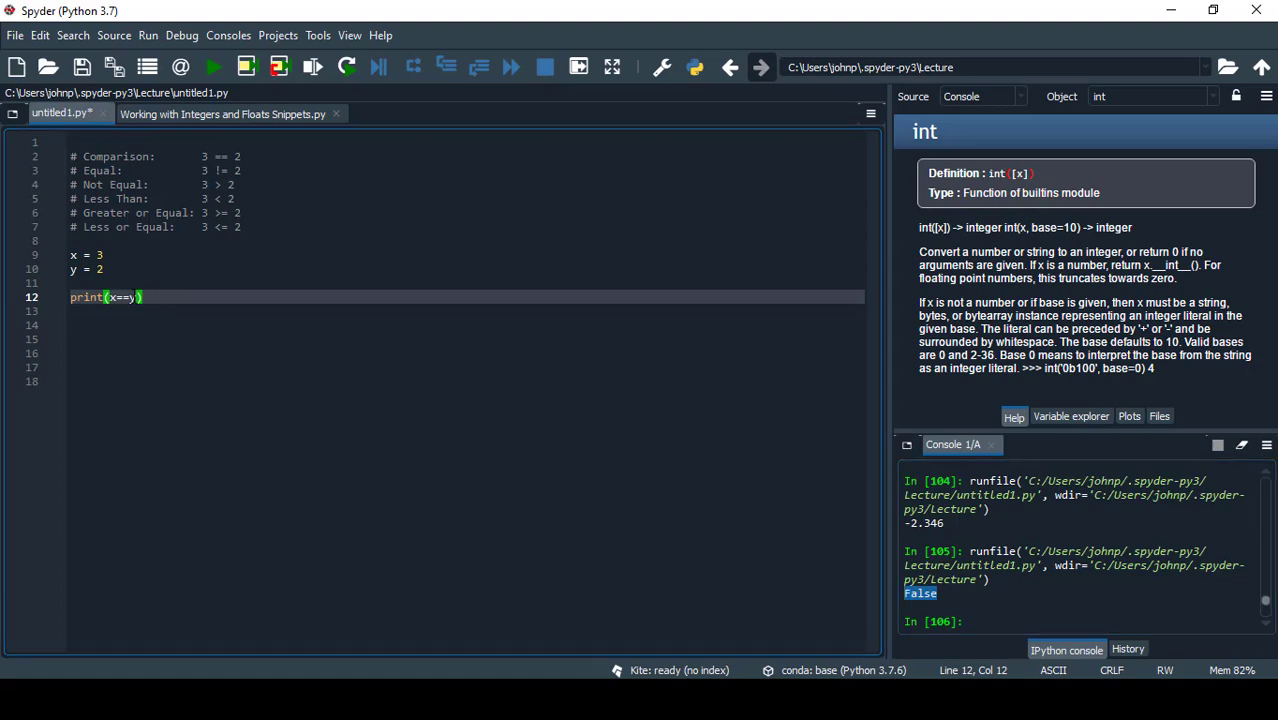
mouse_move(754, 562)
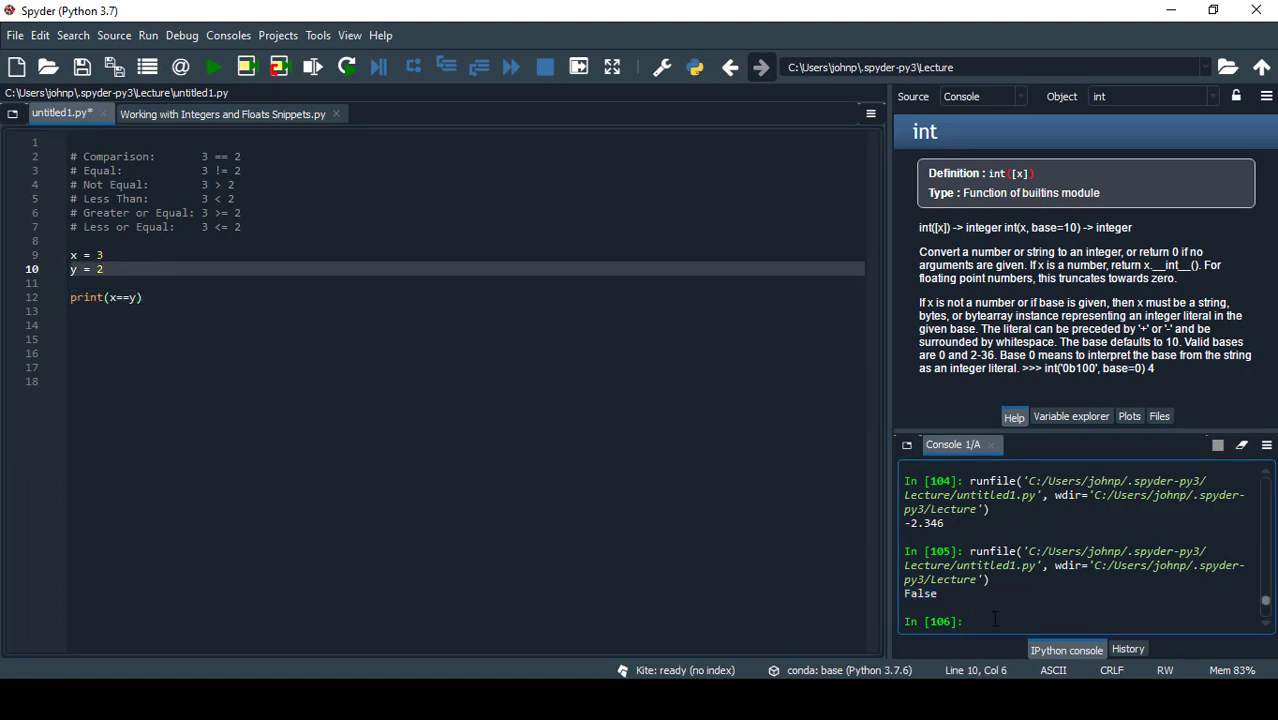
Enter type(False) in the IPython console to see it returns bool.
type("type(False")
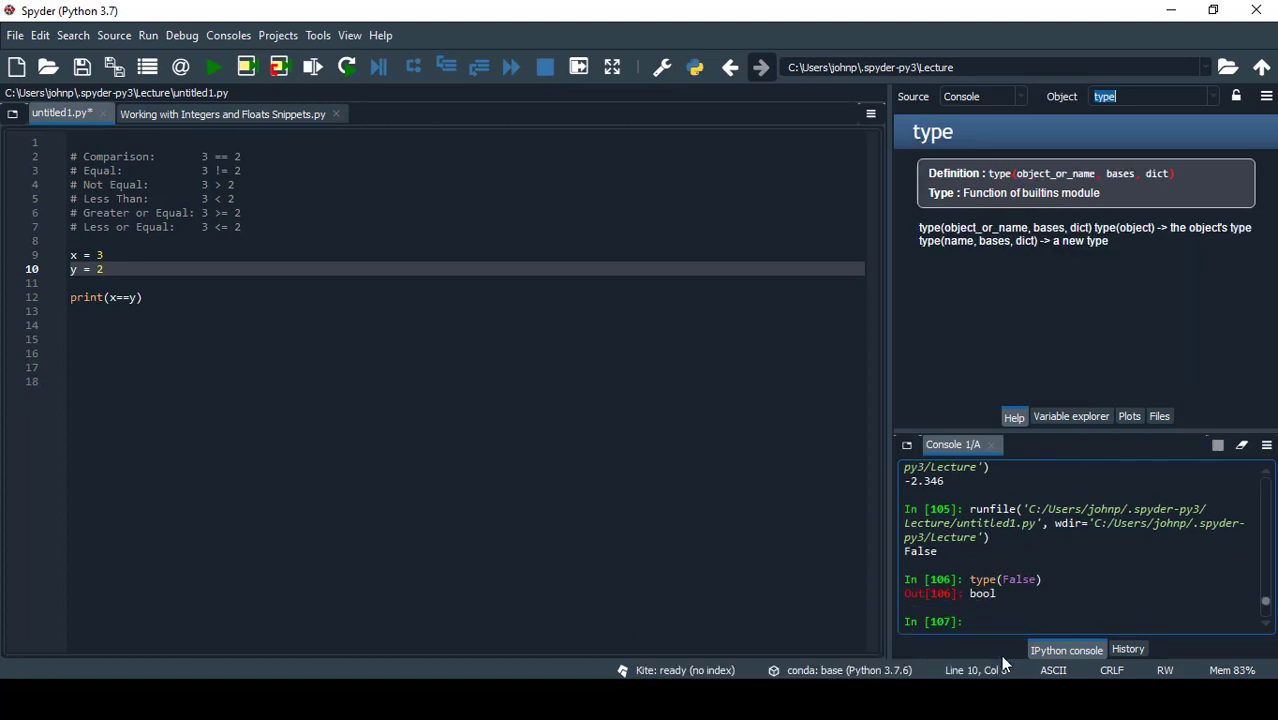
left_click(972, 622)
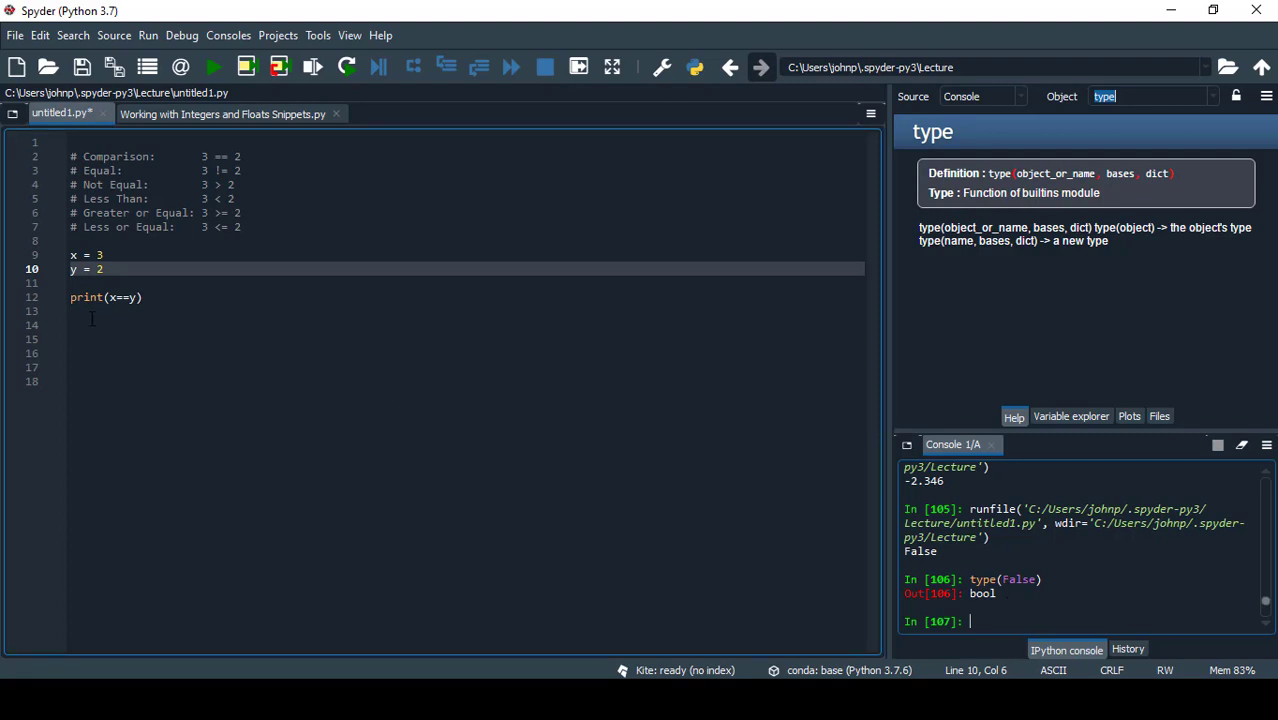
Return to the print line to try the x>y and x<=y comparisons.
left_click(118, 297)
type(">")
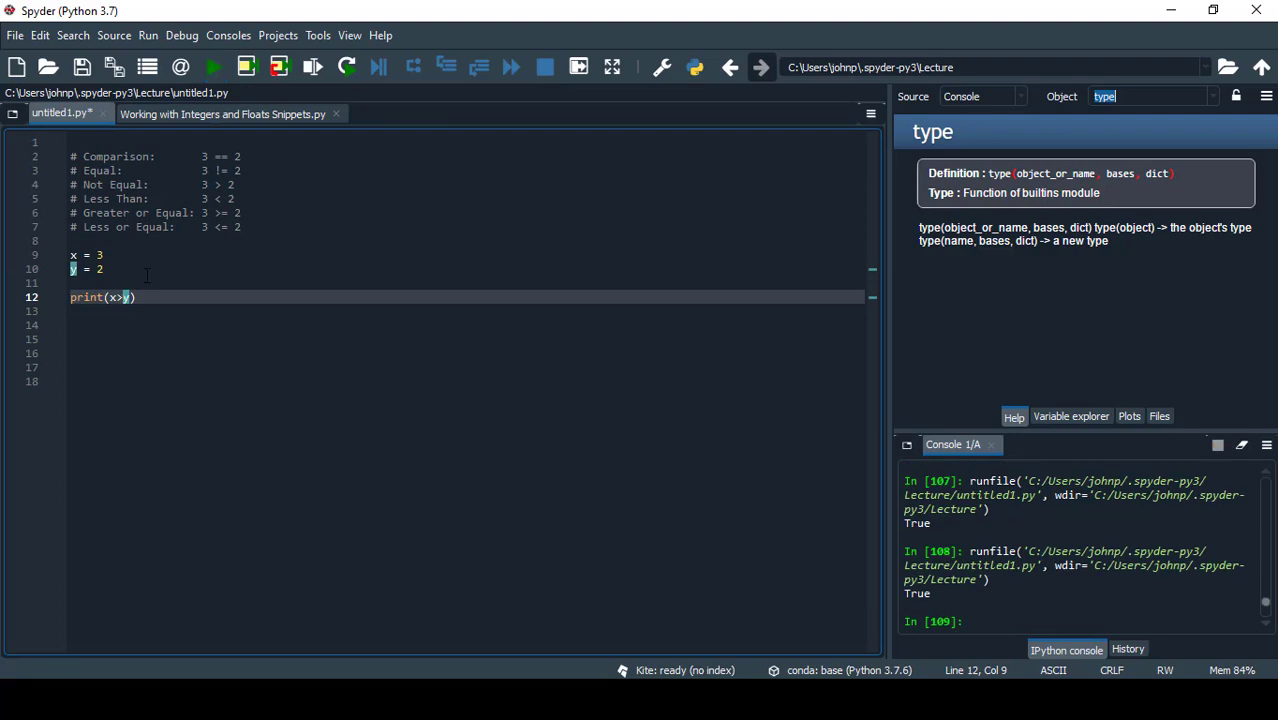
mouse_move(247, 327)
type("<=")
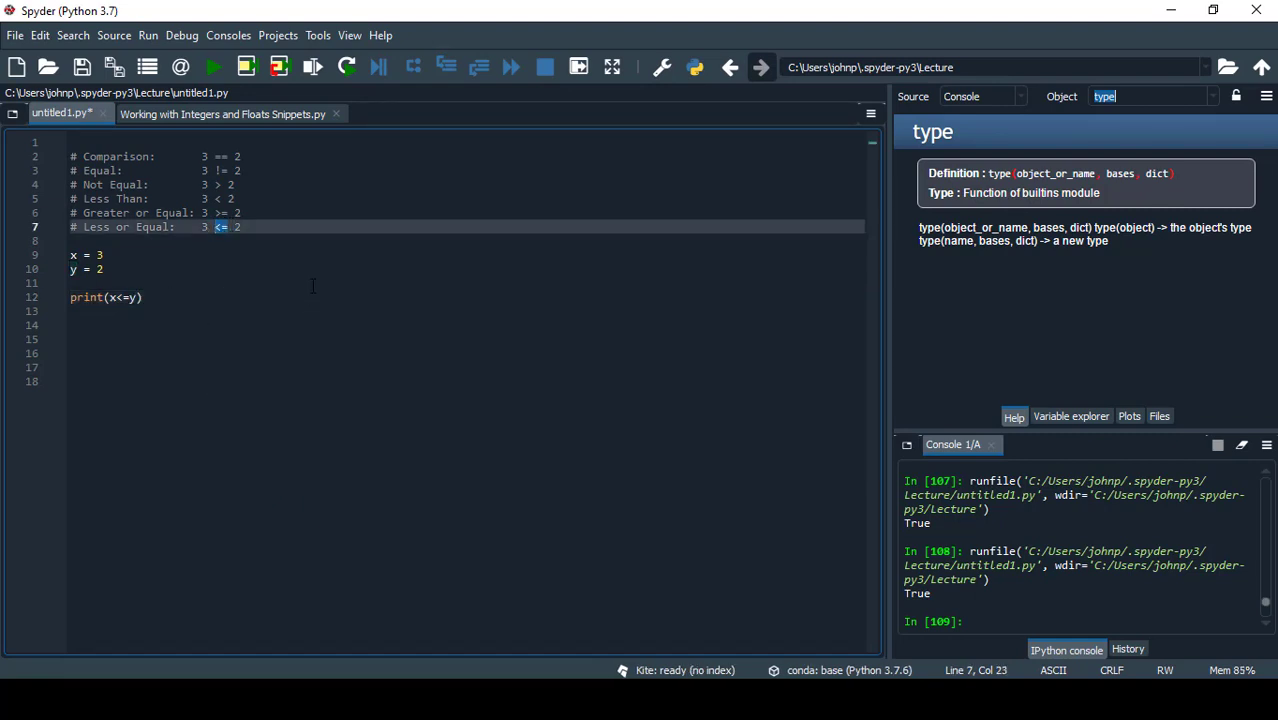
mouse_move(162, 314)
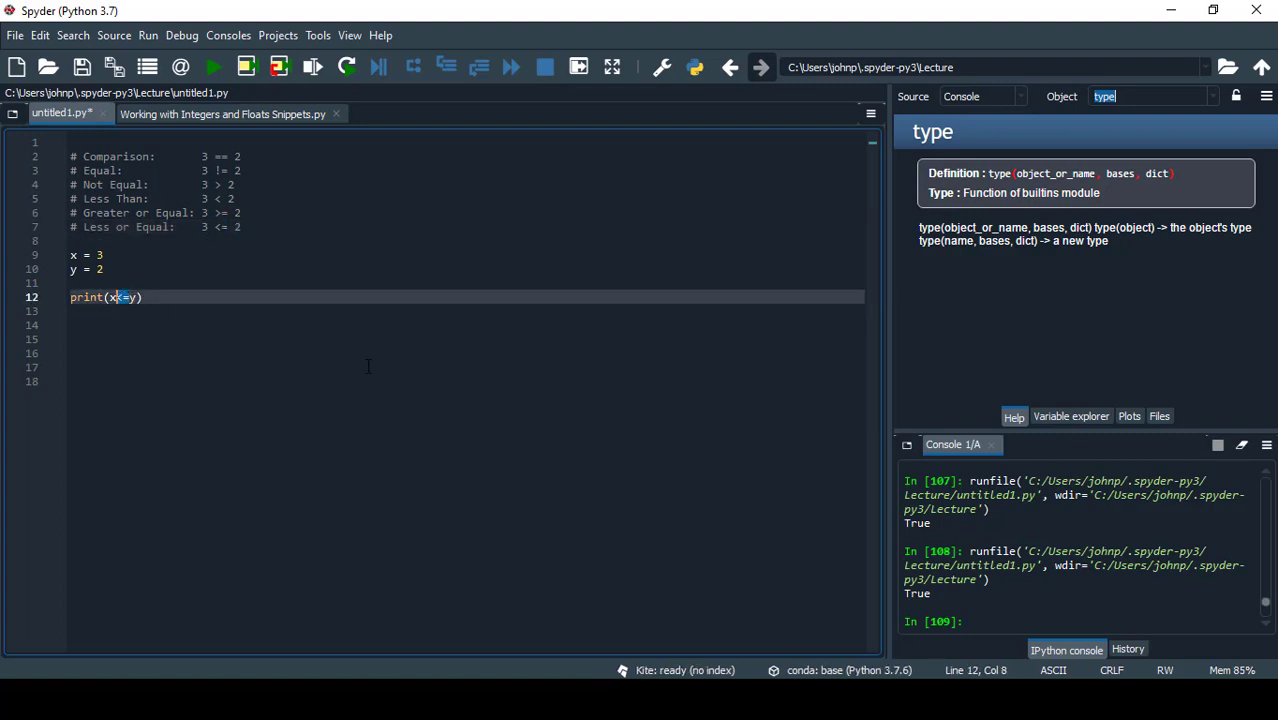
mouse_move(257, 346)
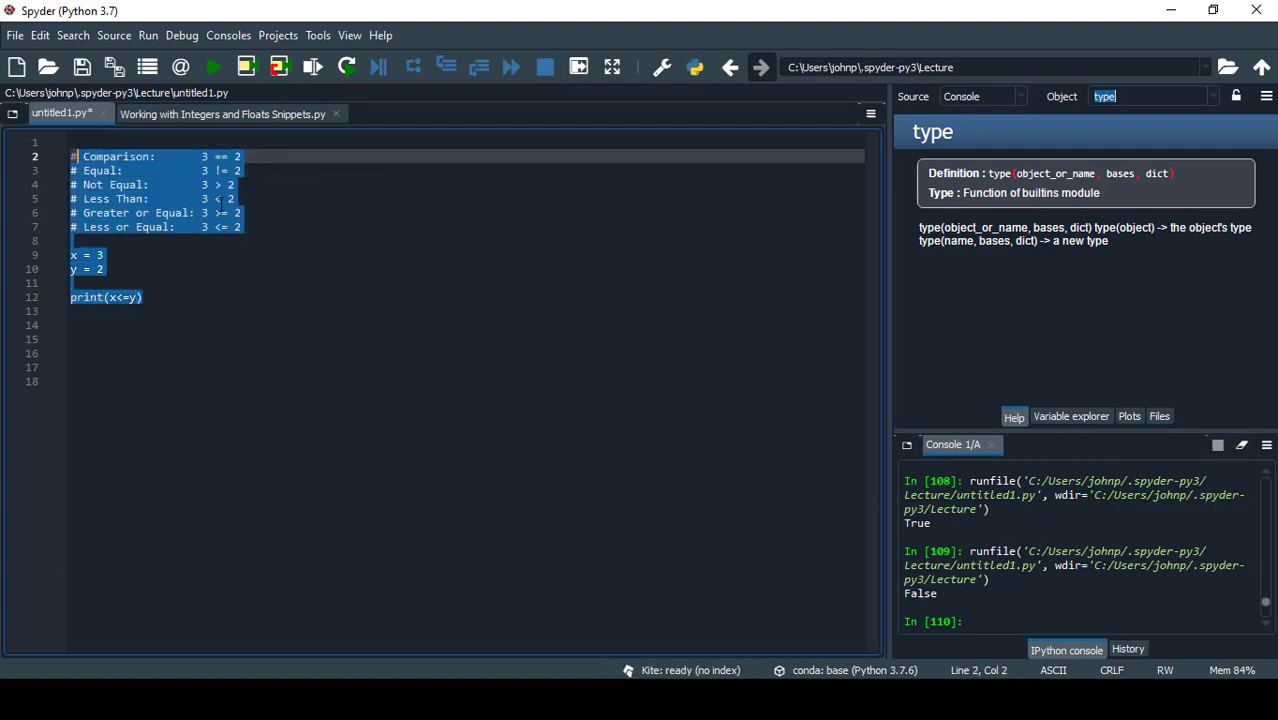
Clear the comparison code and write # casting with num1 = '100', num2 = '200'.
key("Delete")
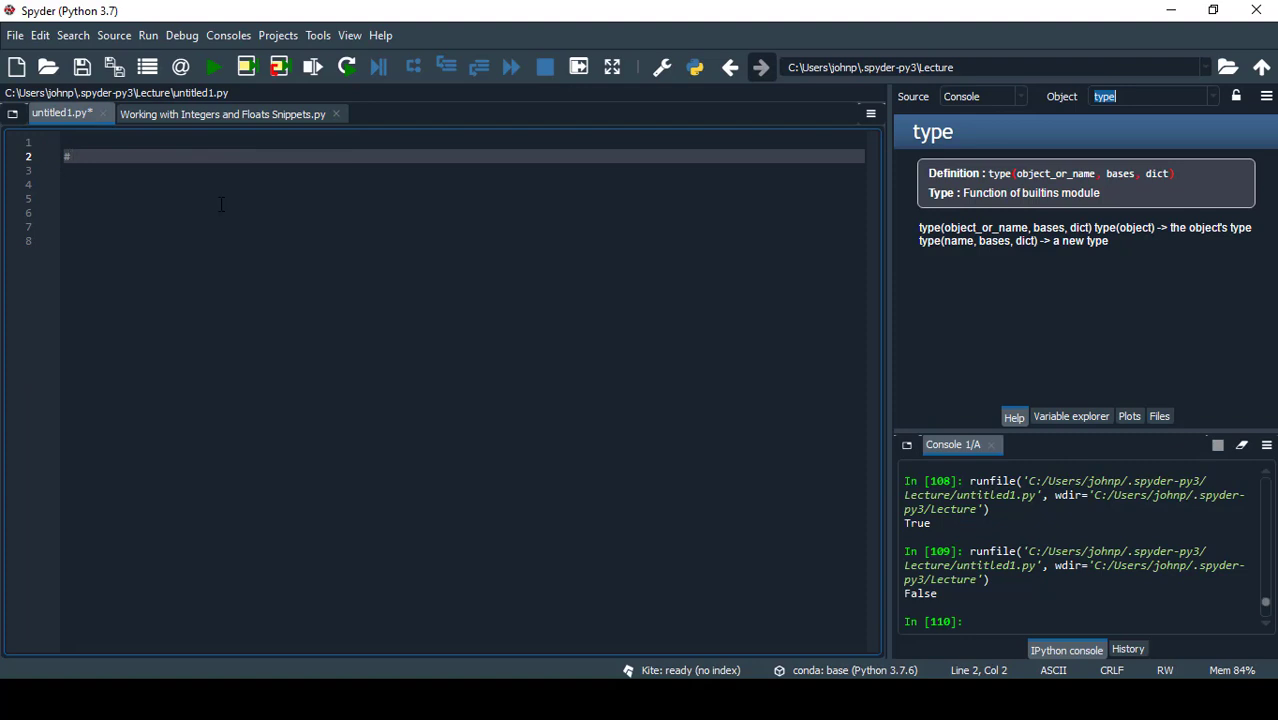
type("cost")
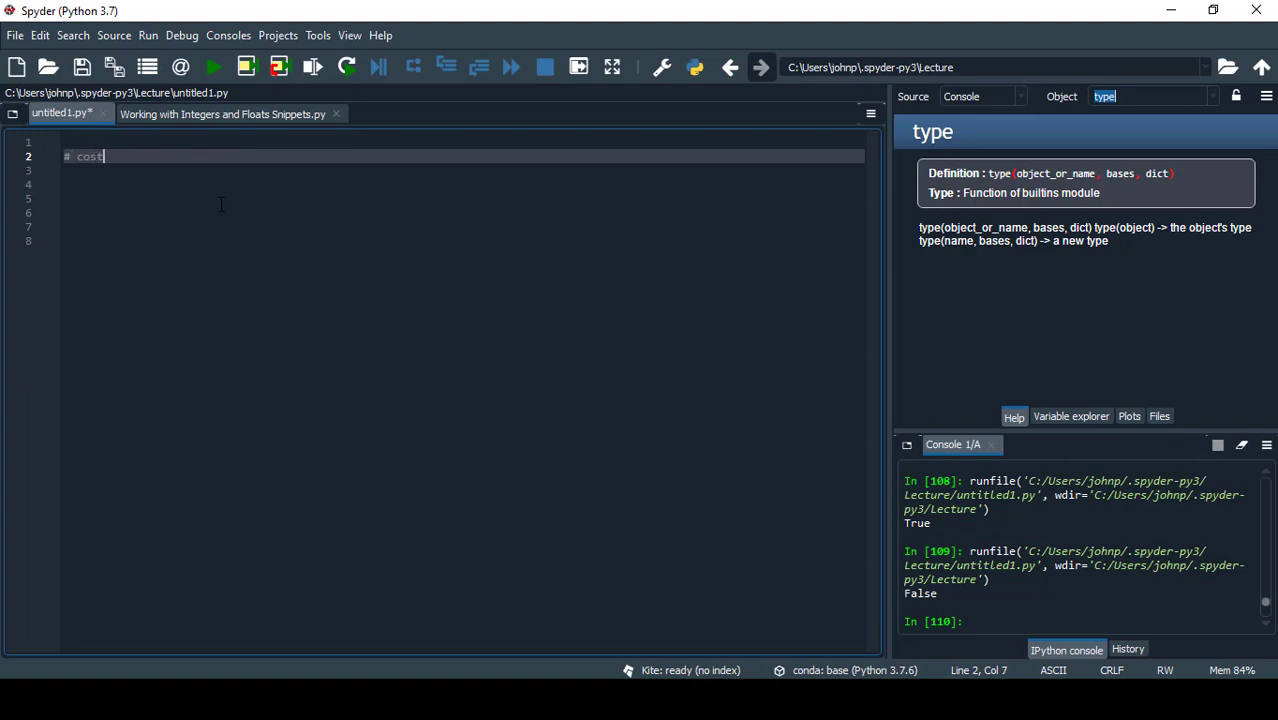
type("casting")
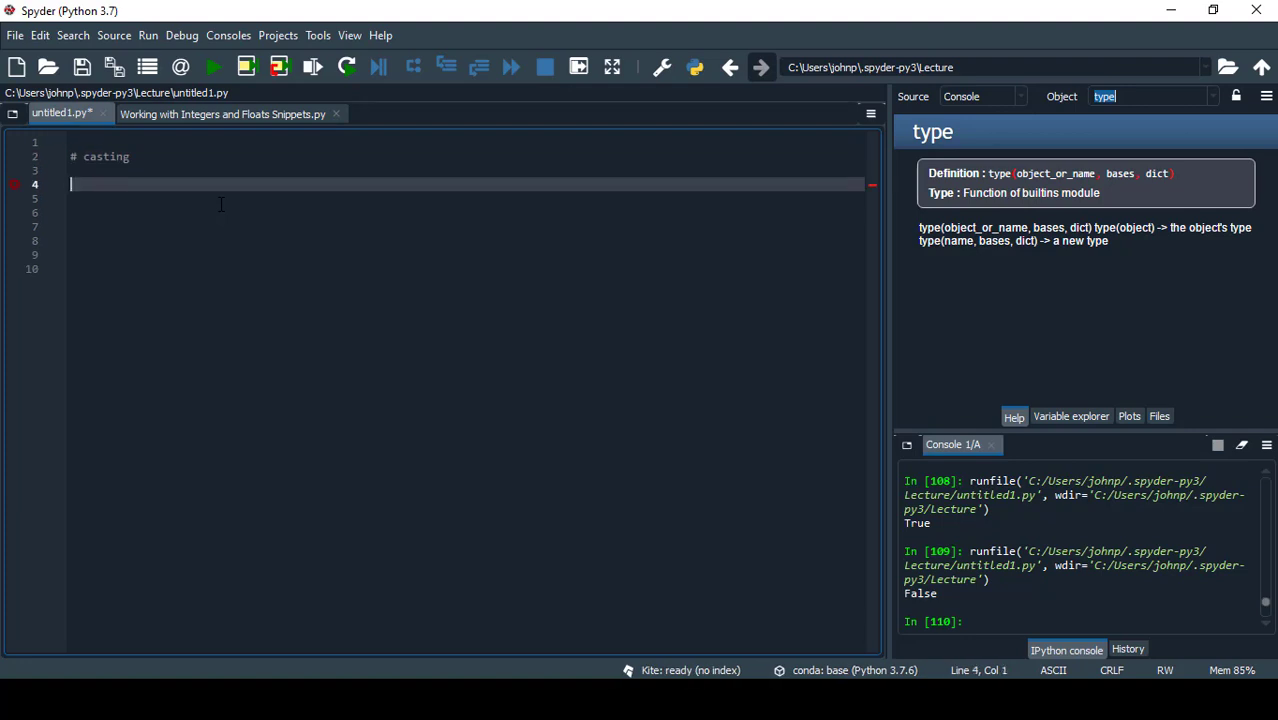
type("num1 =")
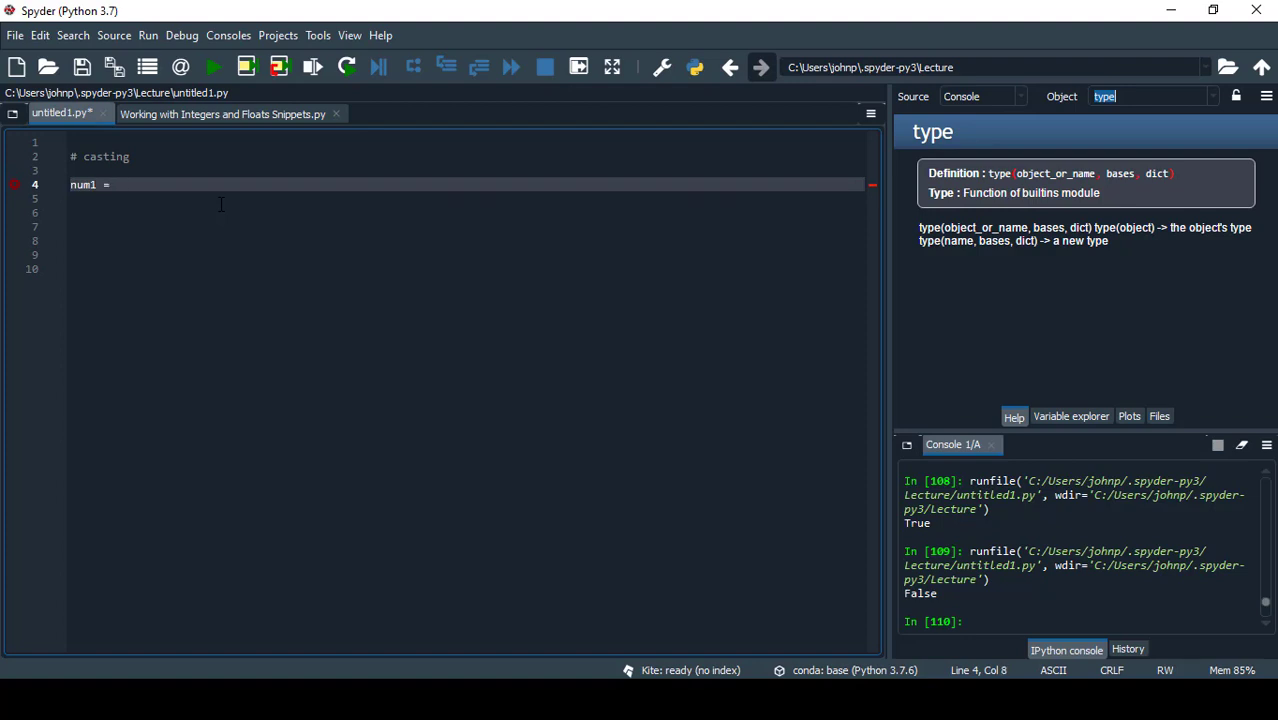
type("'1'")
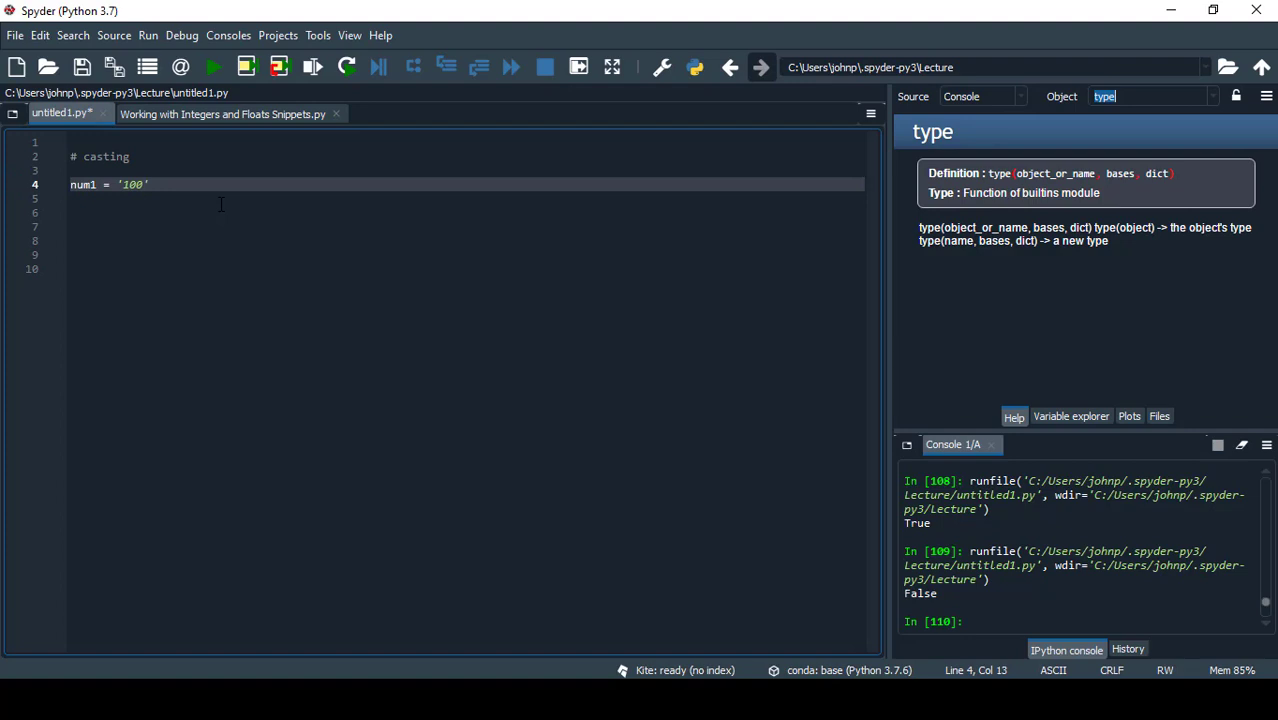
type("num2 = '")
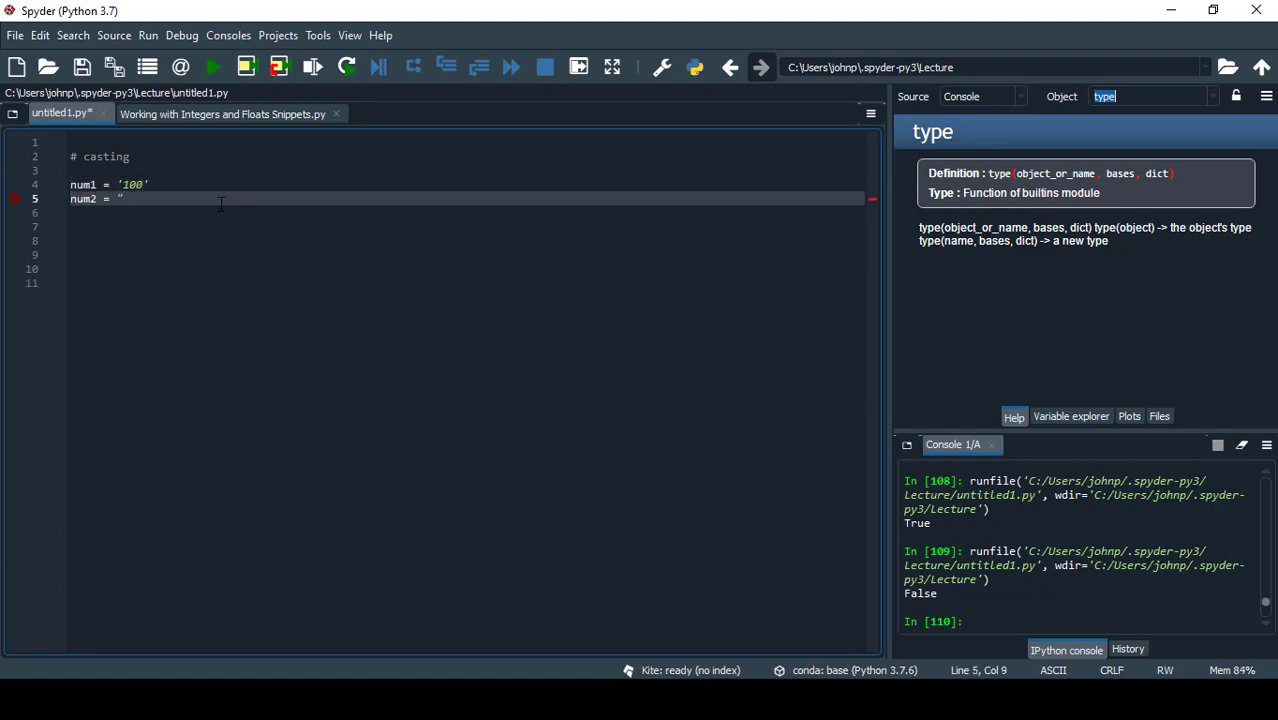
type("200'")
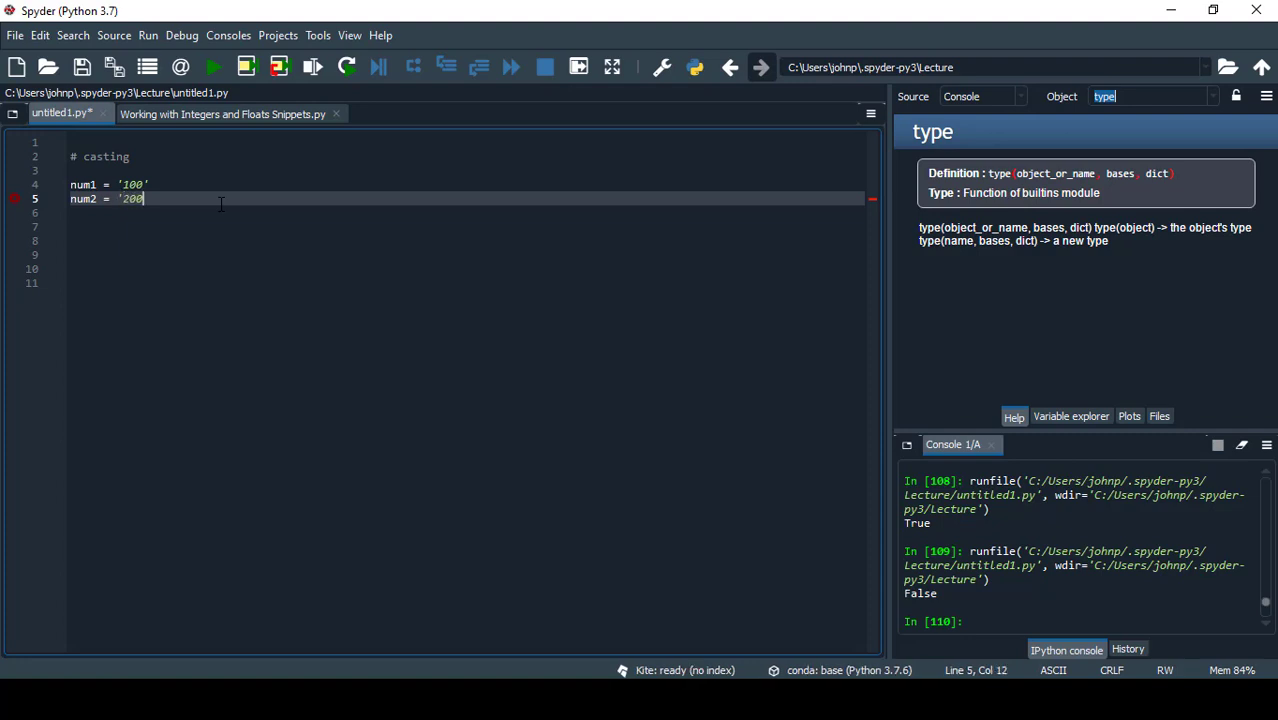
Add print(num1+num2) and run the script, printing 100200.
key("Enter")
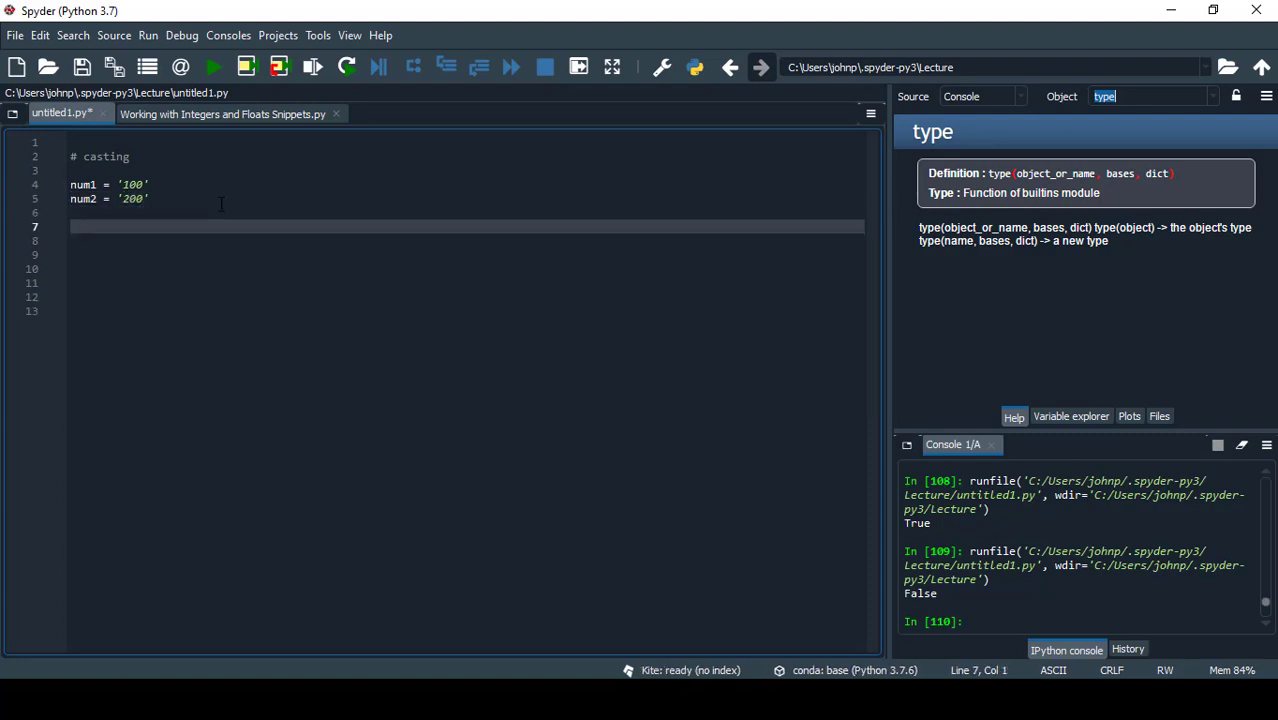
type("print(")
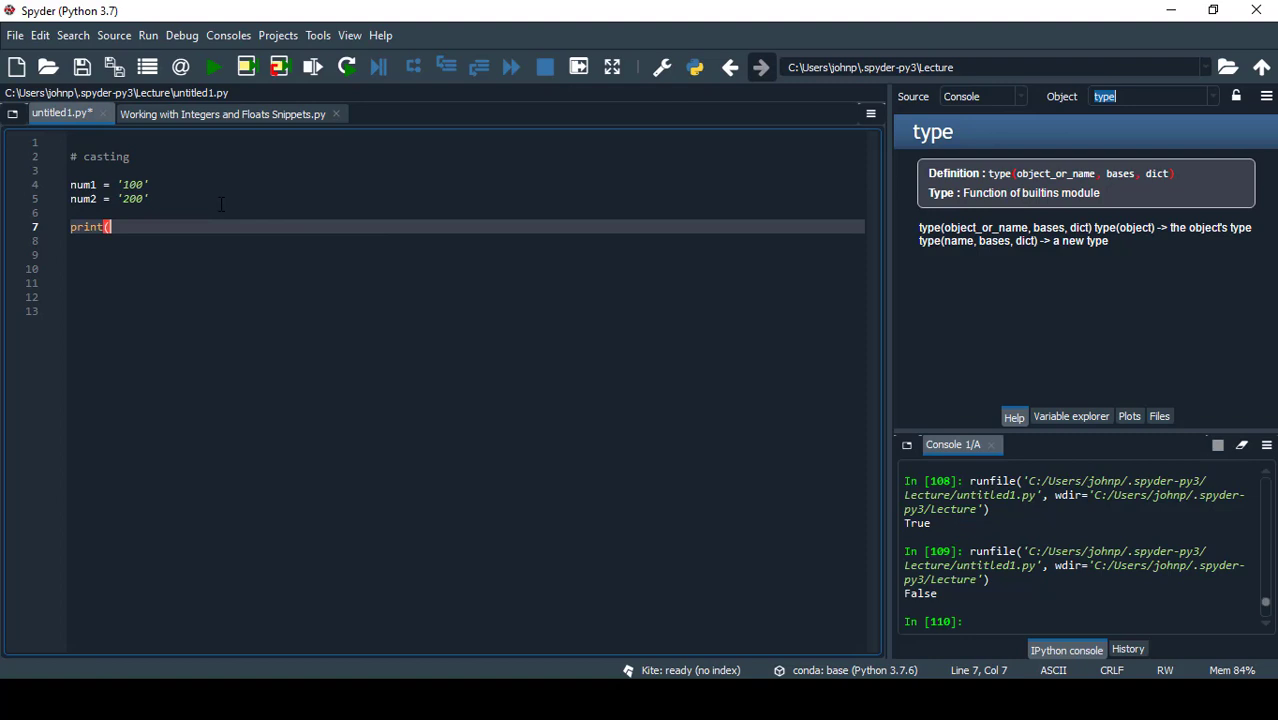
type("num1+n")
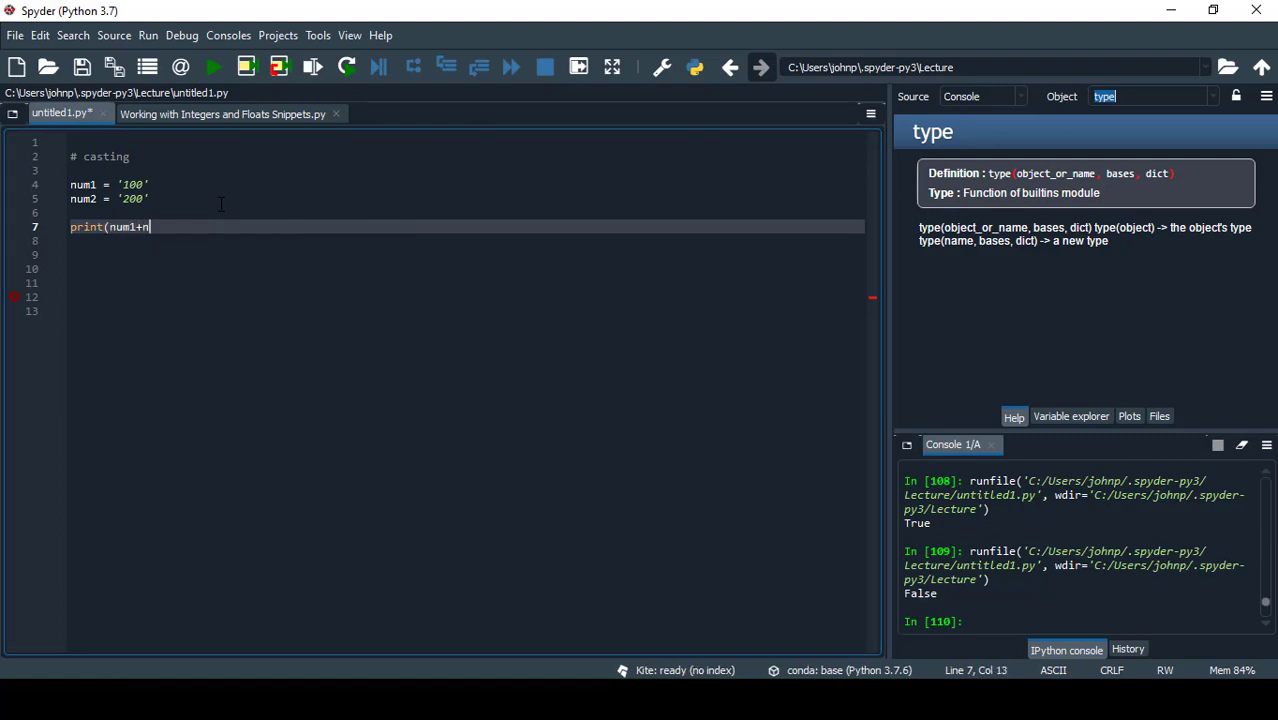
type("um2)")
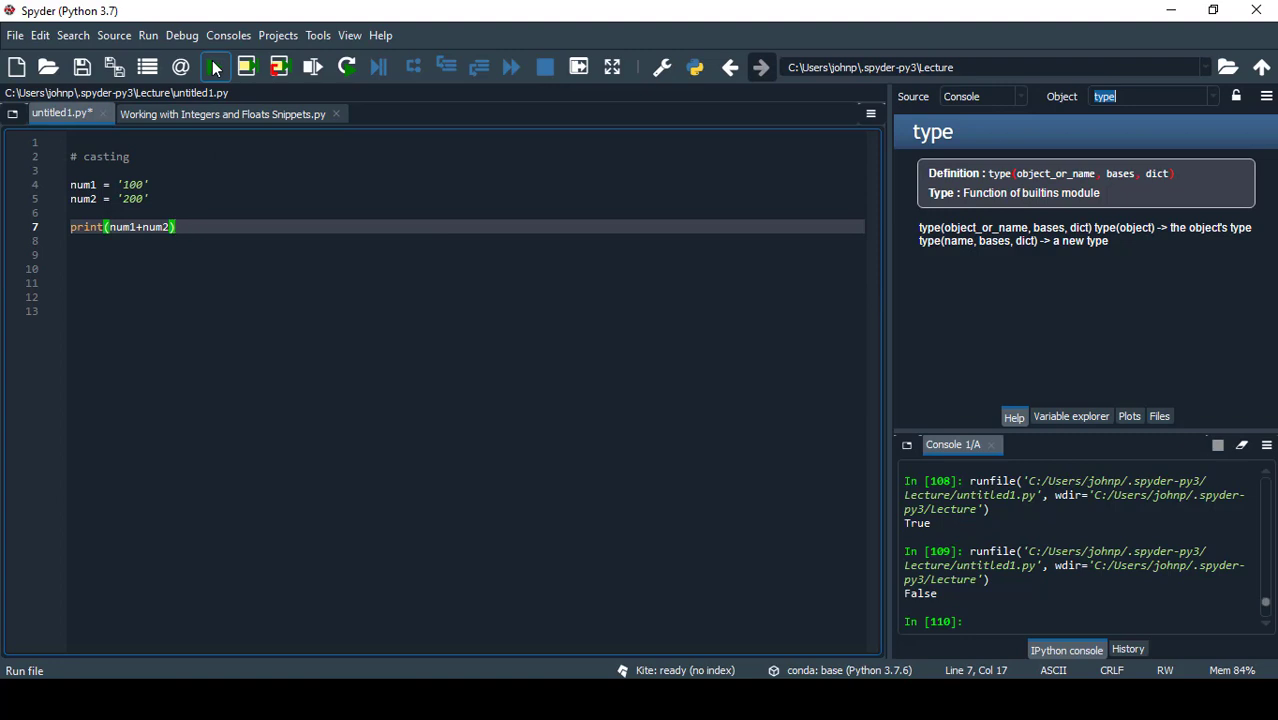
left_click(211, 67)
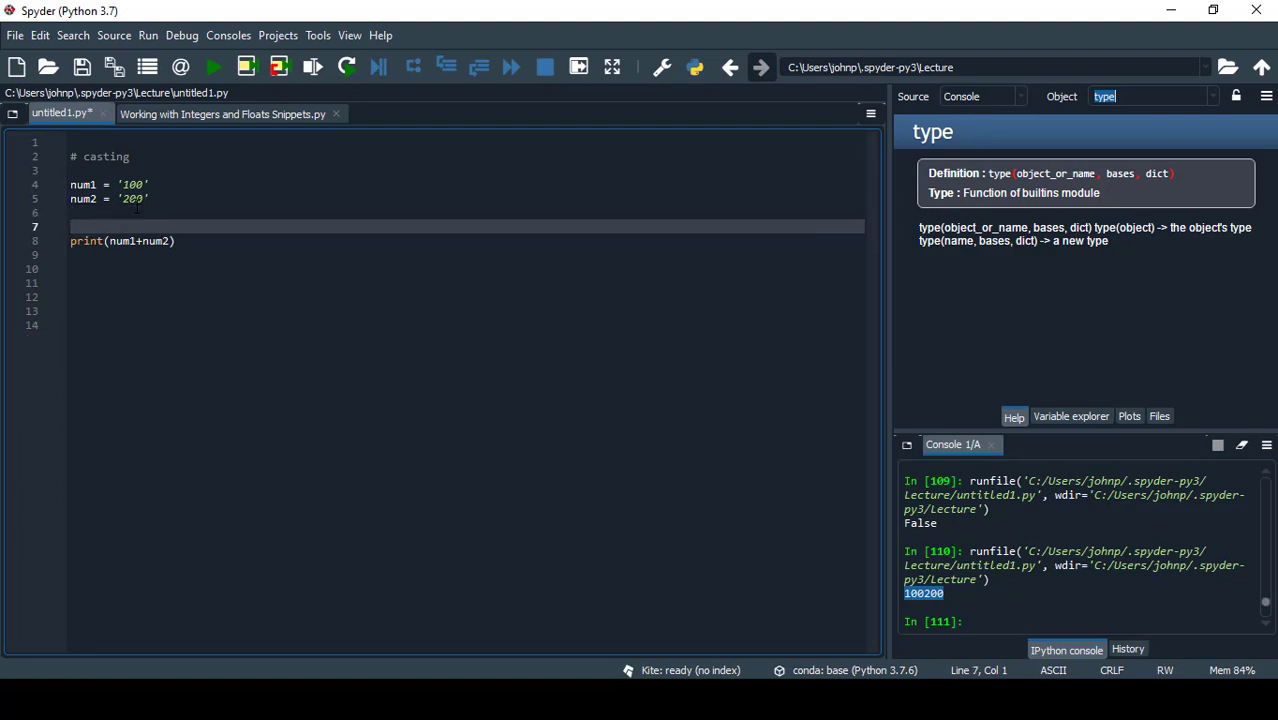
Convert num1 and num2 with int() before printing and run, printing 300.
type("num1")
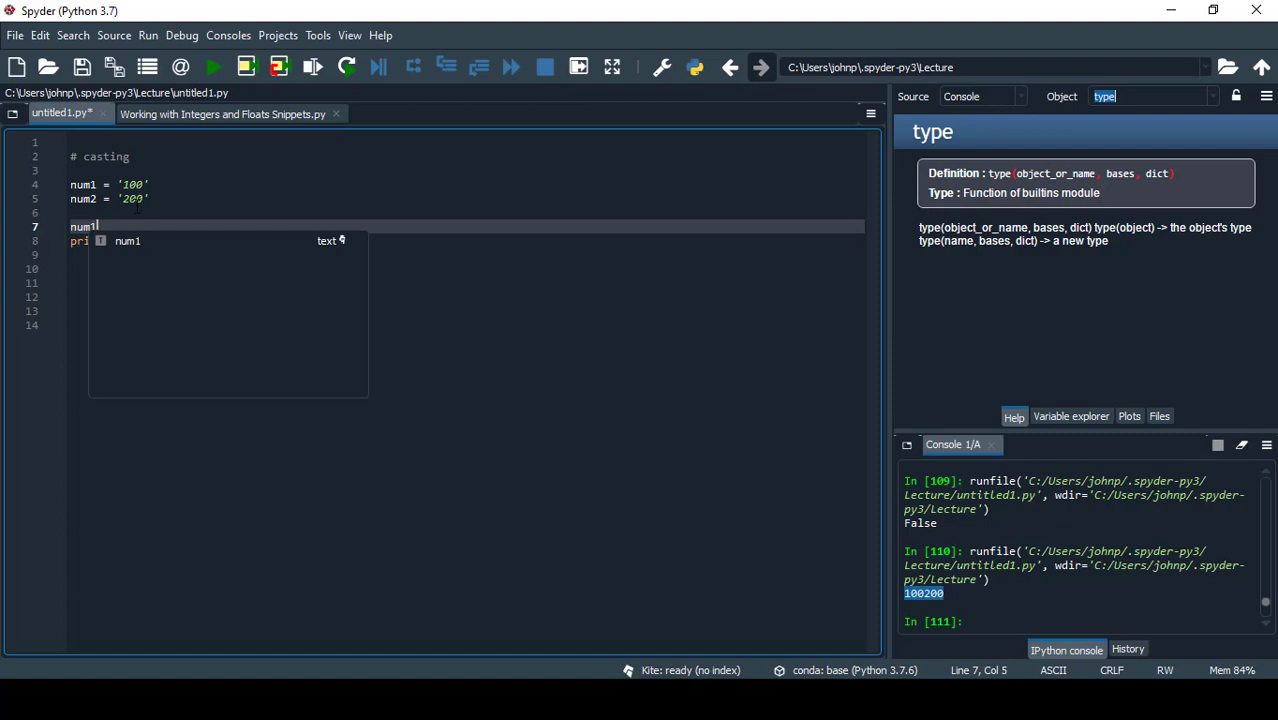
type("= int(")
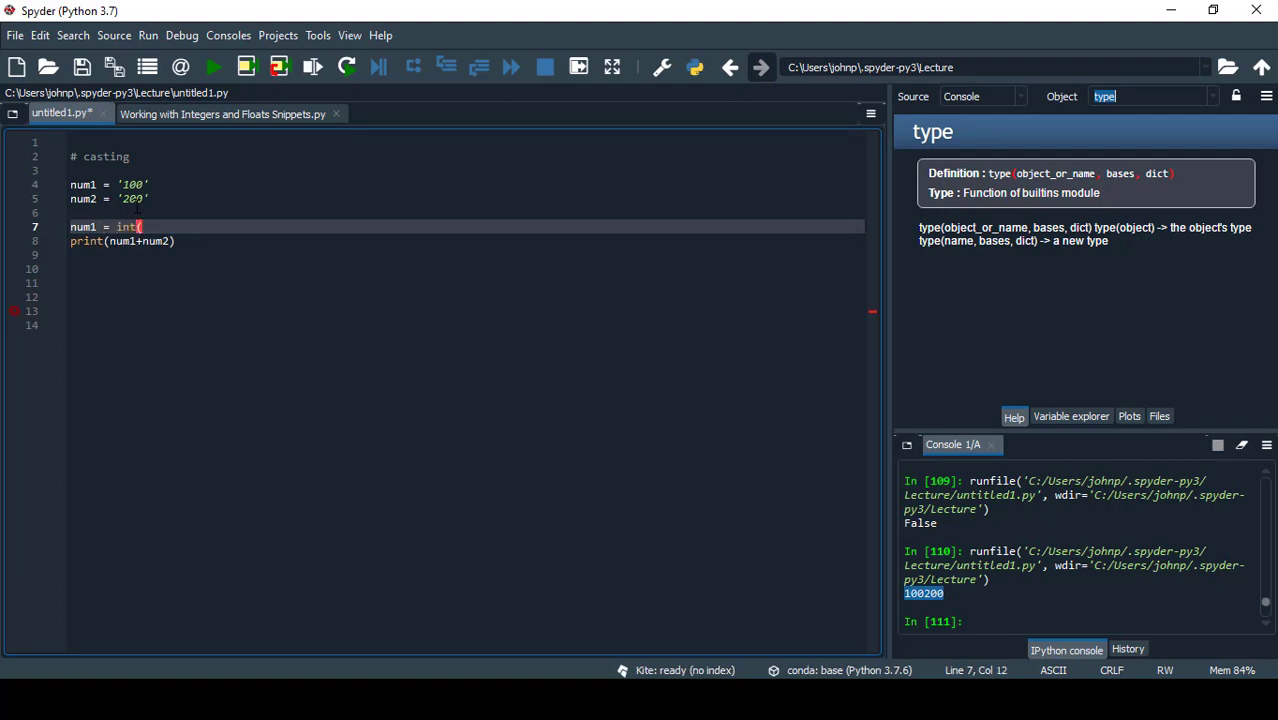
type("num1)")
type("num2 = int(num2)")
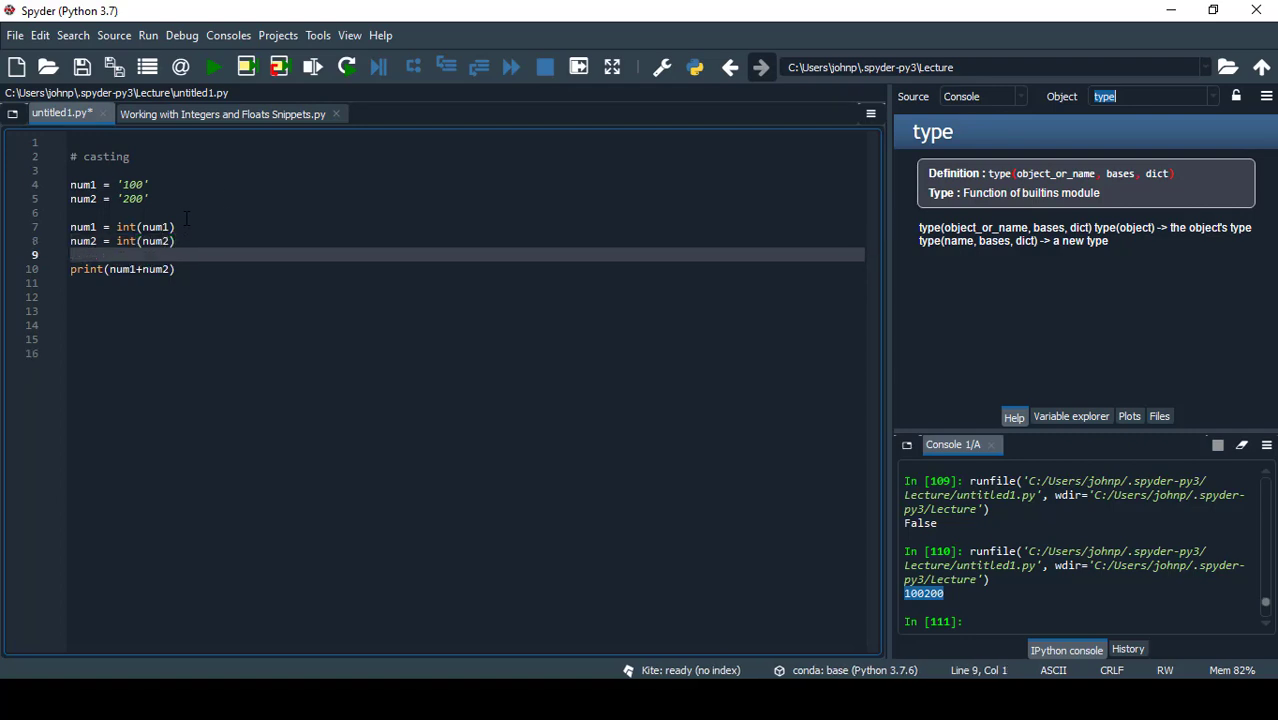
left_click(138, 269)
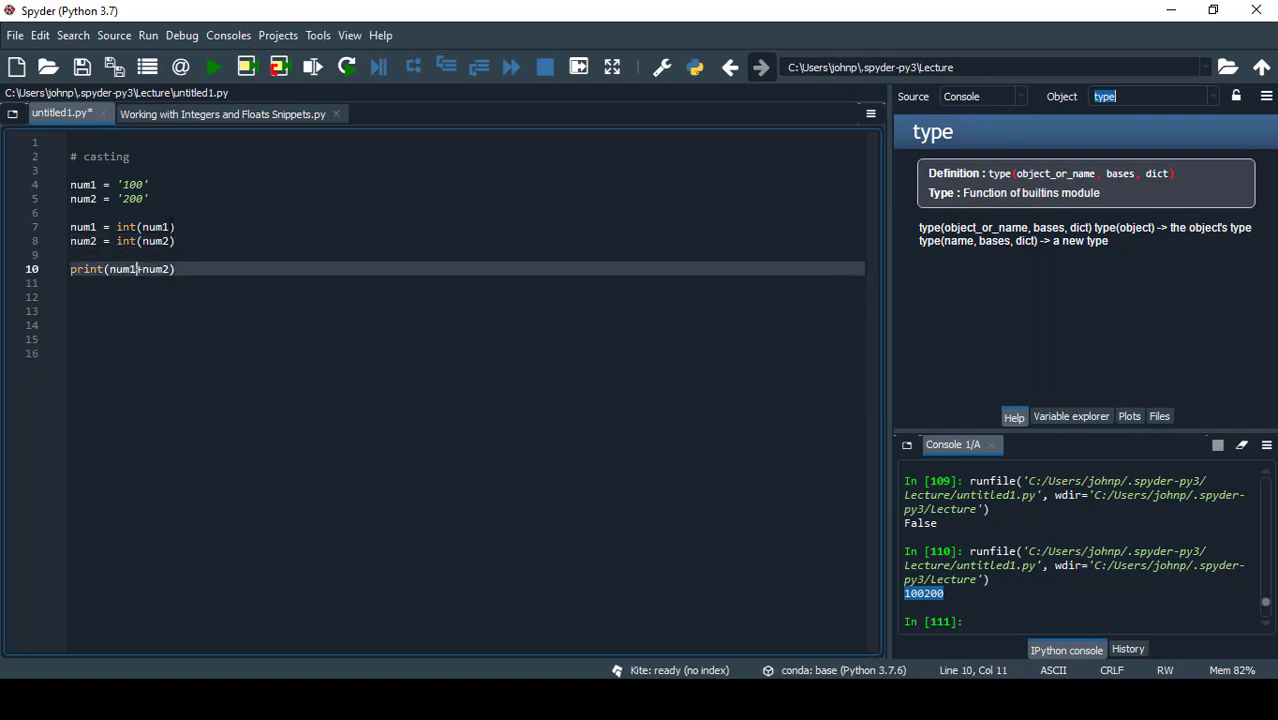
left_click(212, 70)
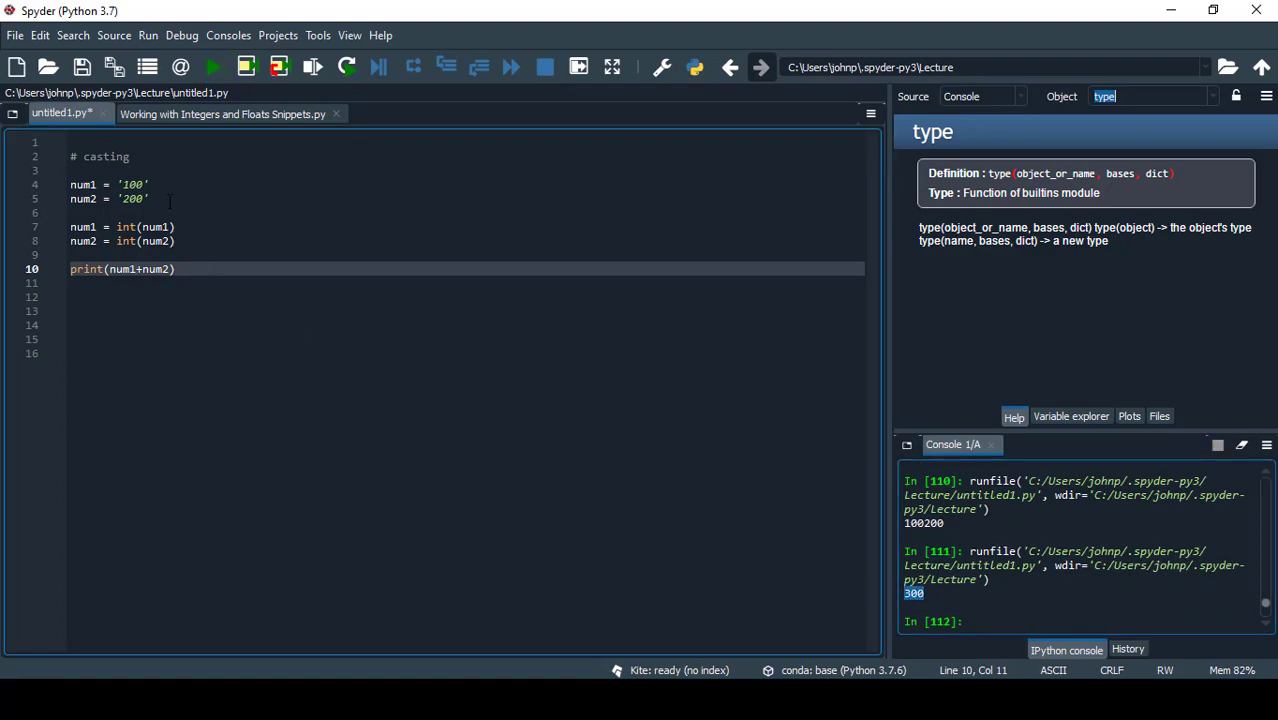
left_click(151, 198)
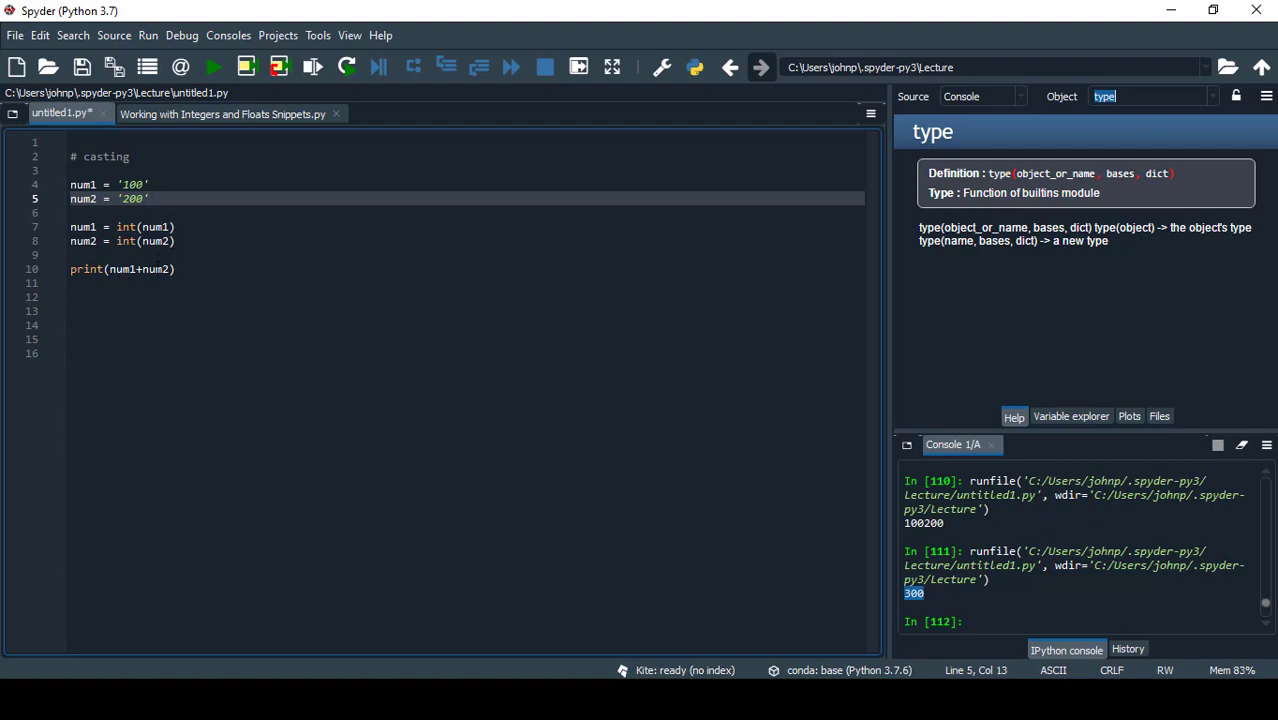
left_click(175, 269)
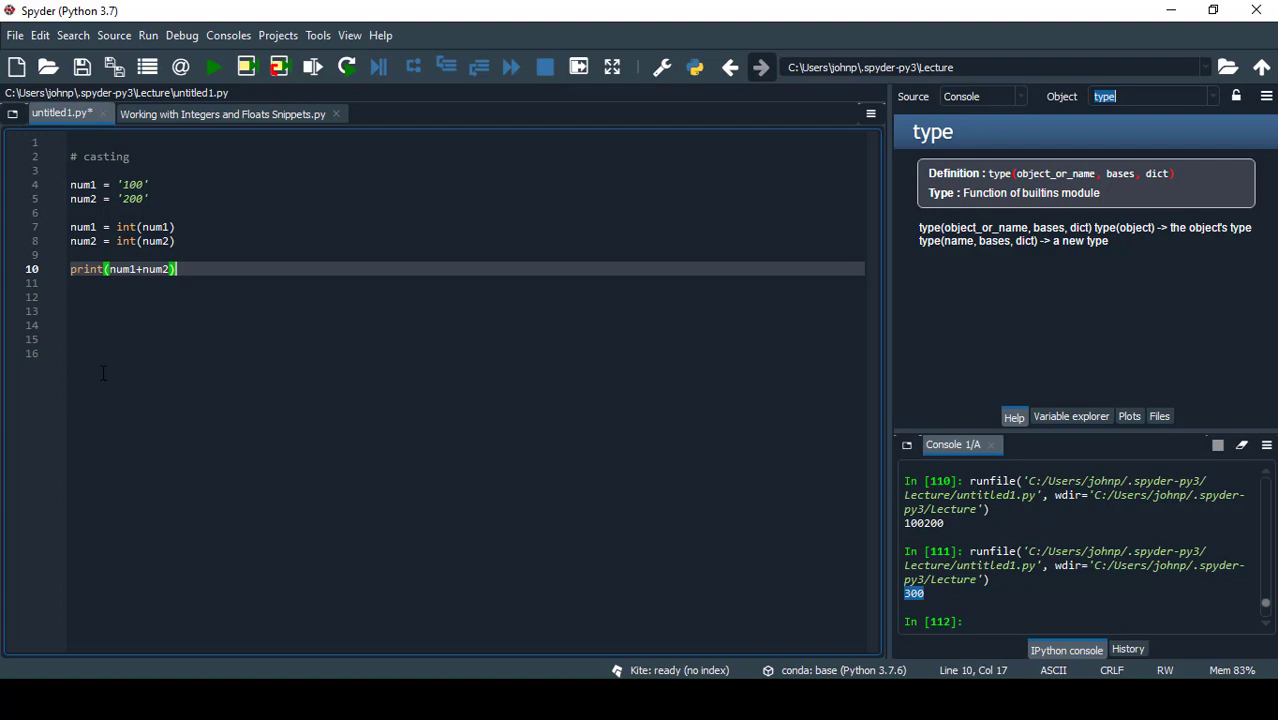
type("s")
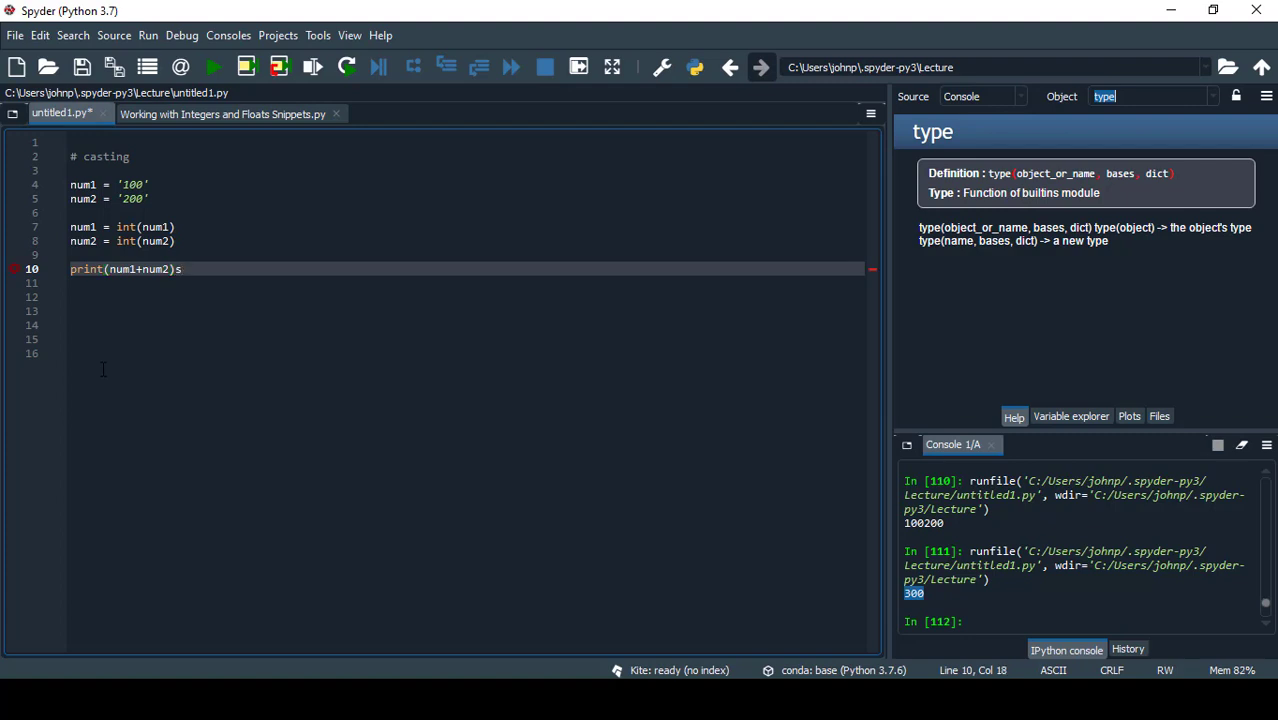
key("Backspace")
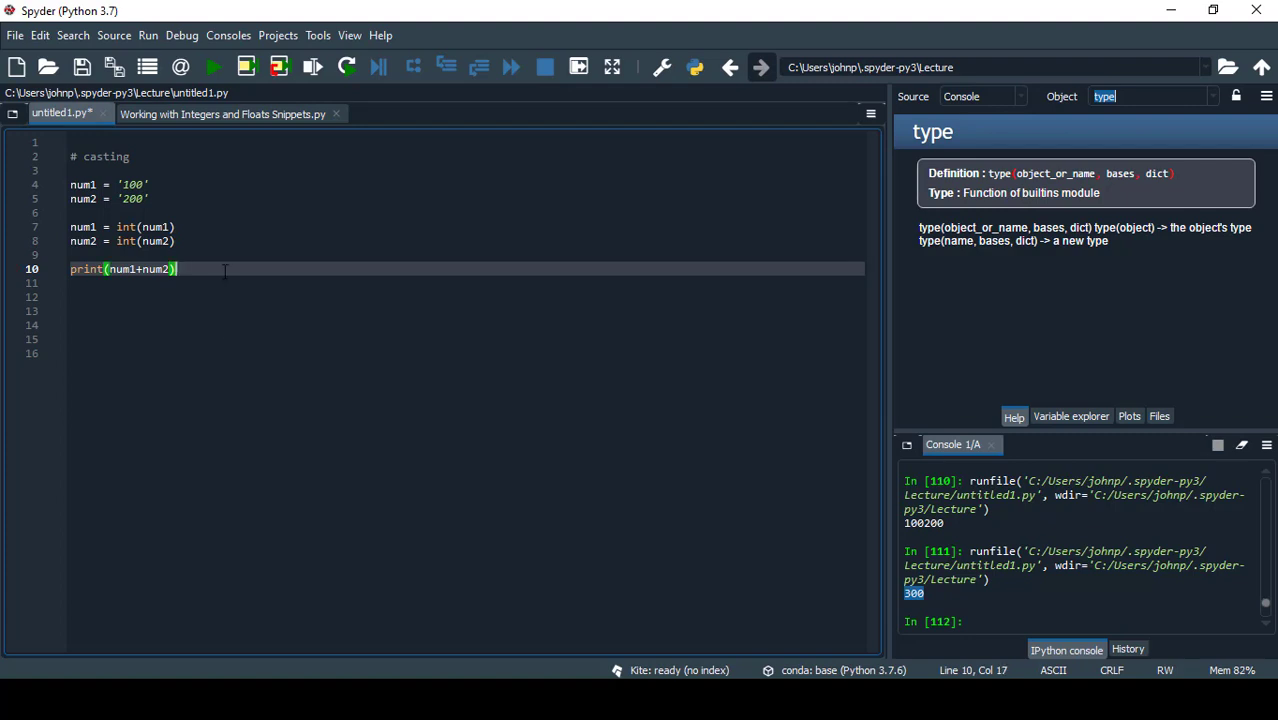